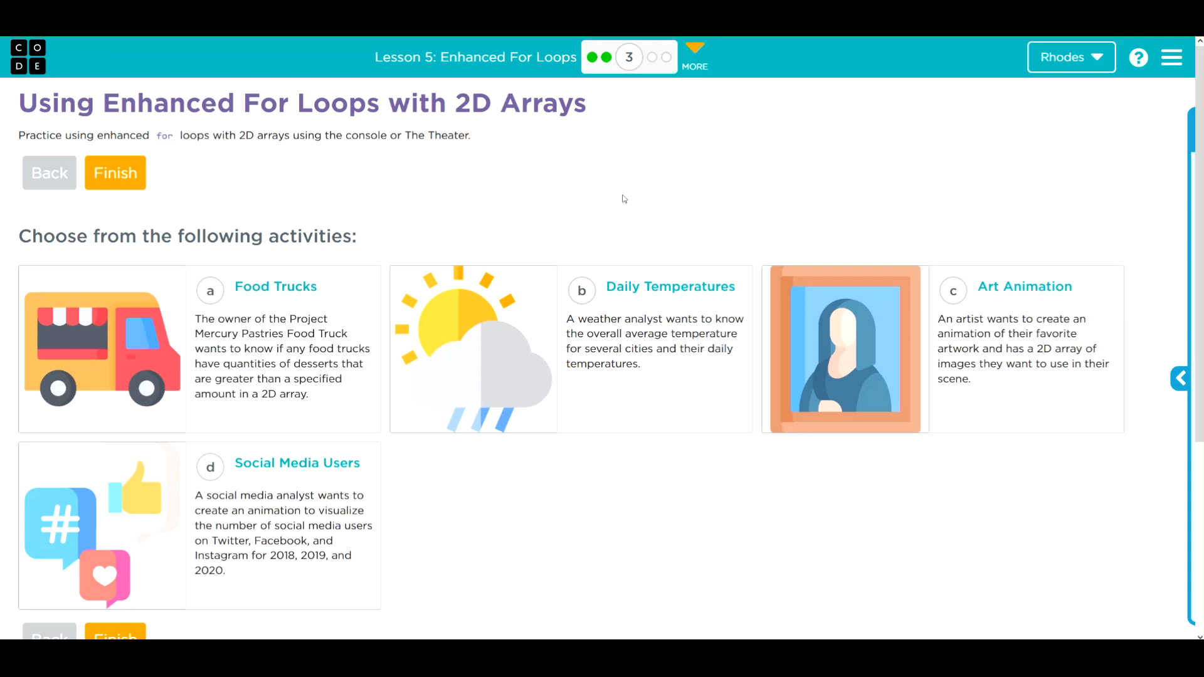
mouse_move(1064, 290)
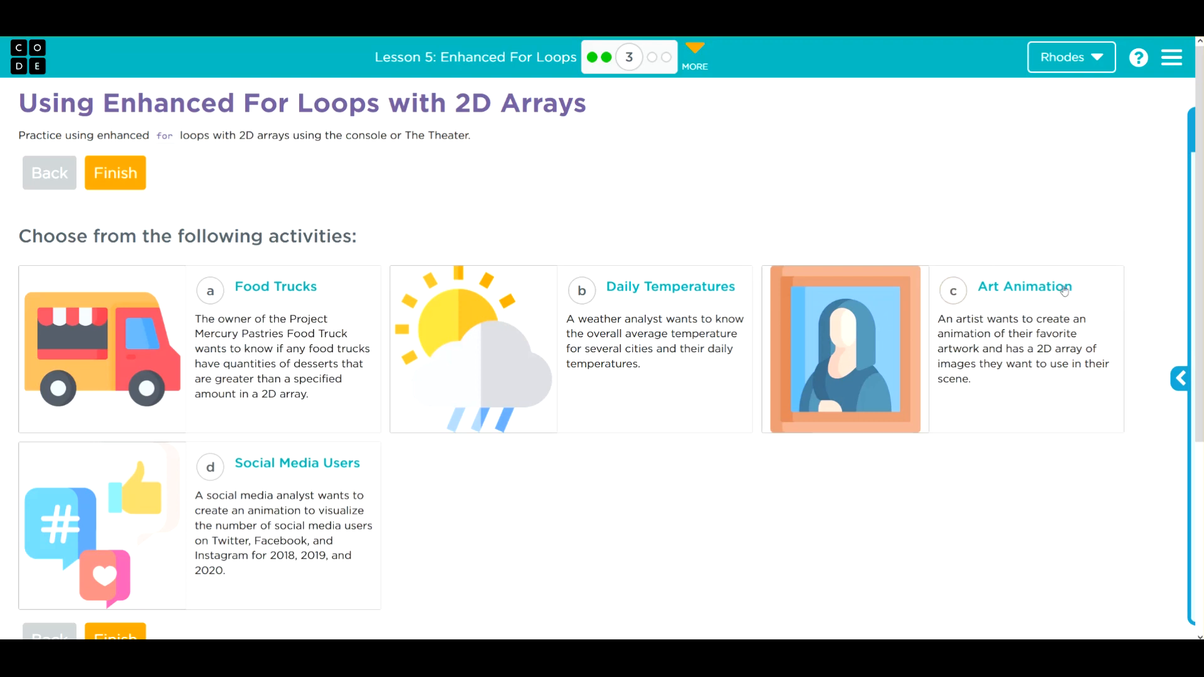
mouse_move(505, 210)
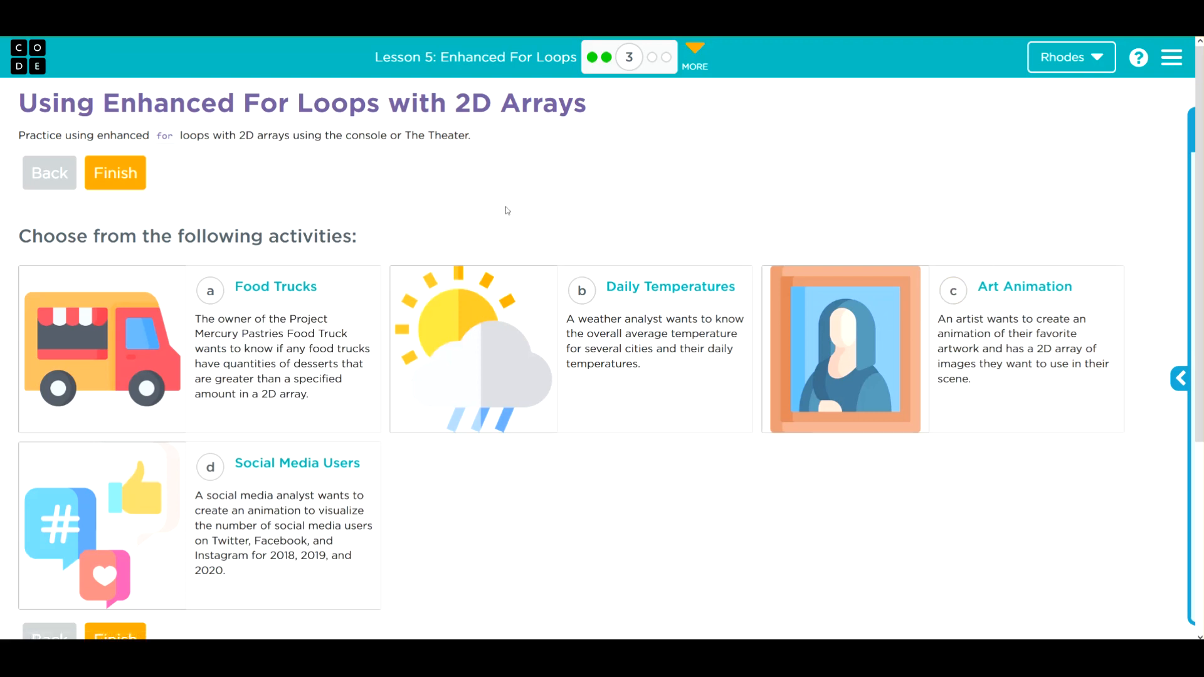
mouse_move(1032, 293)
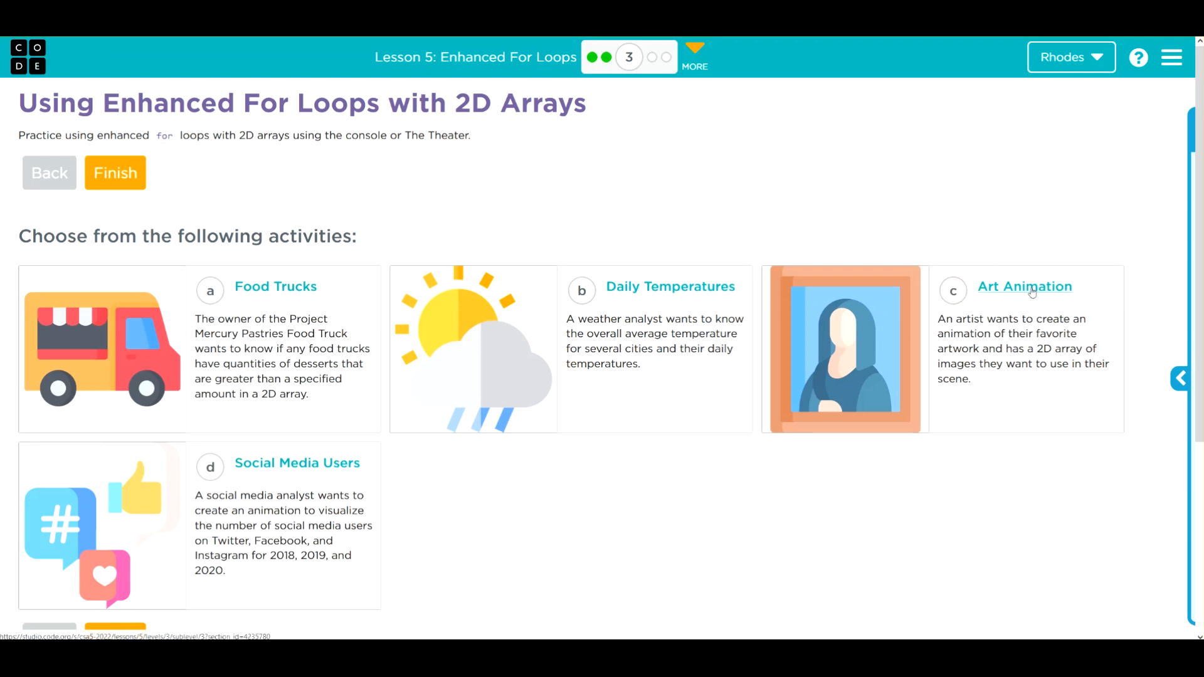
Open the Art Animation activity from the Using Enhanced For Loops with 2D Arrays lesson.
left_click(1025, 286)
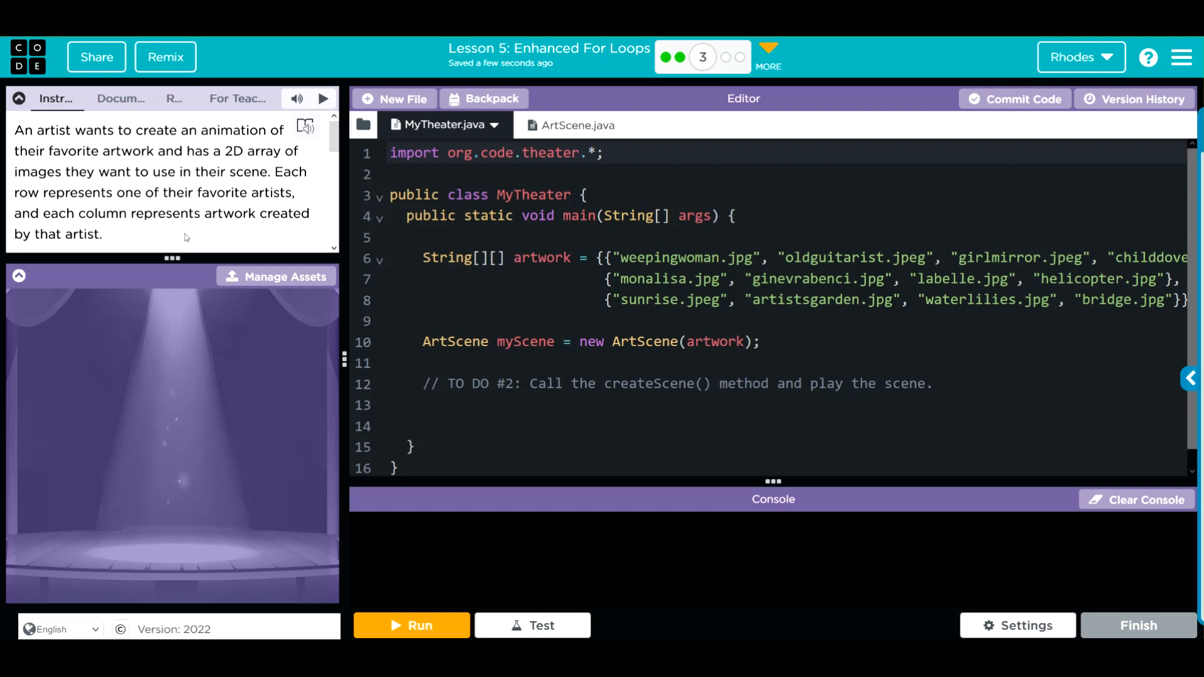
mouse_move(276, 276)
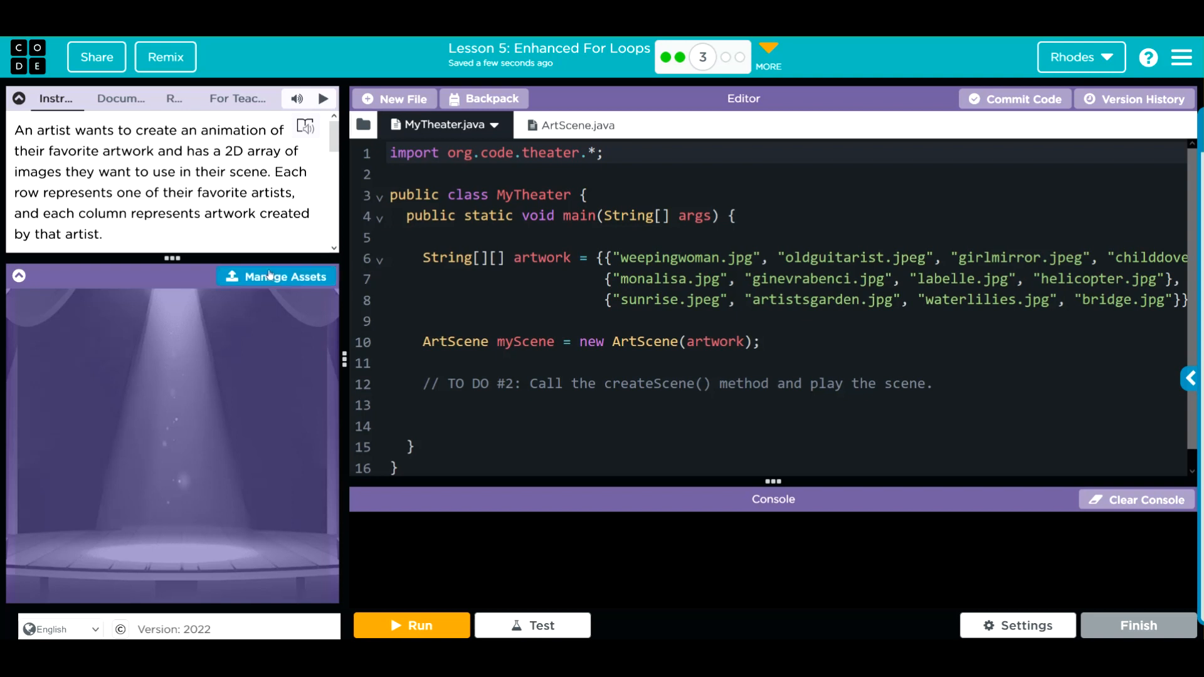
left_click(283, 276)
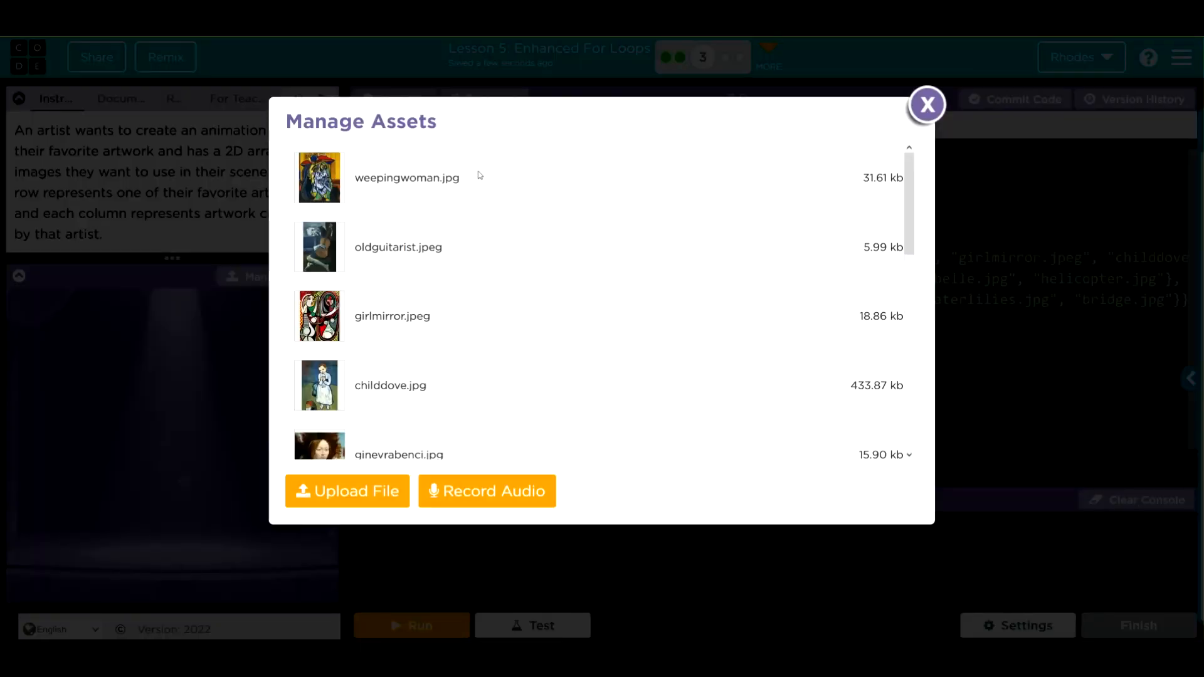
scroll("down", 3)
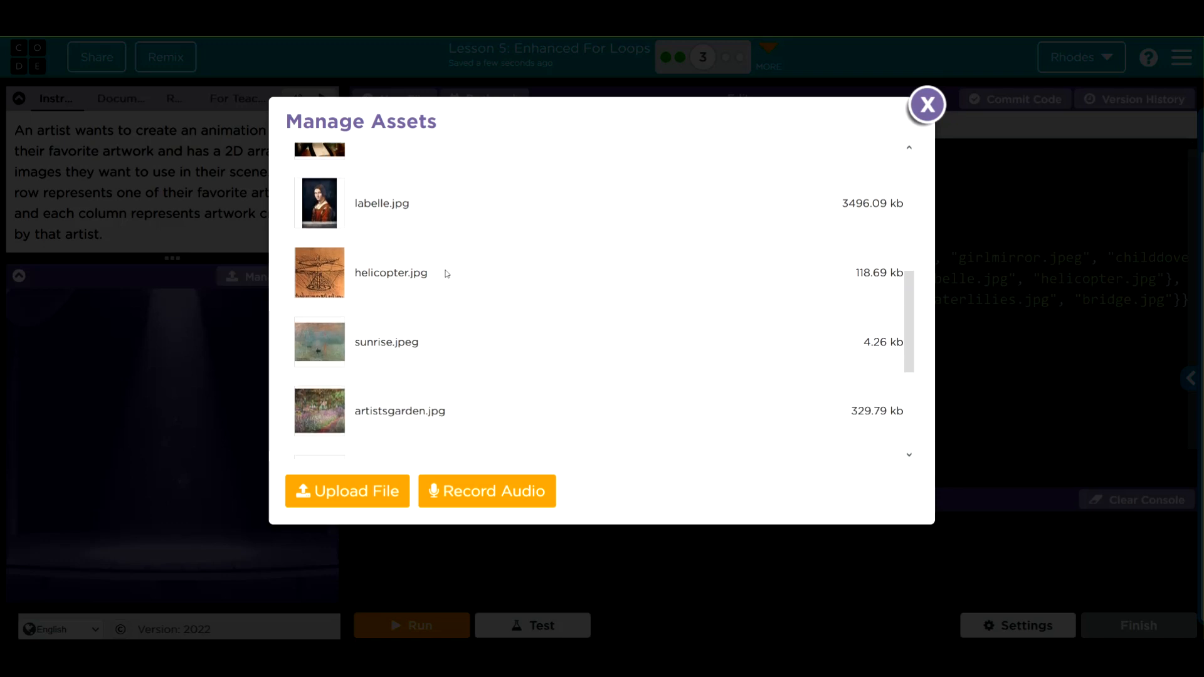
scroll("up", 3)
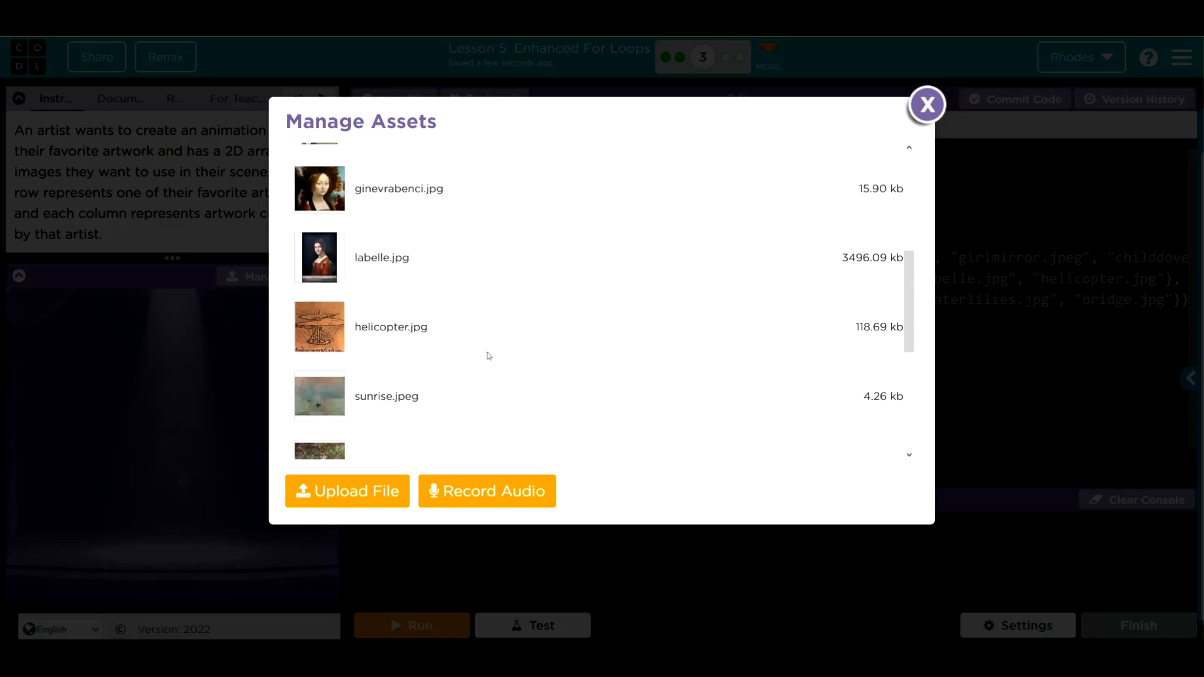
scroll("up", 3)
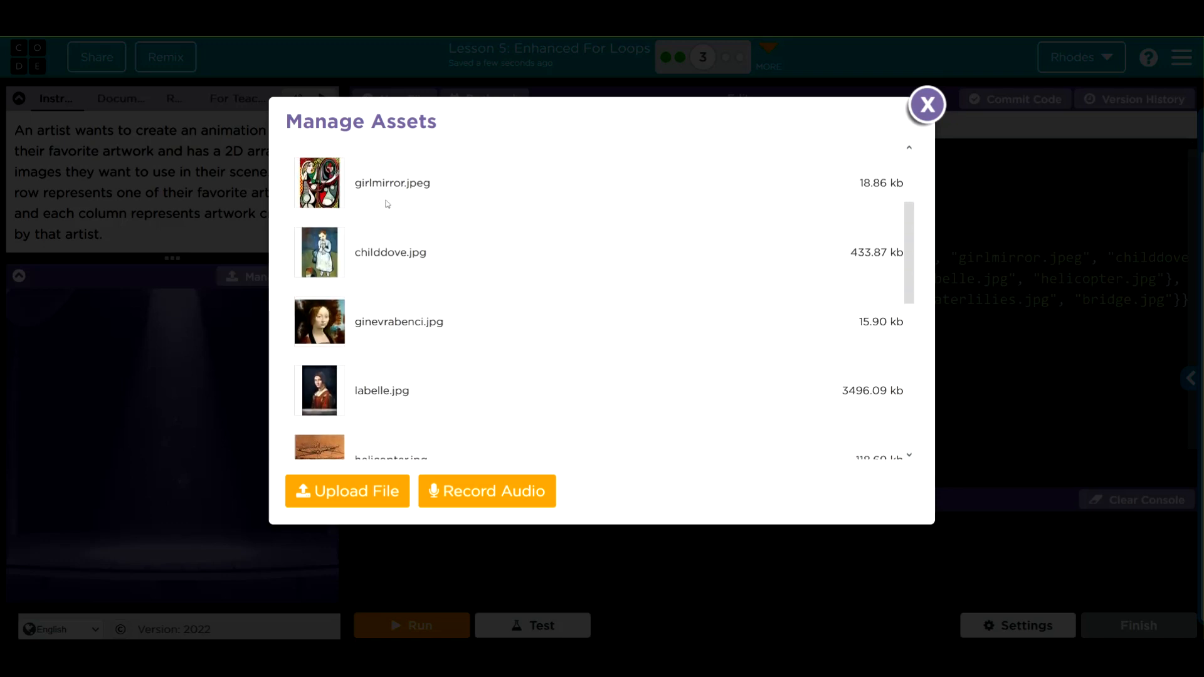
scroll("up", 3)
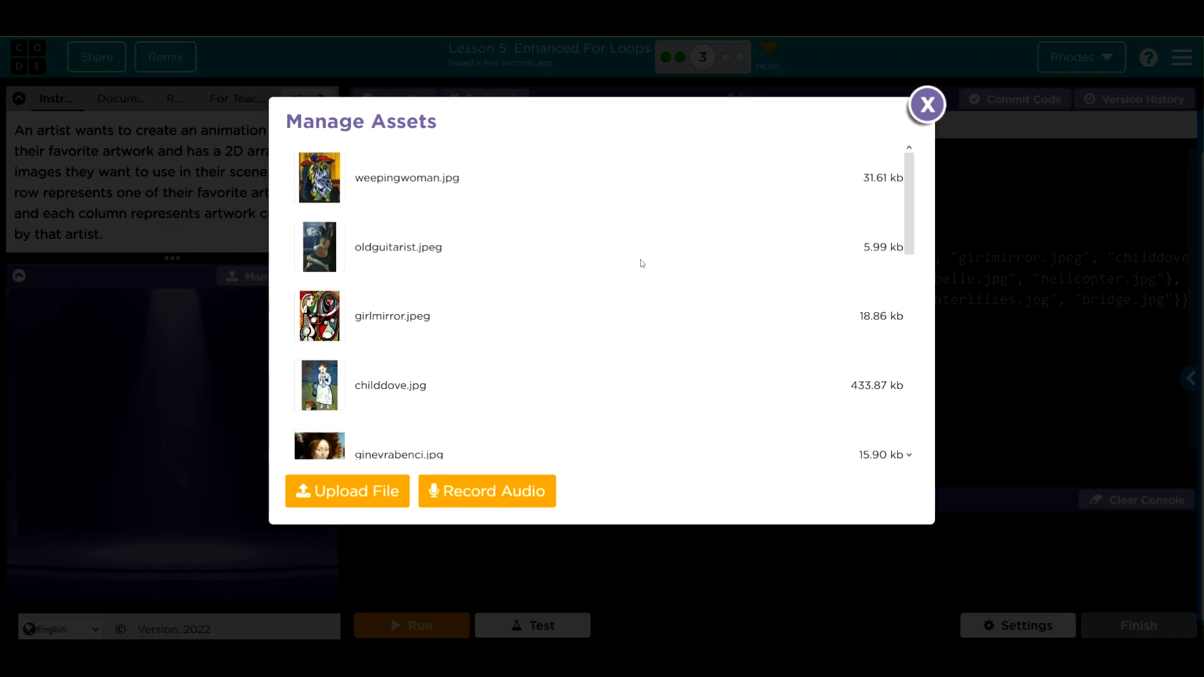
left_click(927, 104)
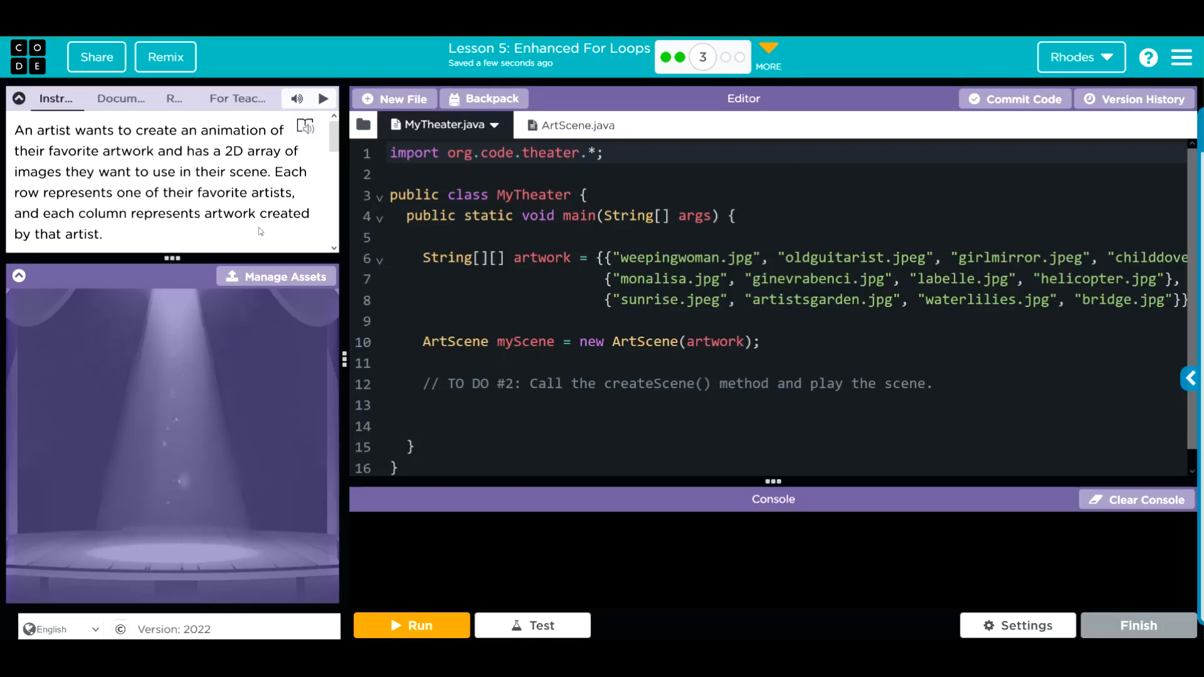
scroll("down", 3)
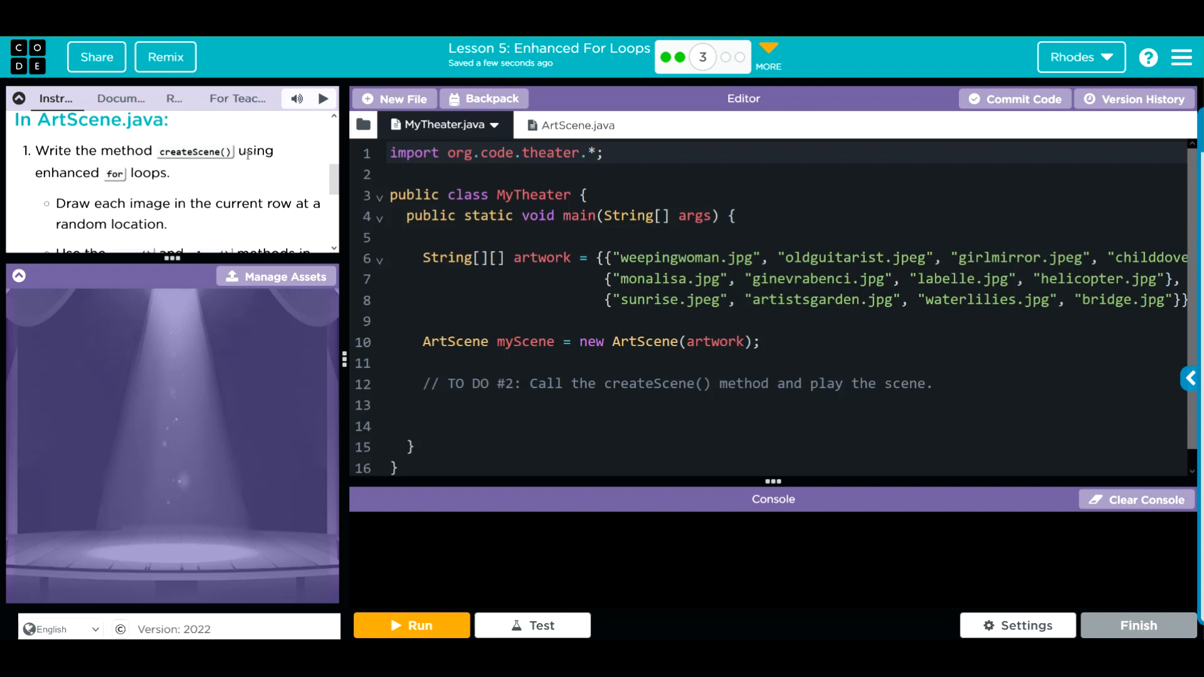
mouse_move(177, 201)
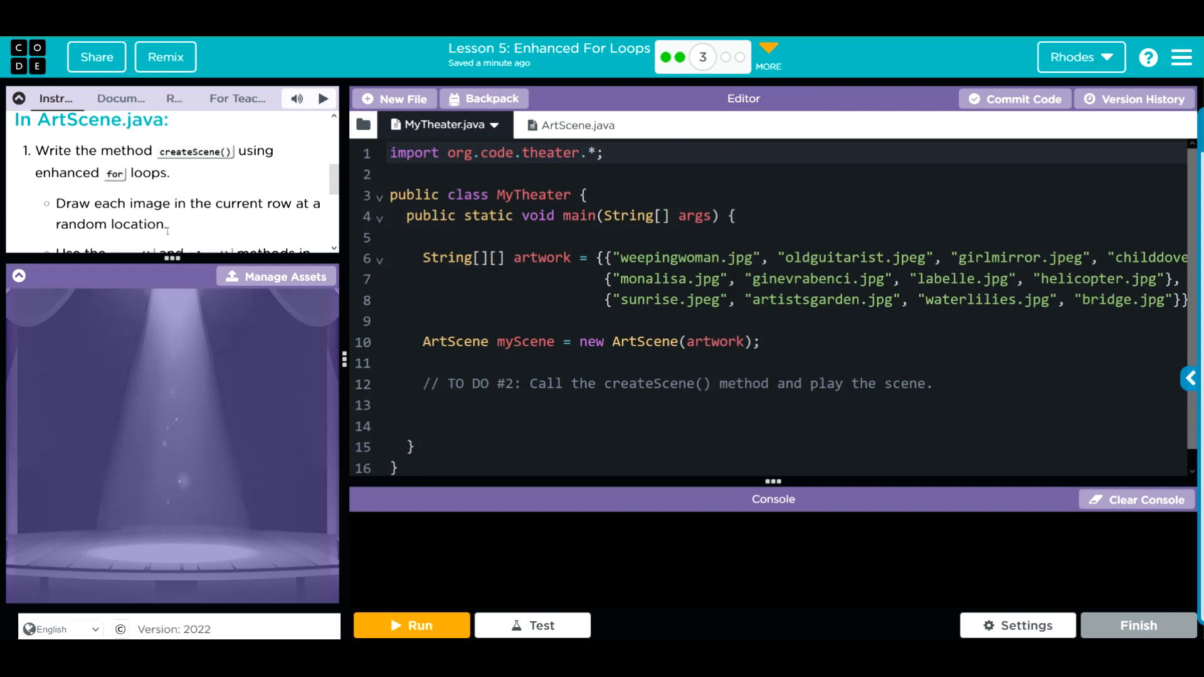
scroll("down", 3)
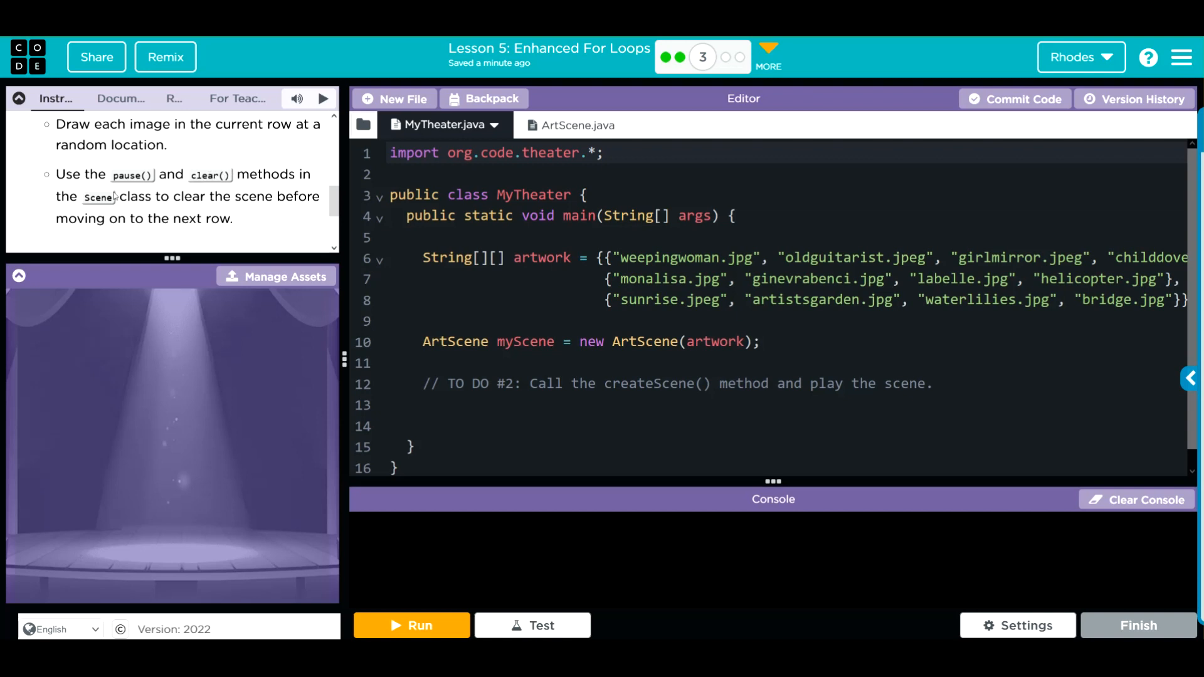
scroll("down", 3)
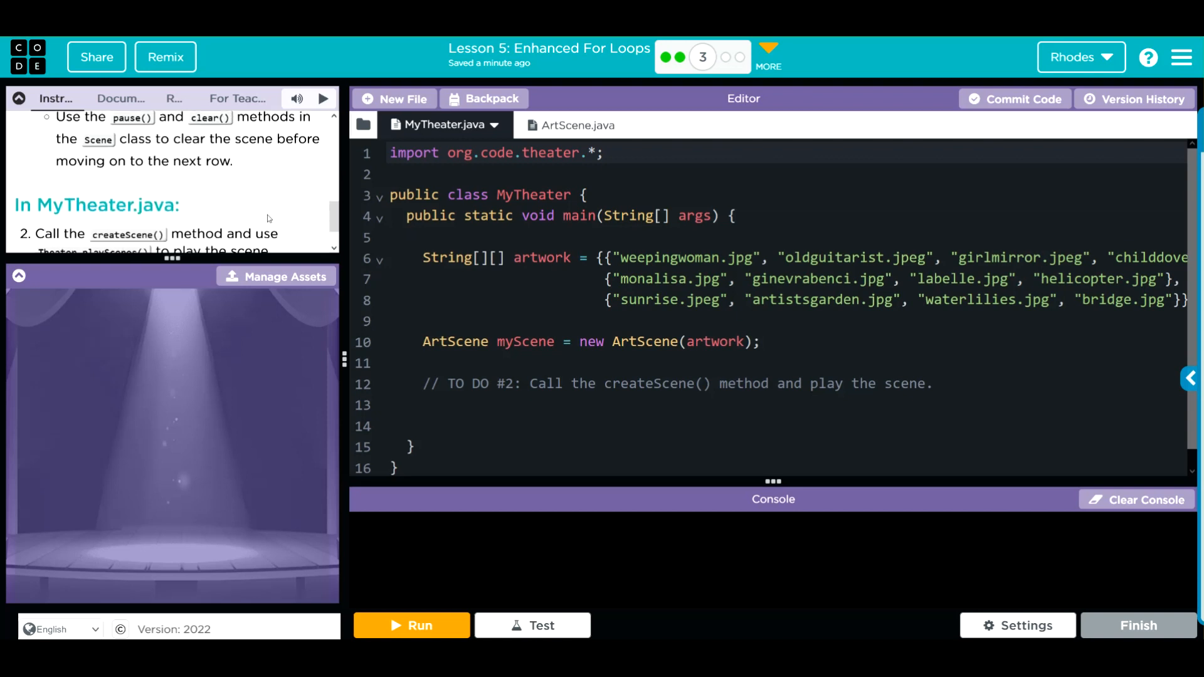
scroll("down", 3)
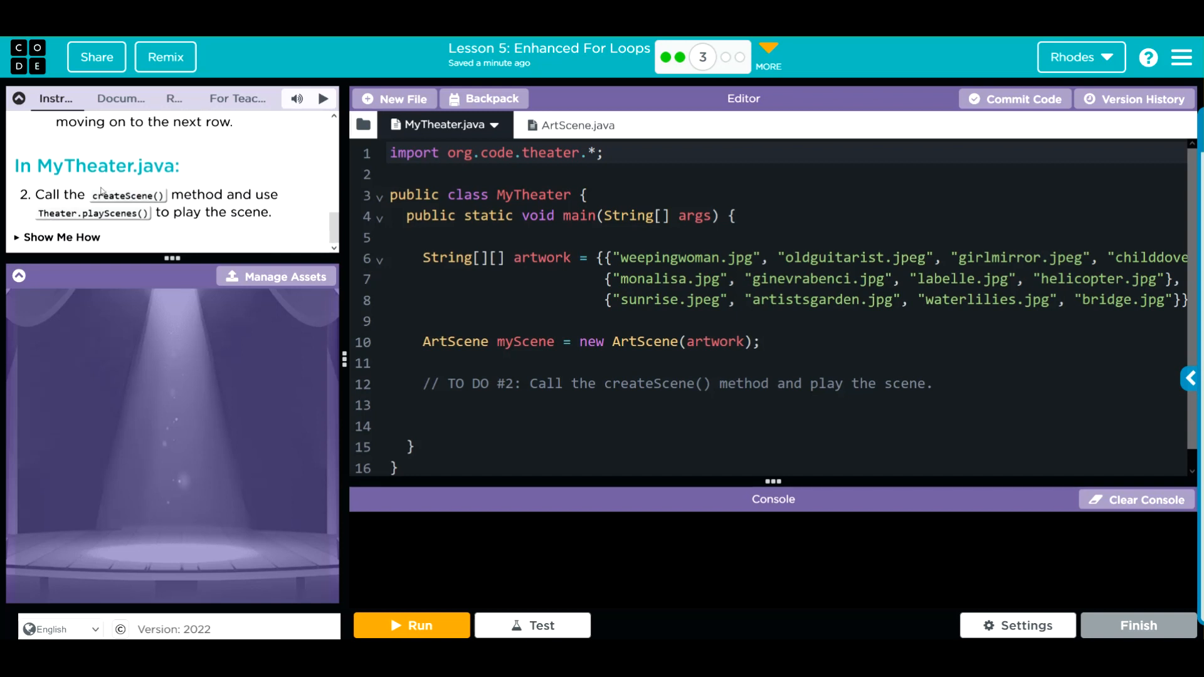
mouse_move(158, 192)
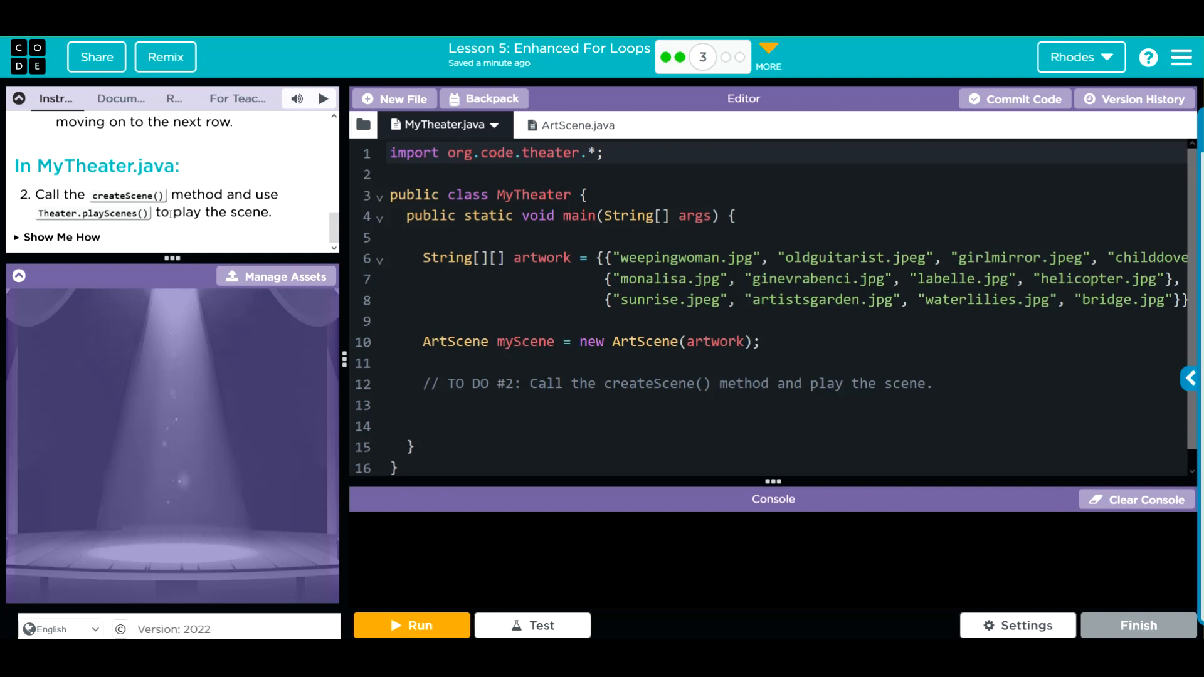
scroll("up", 3)
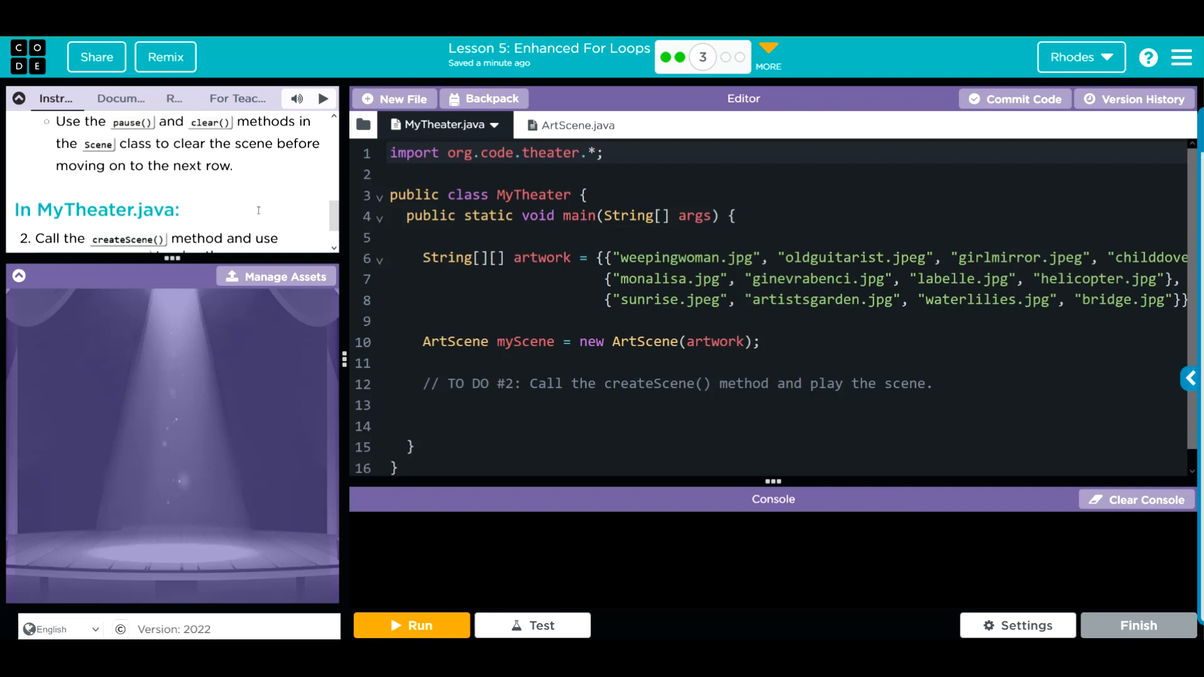
scroll("up", 3)
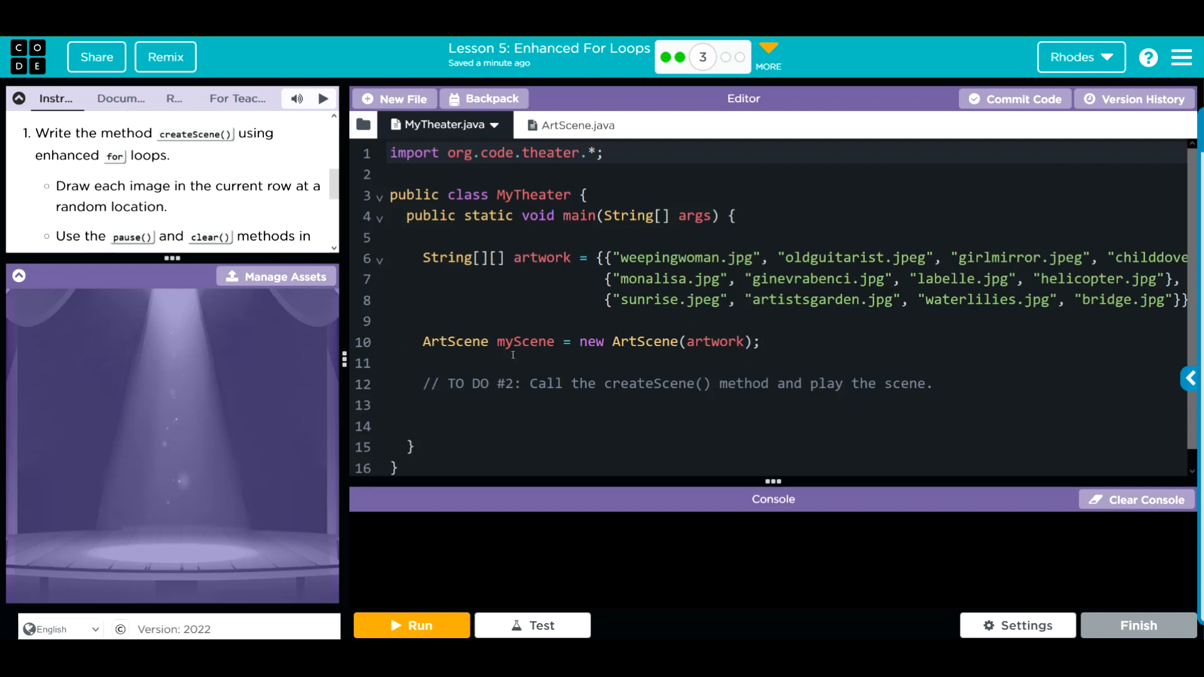
mouse_move(587, 120)
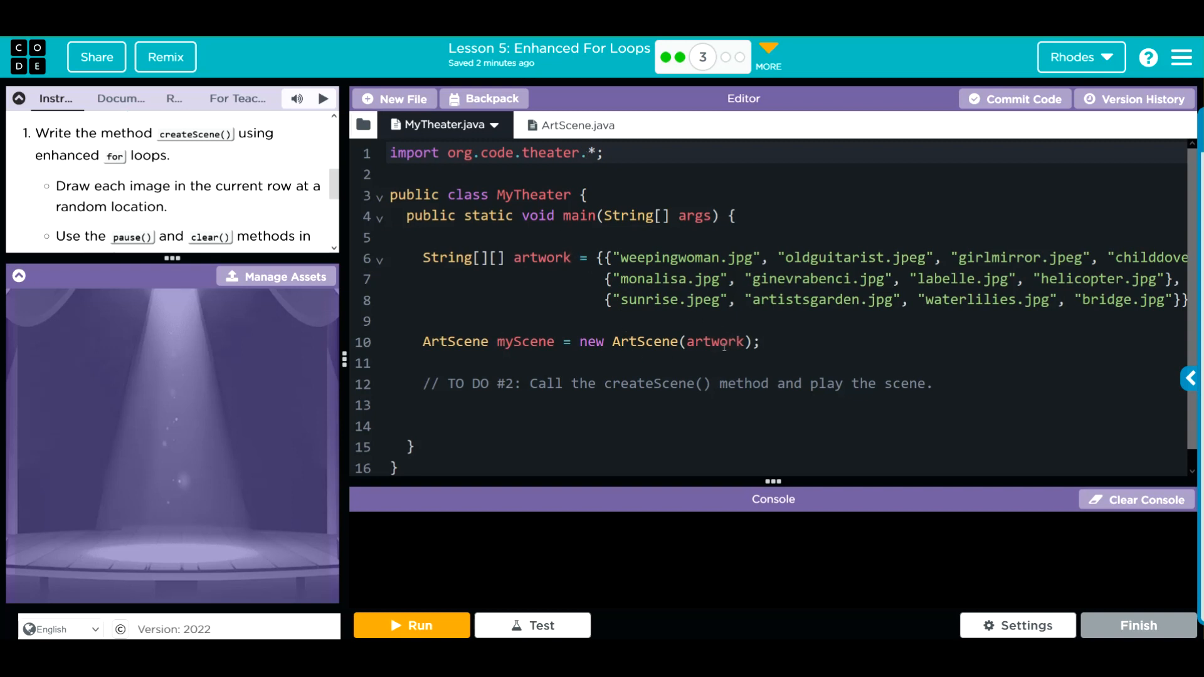
left_click(557, 126)
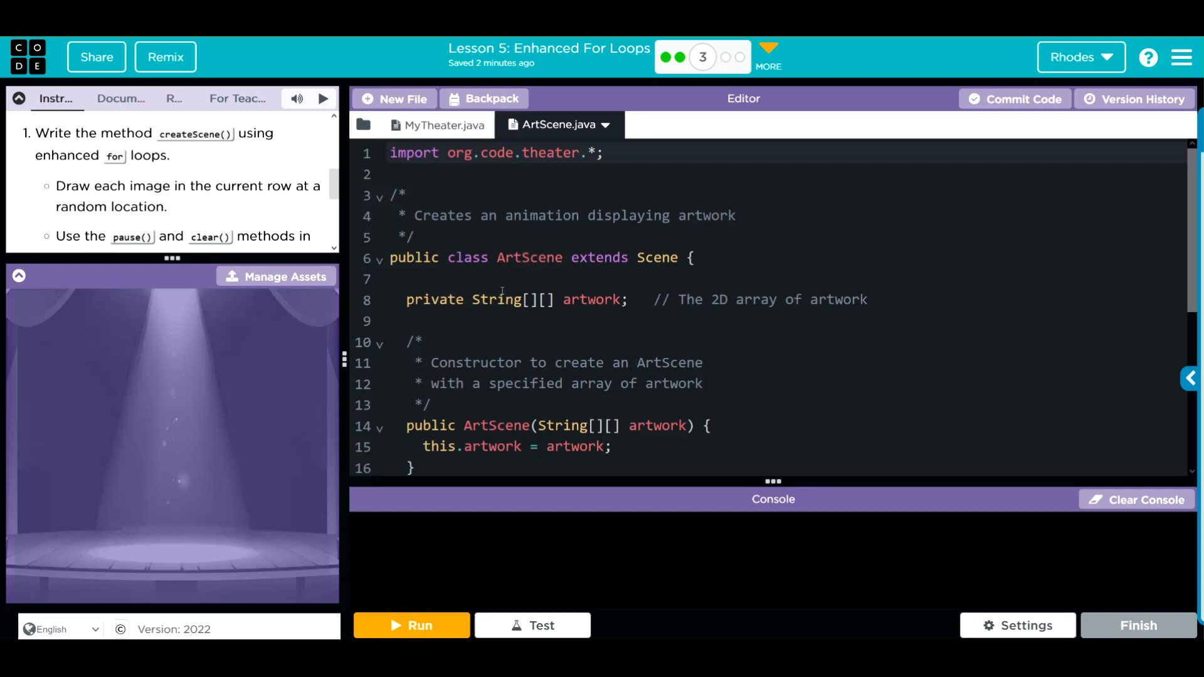
mouse_move(745, 322)
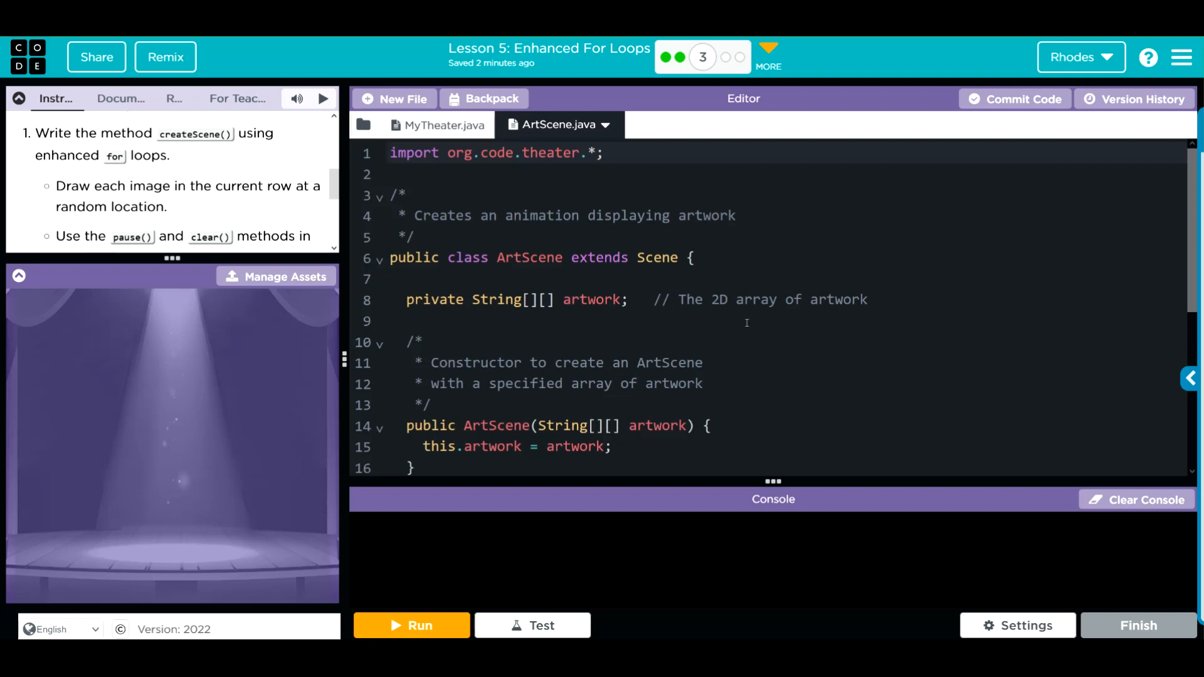
scroll("down", 3)
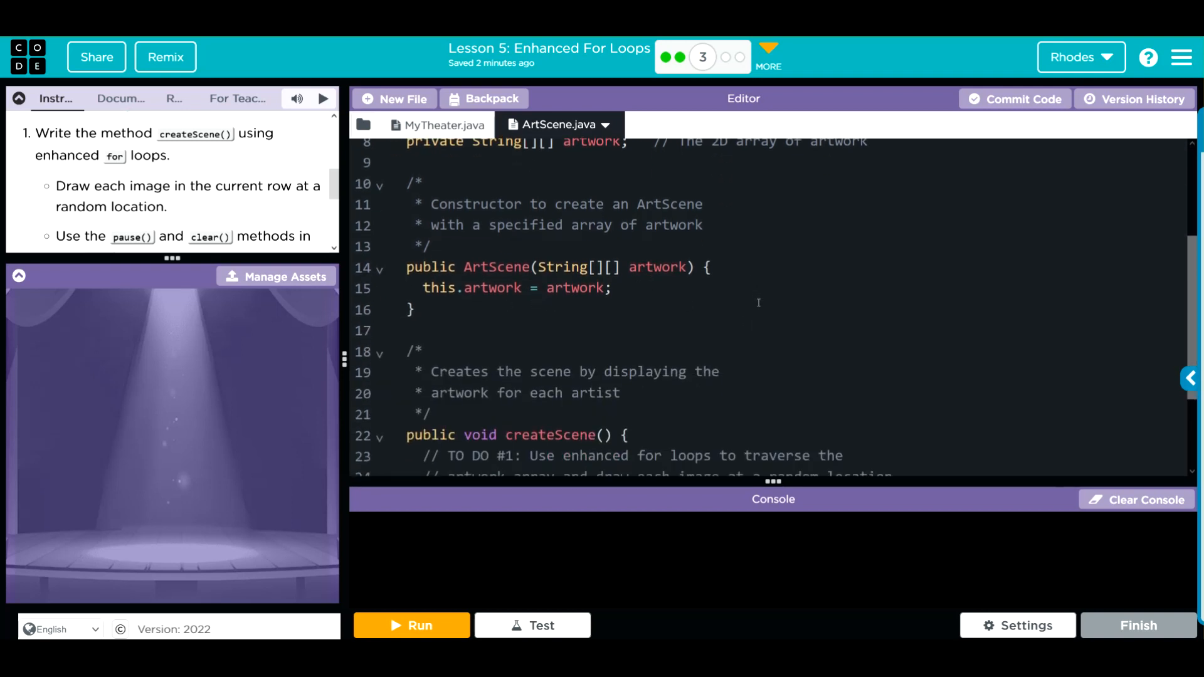
scroll("down", 3)
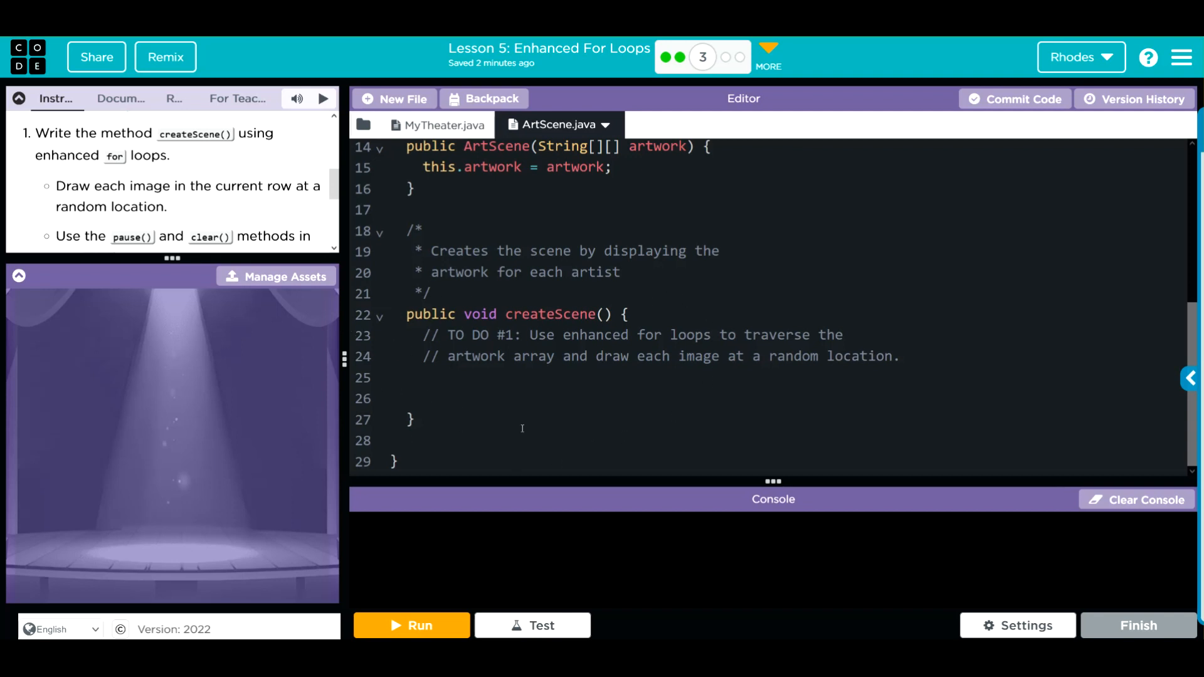
left_click(604, 313)
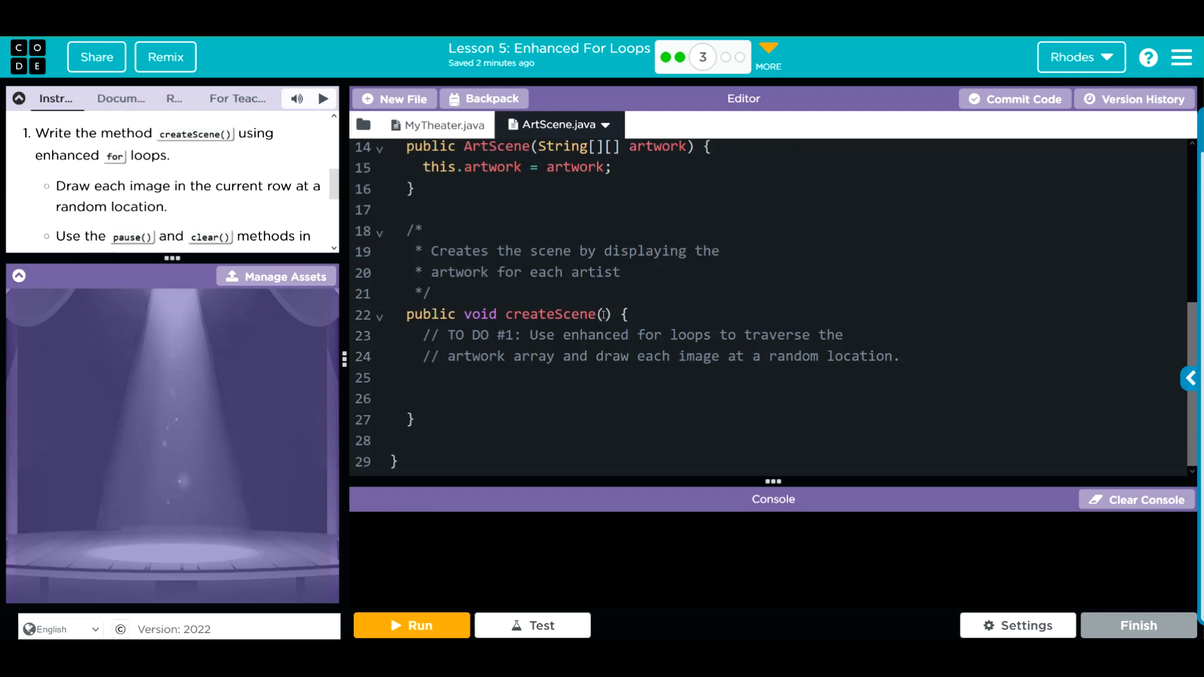
left_click(441, 125)
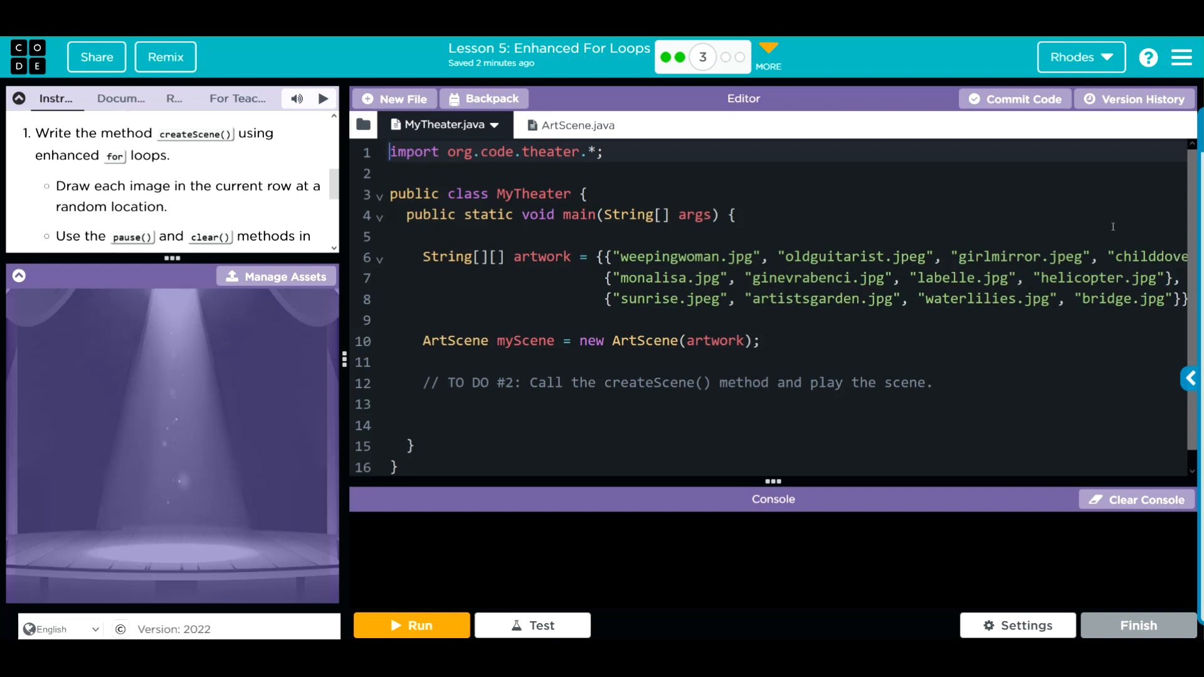
left_click(569, 126)
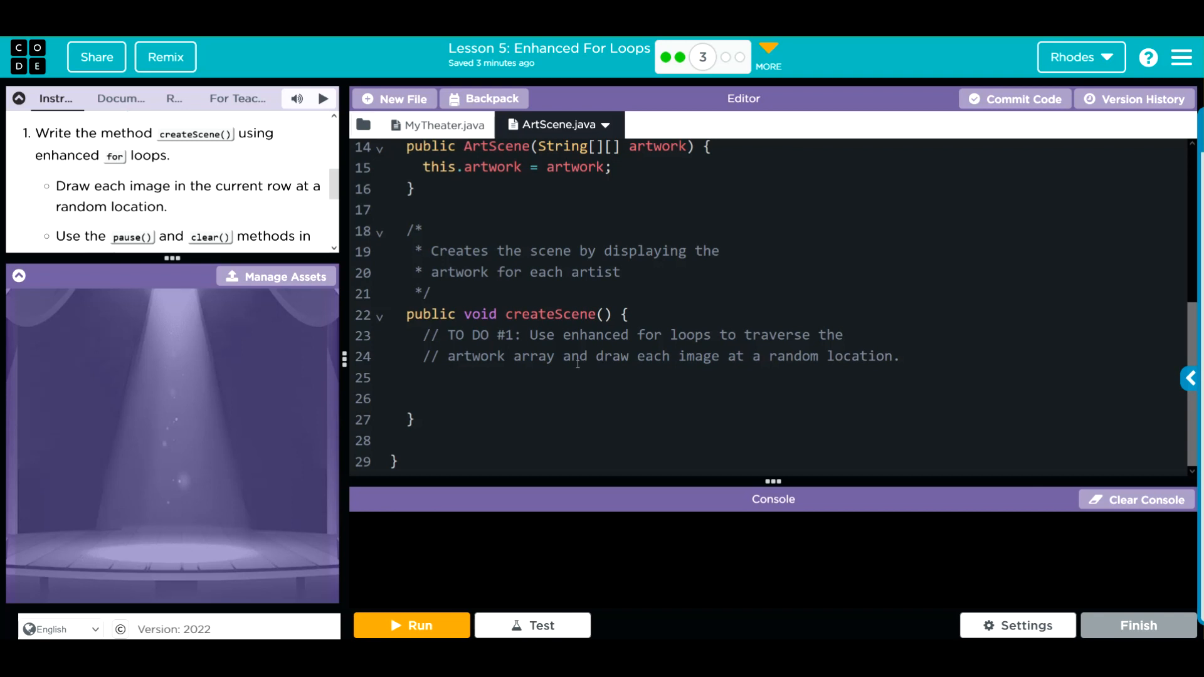
mouse_move(549, 353)
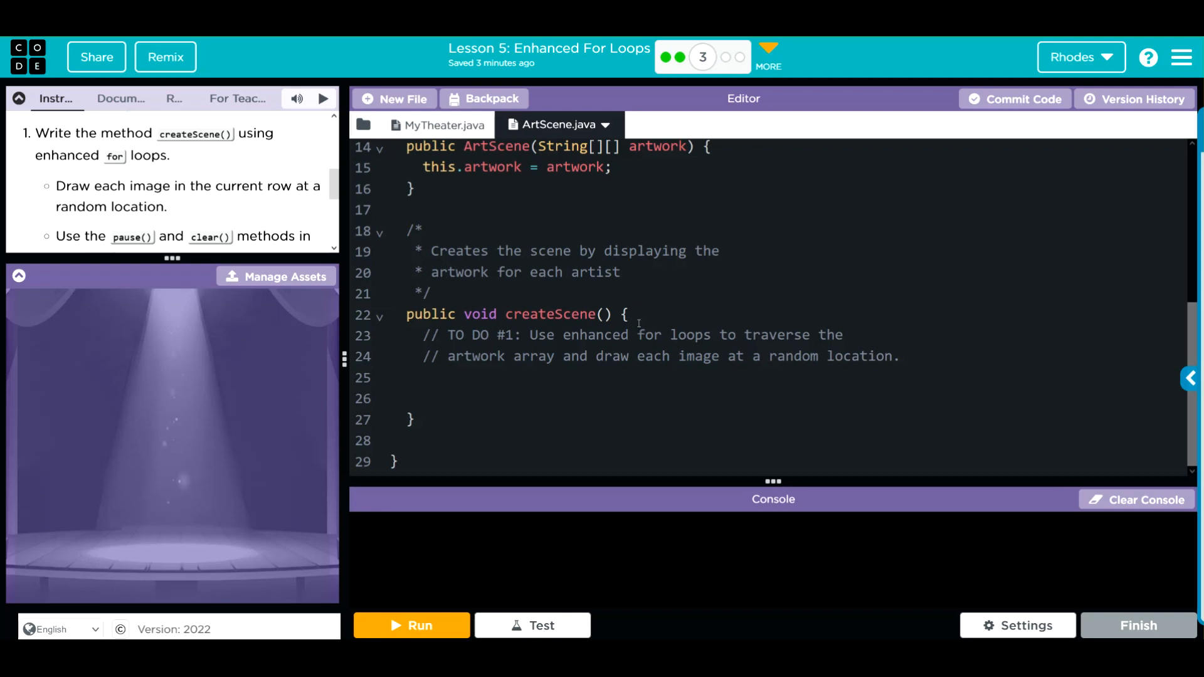
mouse_move(545, 361)
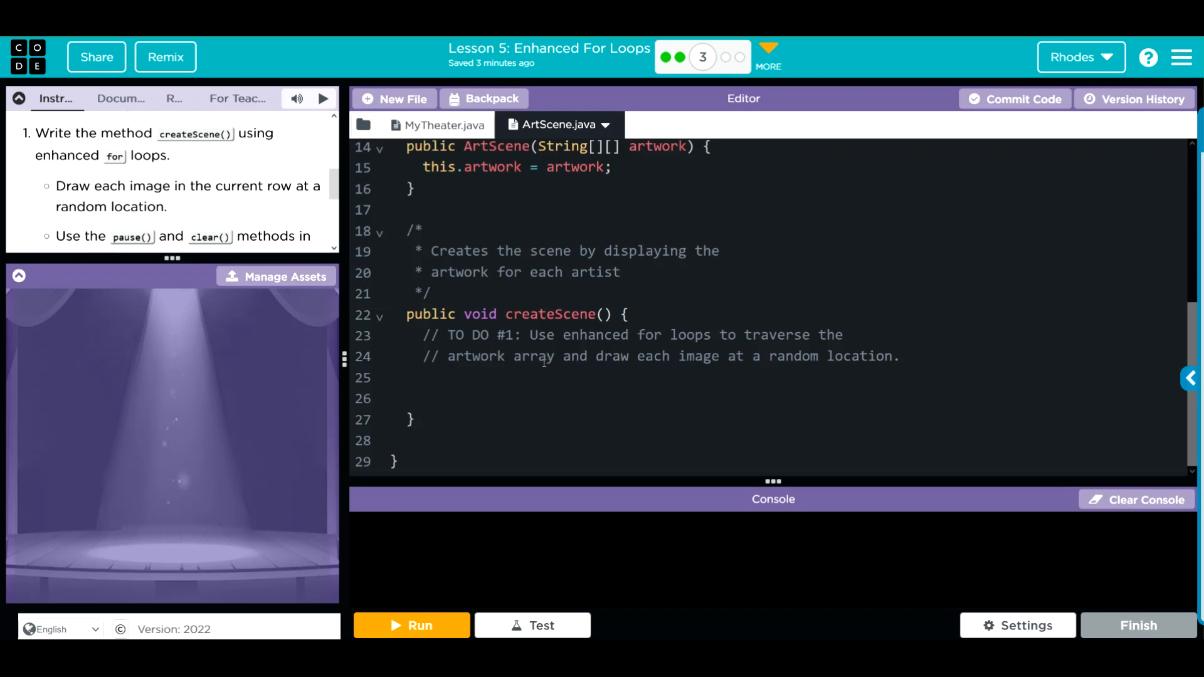
left_click(718, 377)
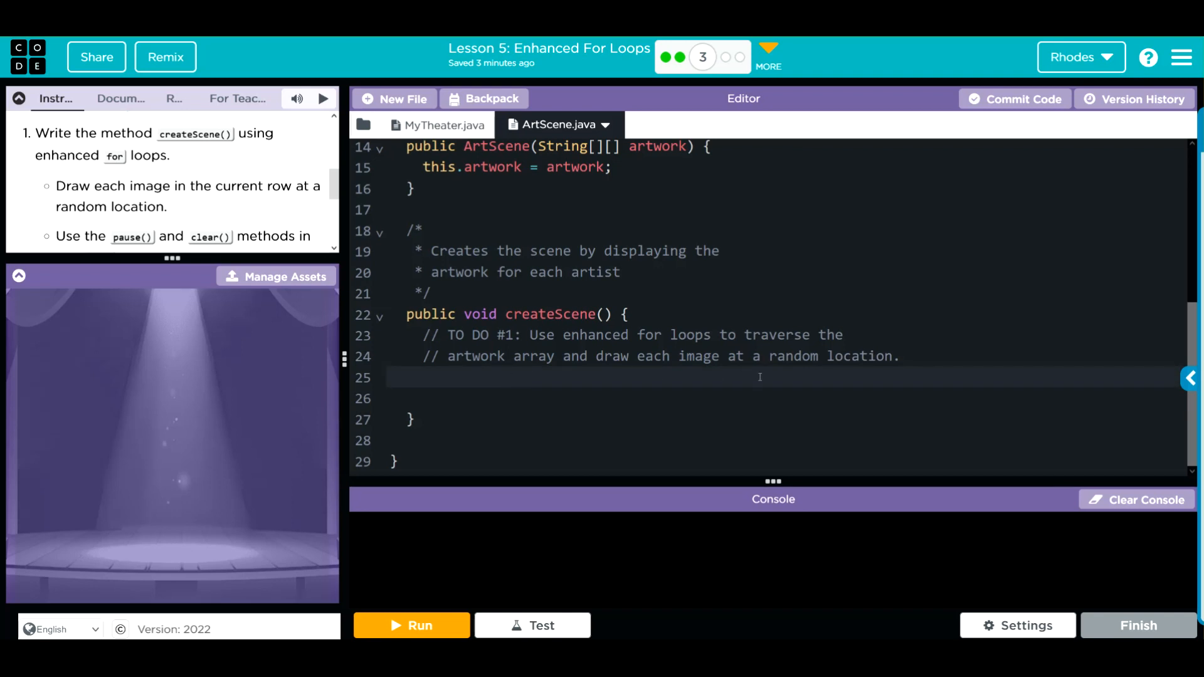
Start createScene with an empty for ( ) { } skeleton whose closing brace is commented // outer.
left_click(423, 378)
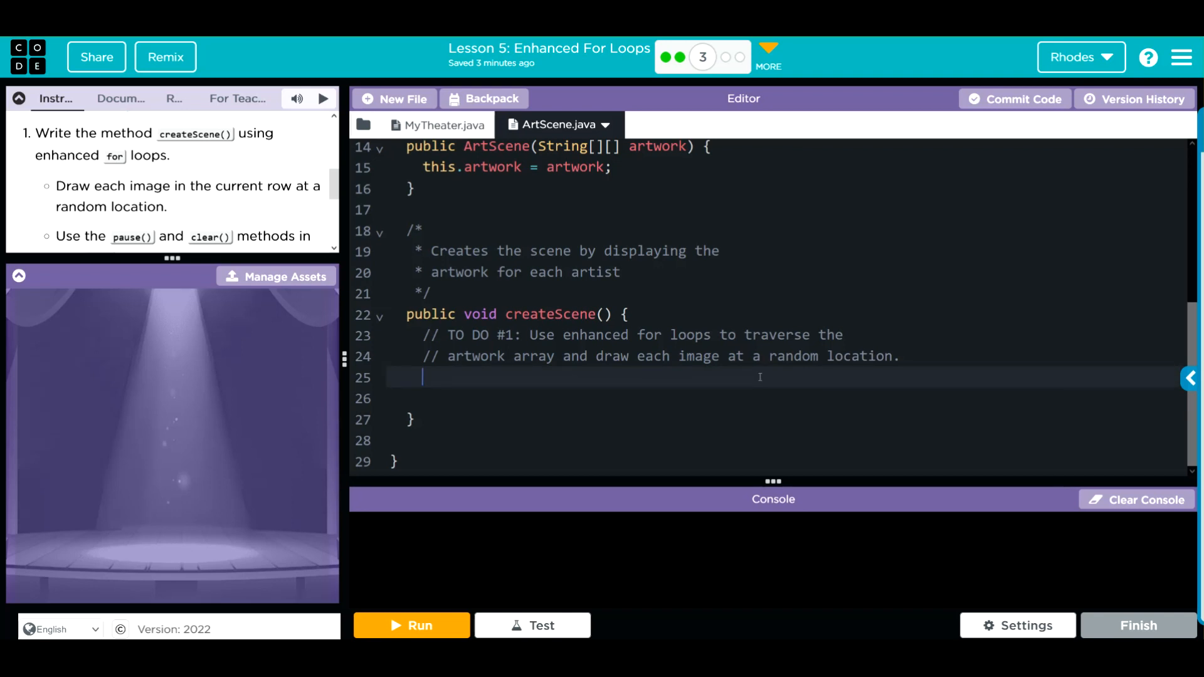
type("for")
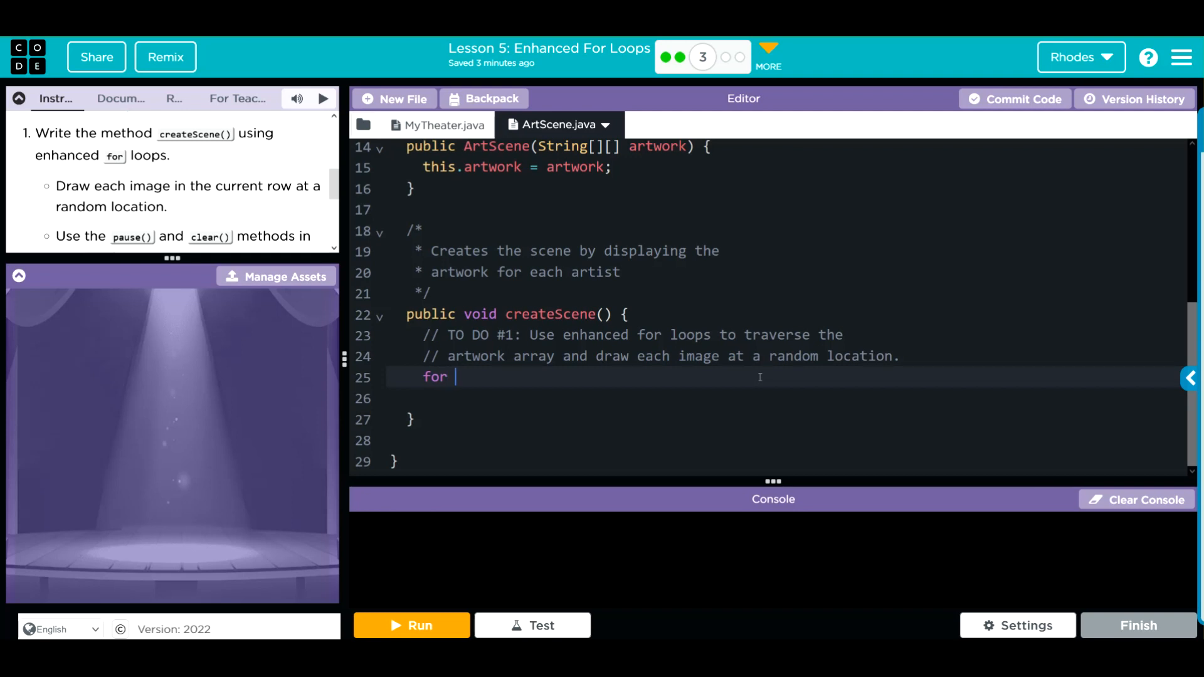
type("() {}")
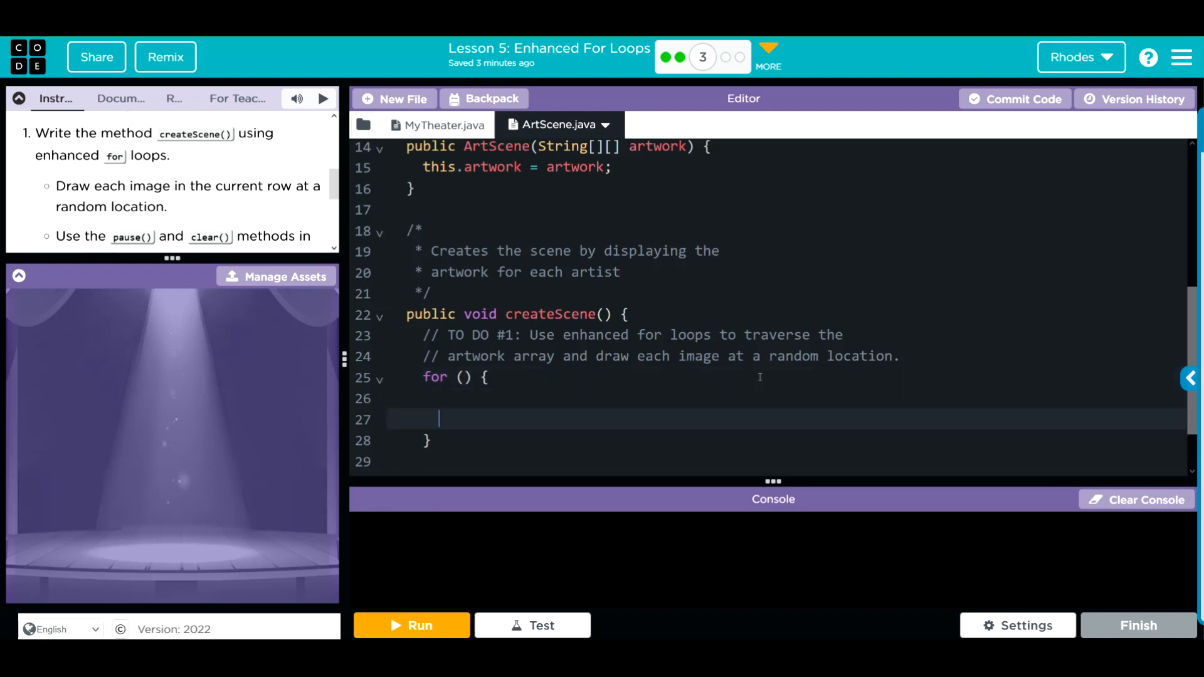
type("//")
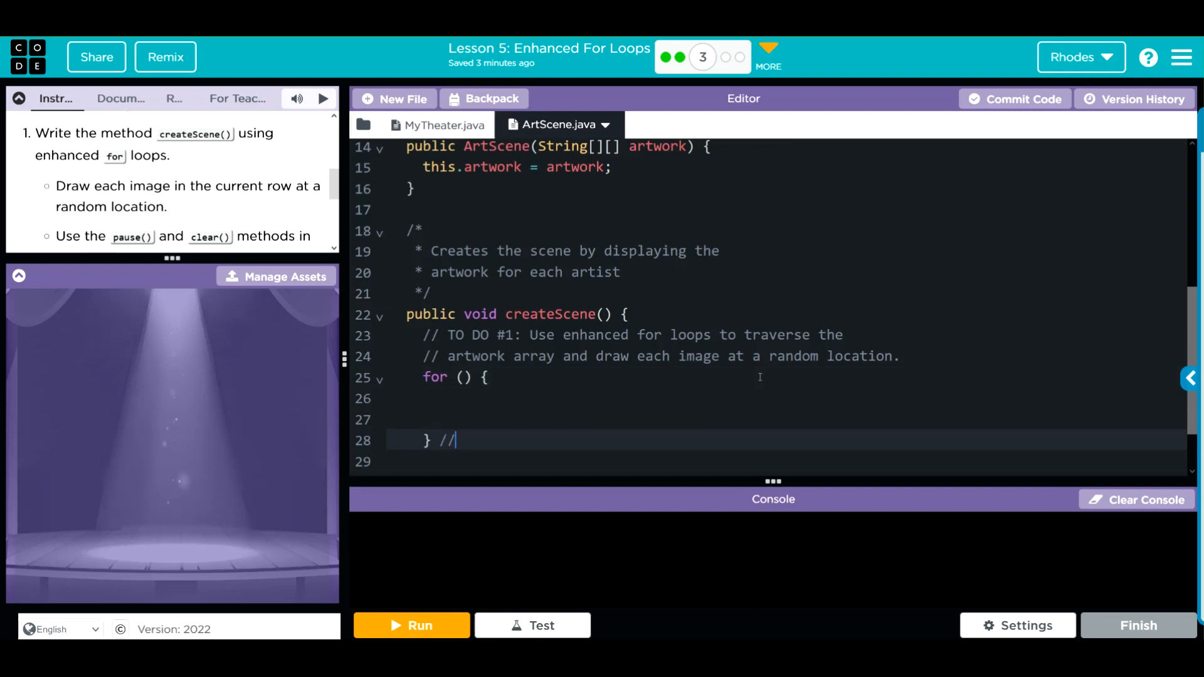
type("outer")
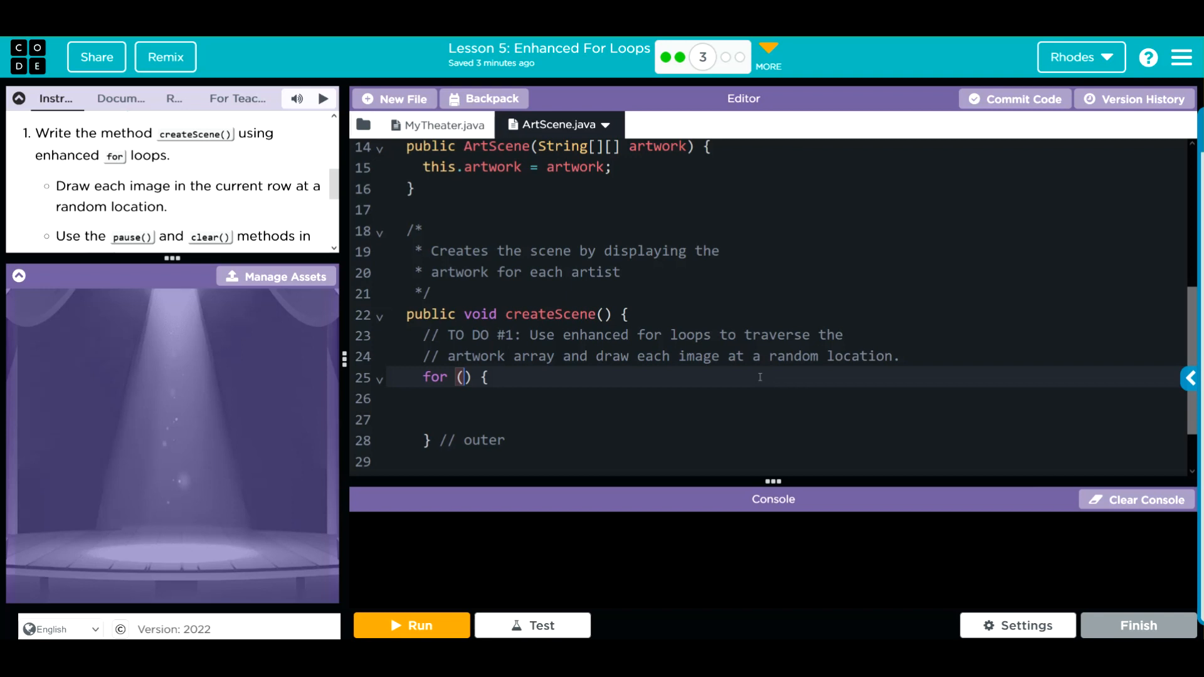
Fill the header as String [] art : artwork and place the cursor in the loop body.
type("St")
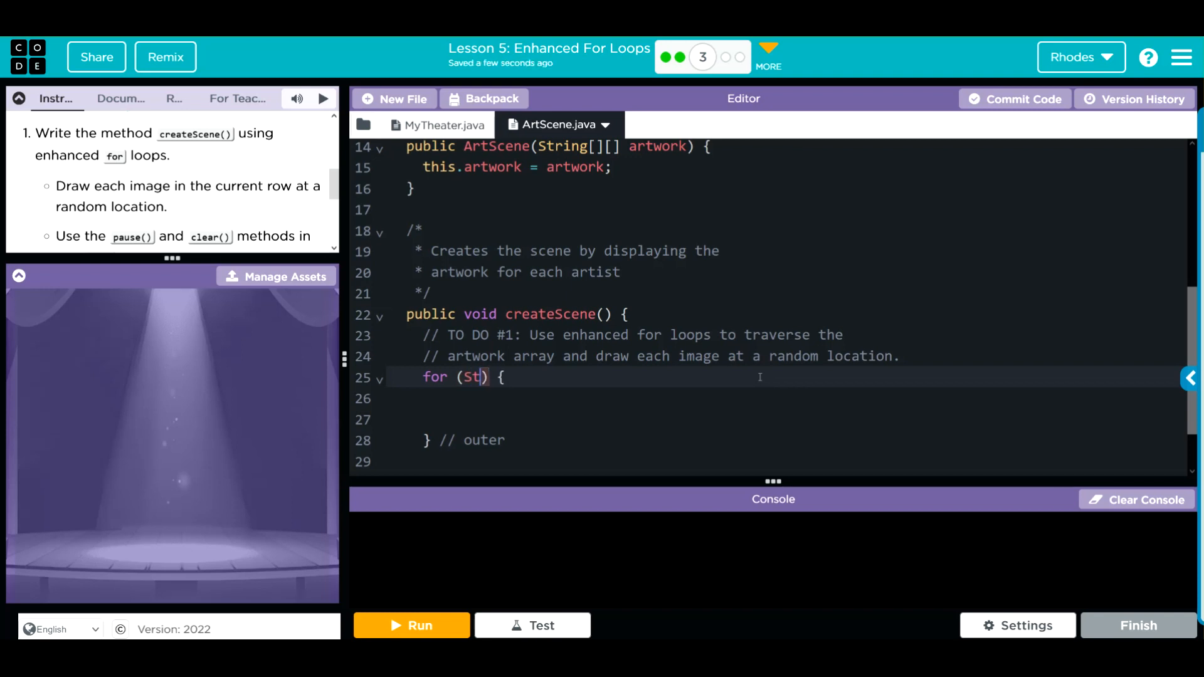
type("ring")
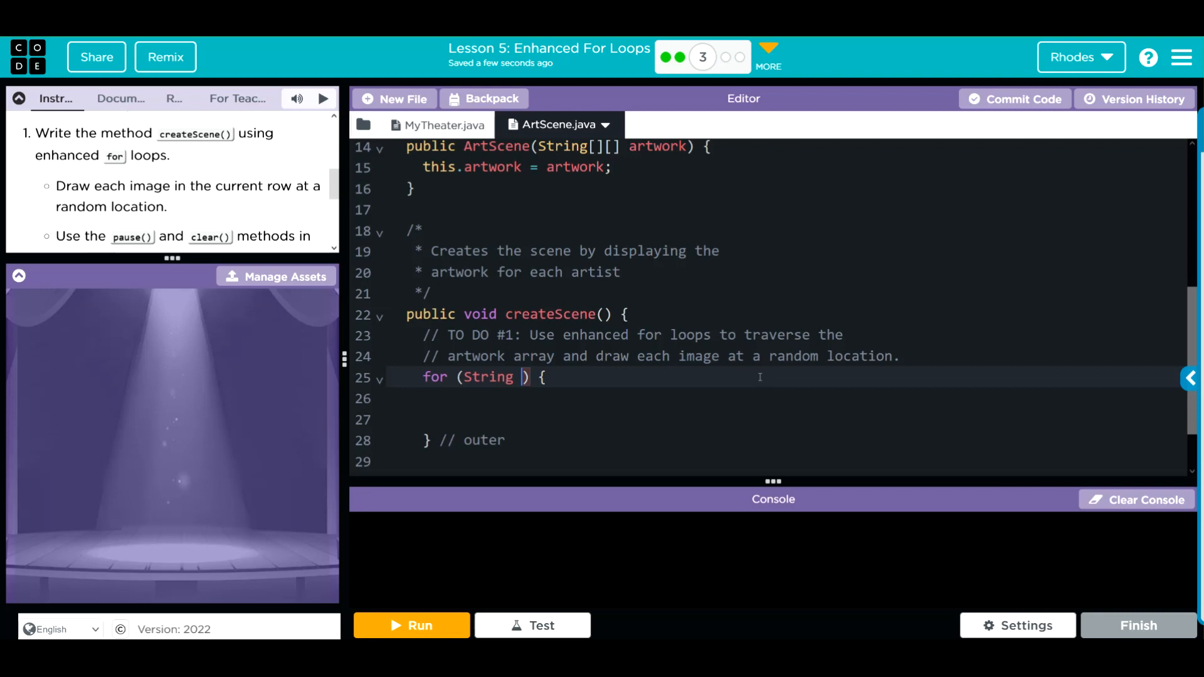
type("[]")
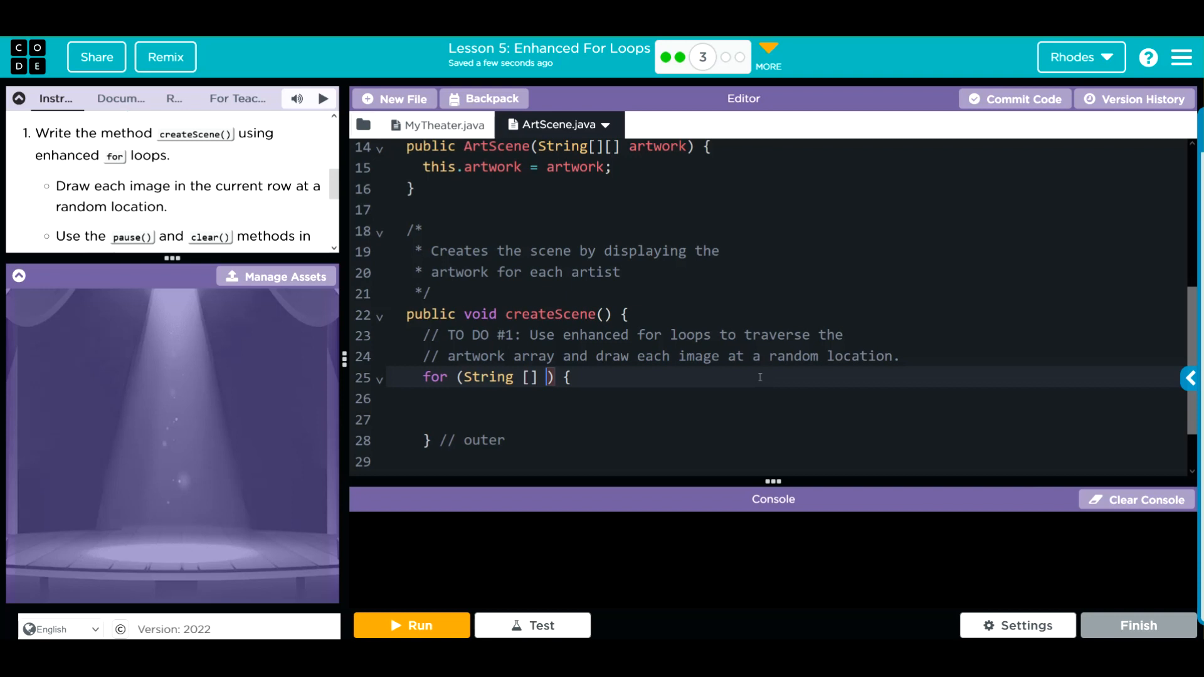
type("art")
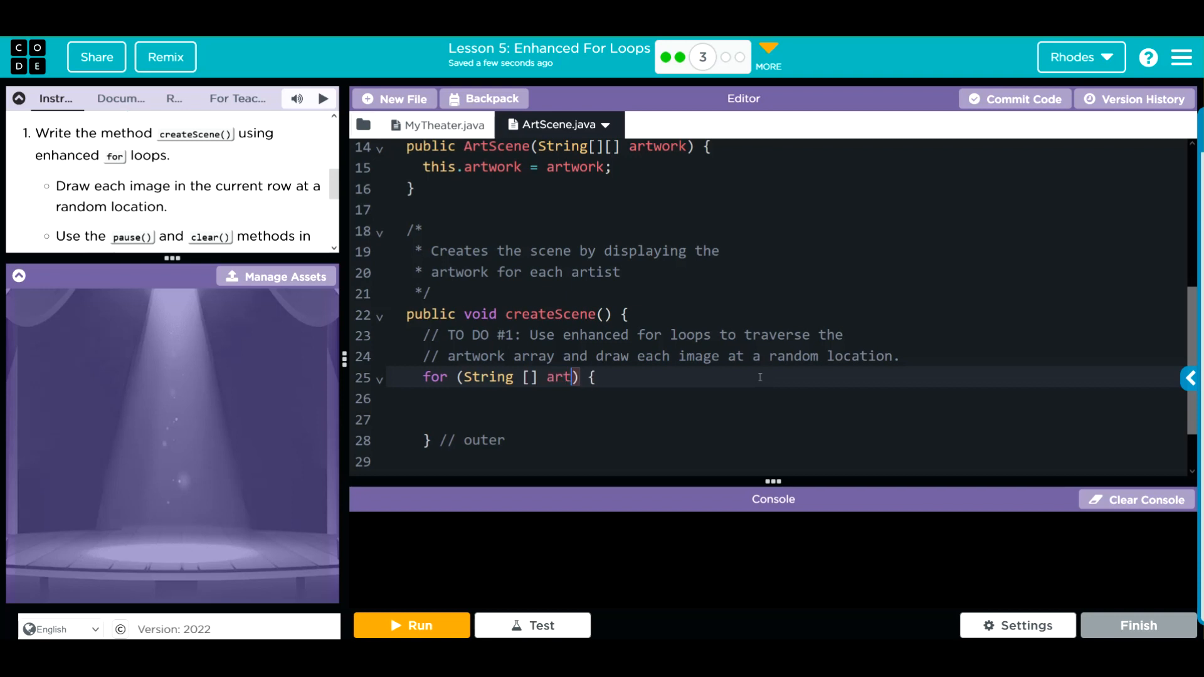
type(":")
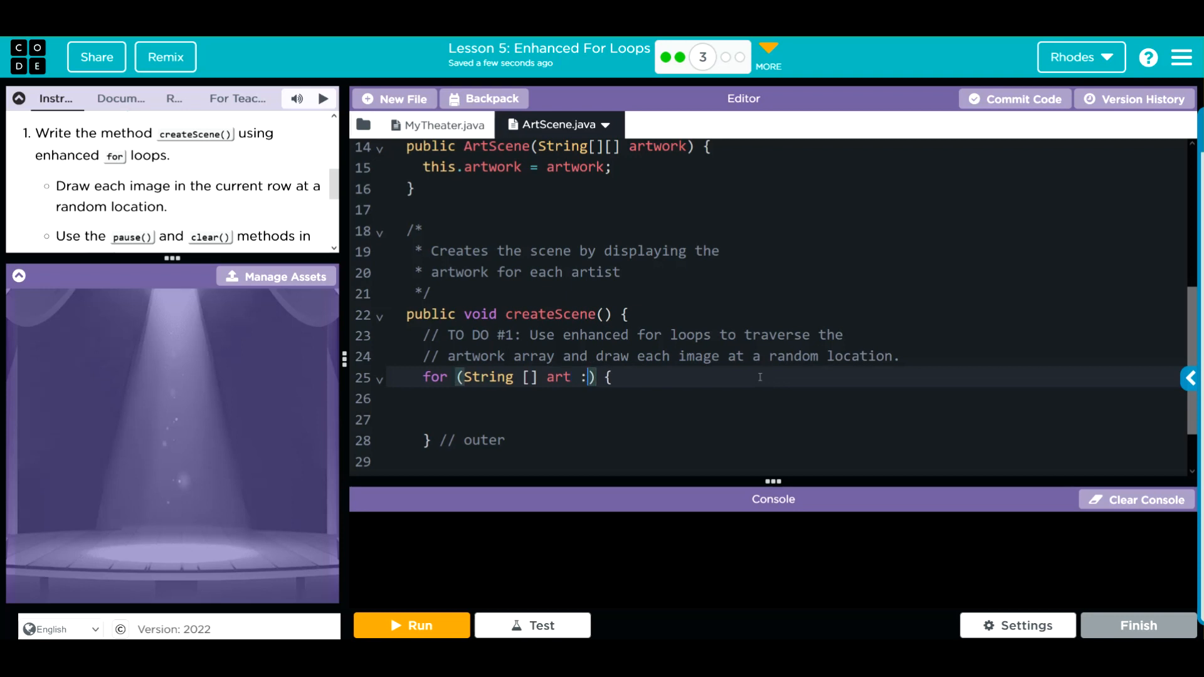
type("artwo")
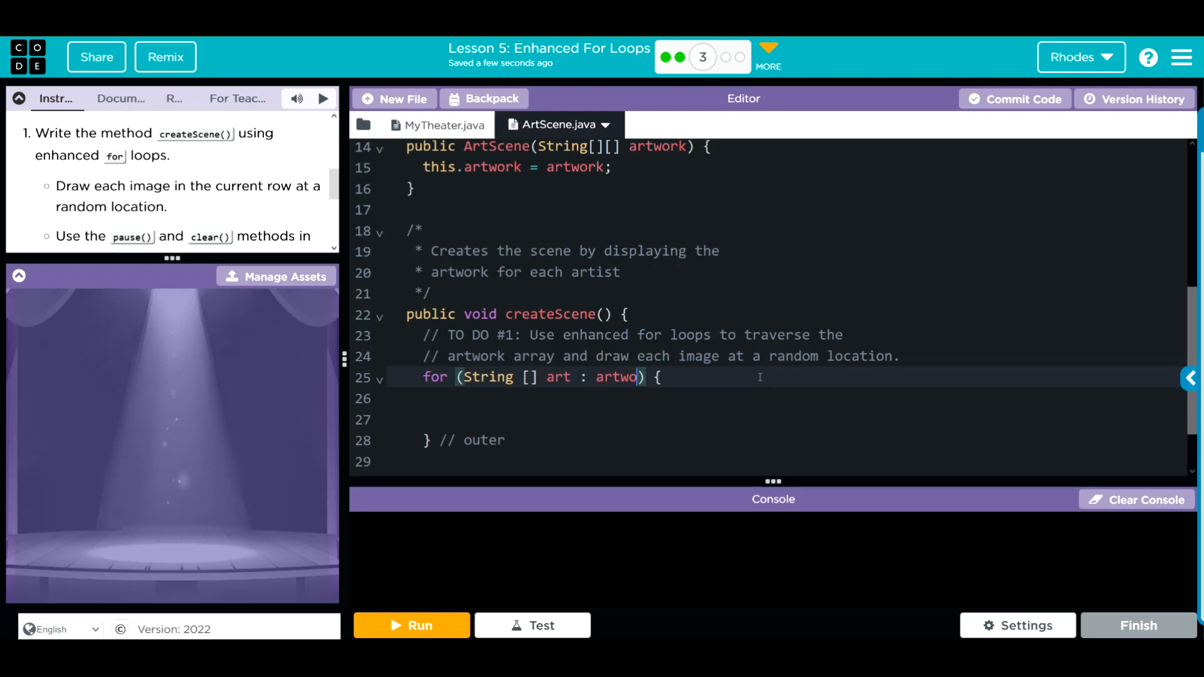
type("rk")
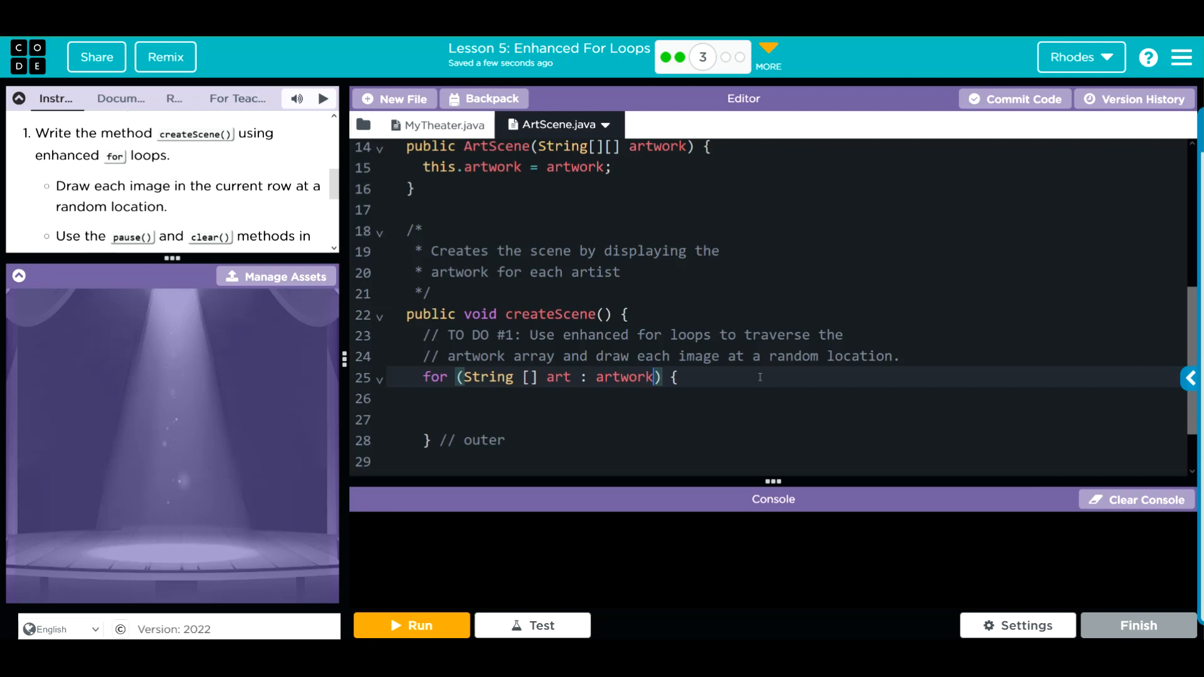
left_click(392, 397)
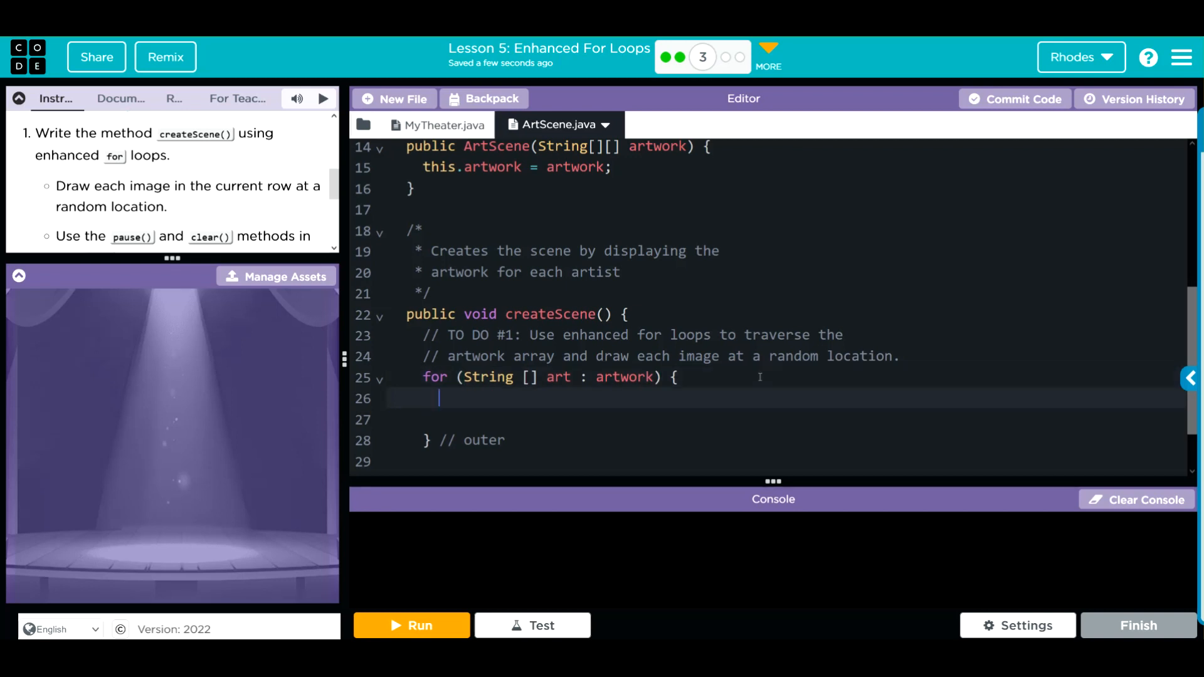
Nest for (String image : art) { } inside the outer loop, braces expanded and commented // inner.
type("for")
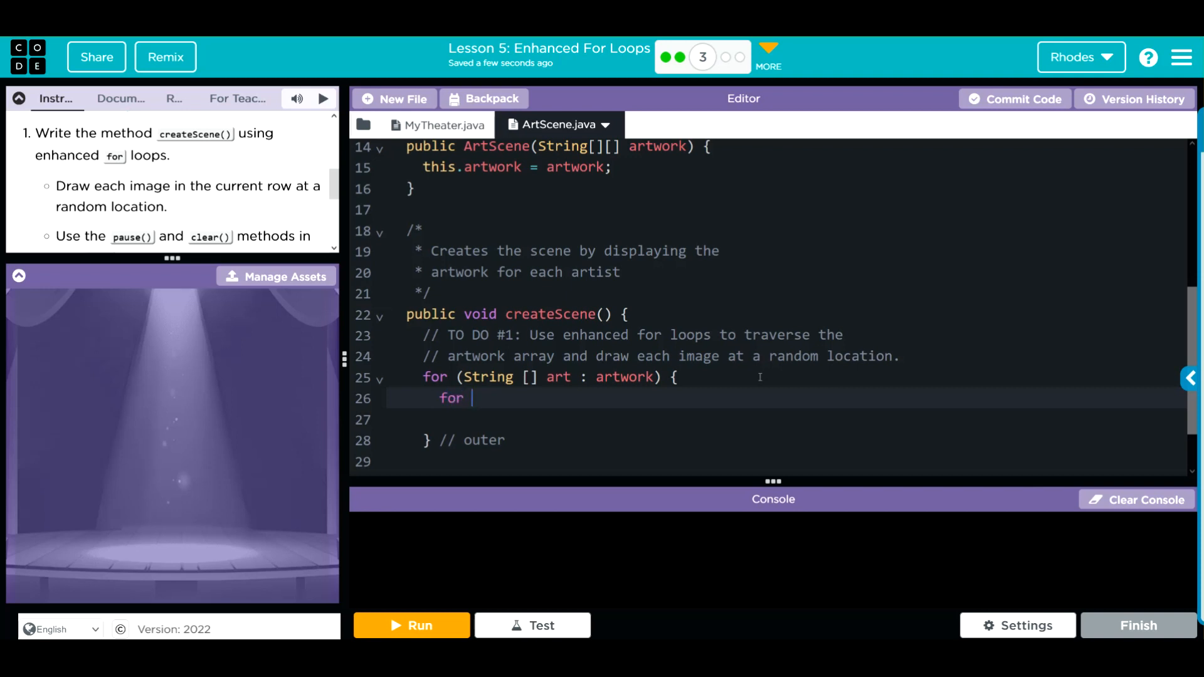
type("() {}")
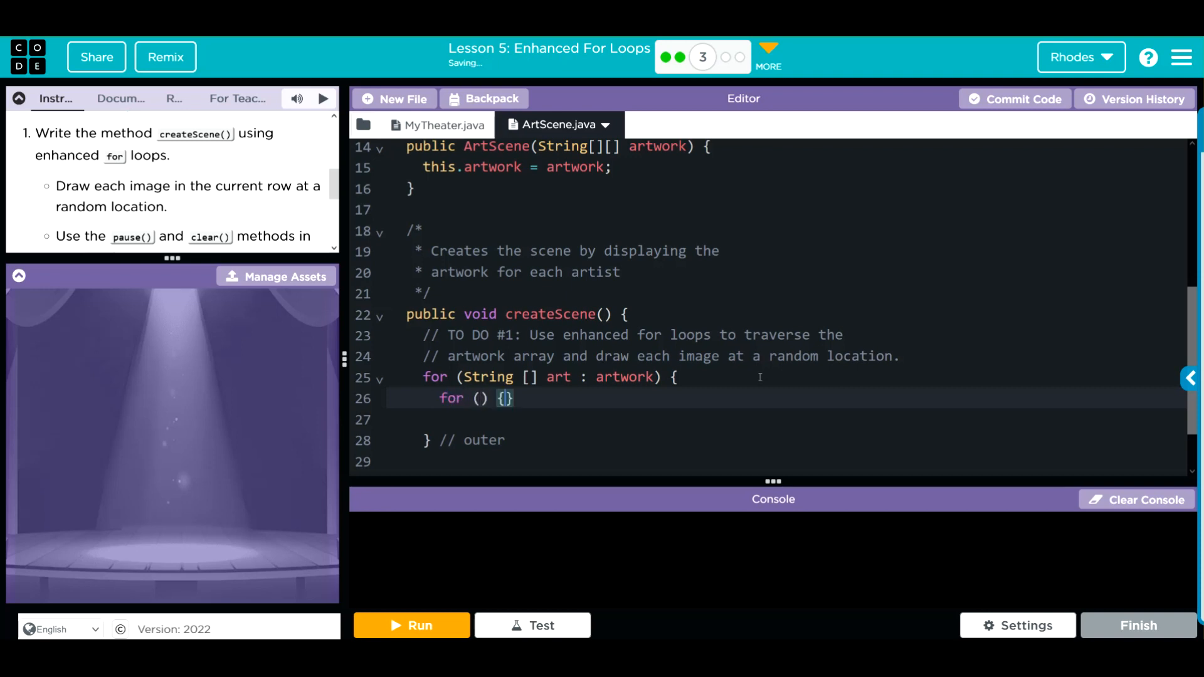
key("Enter")
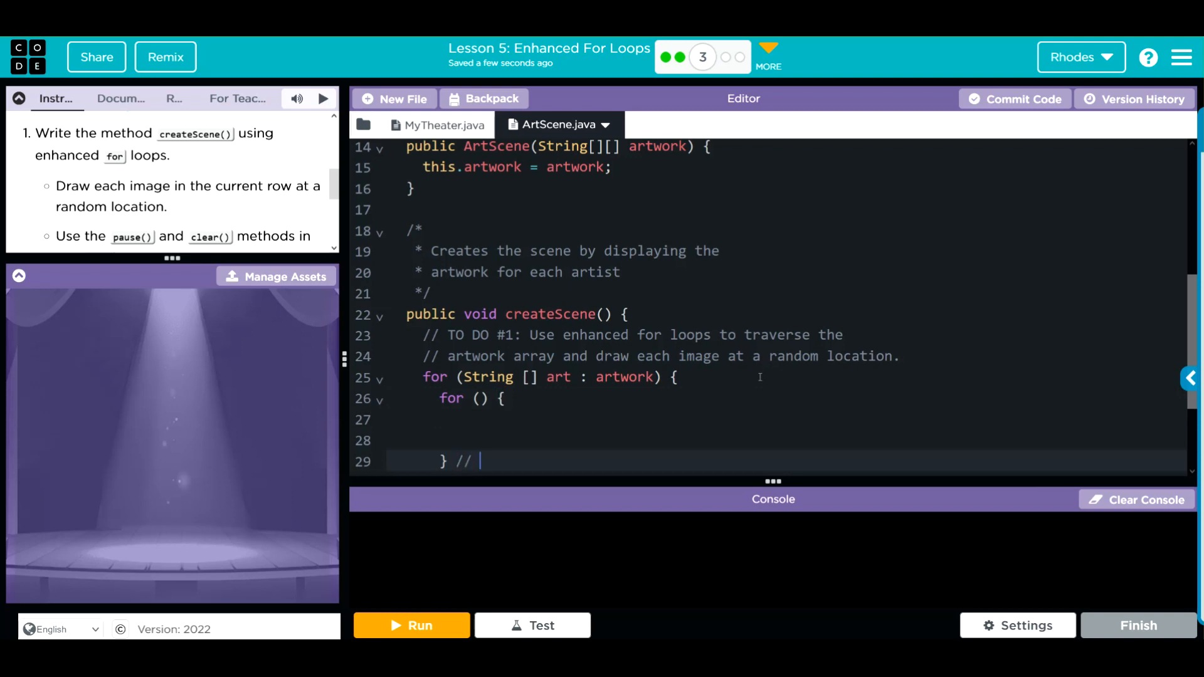
type("inner")
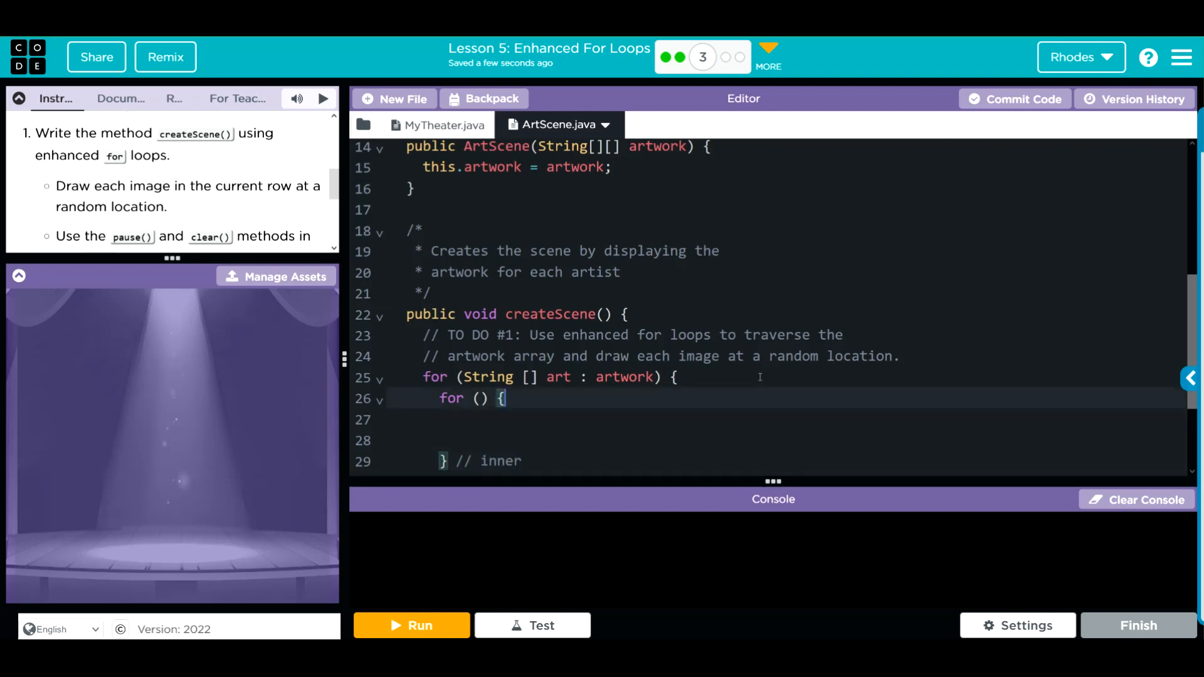
left_click(478, 398)
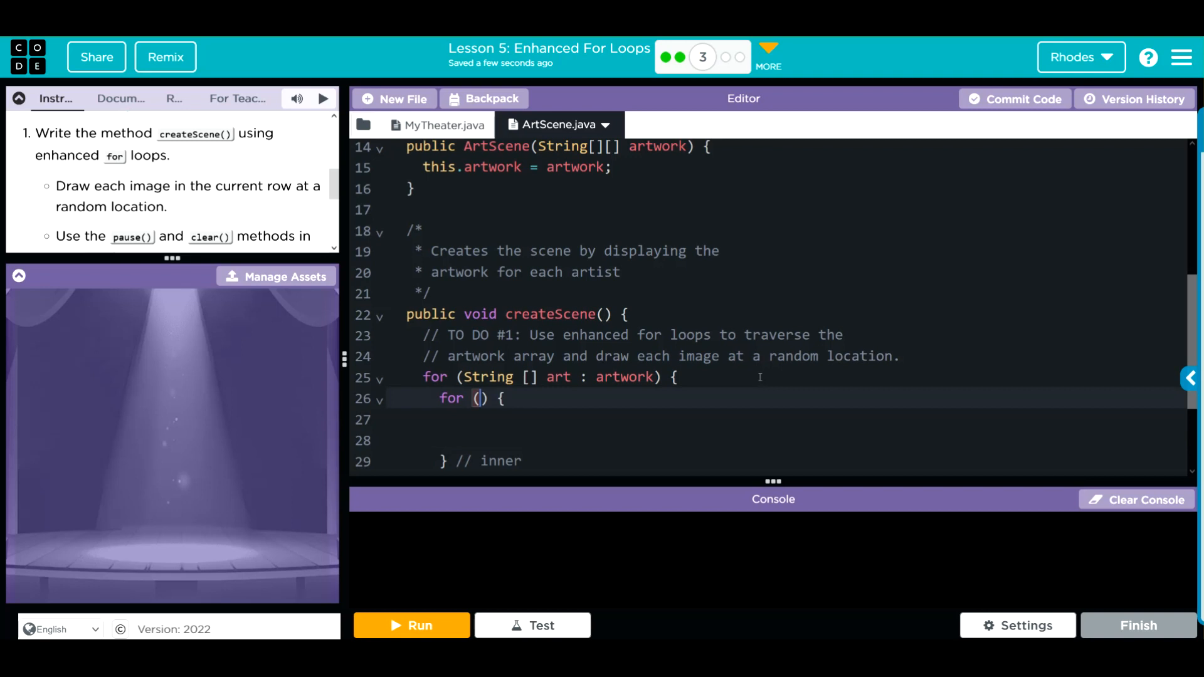
type("String")
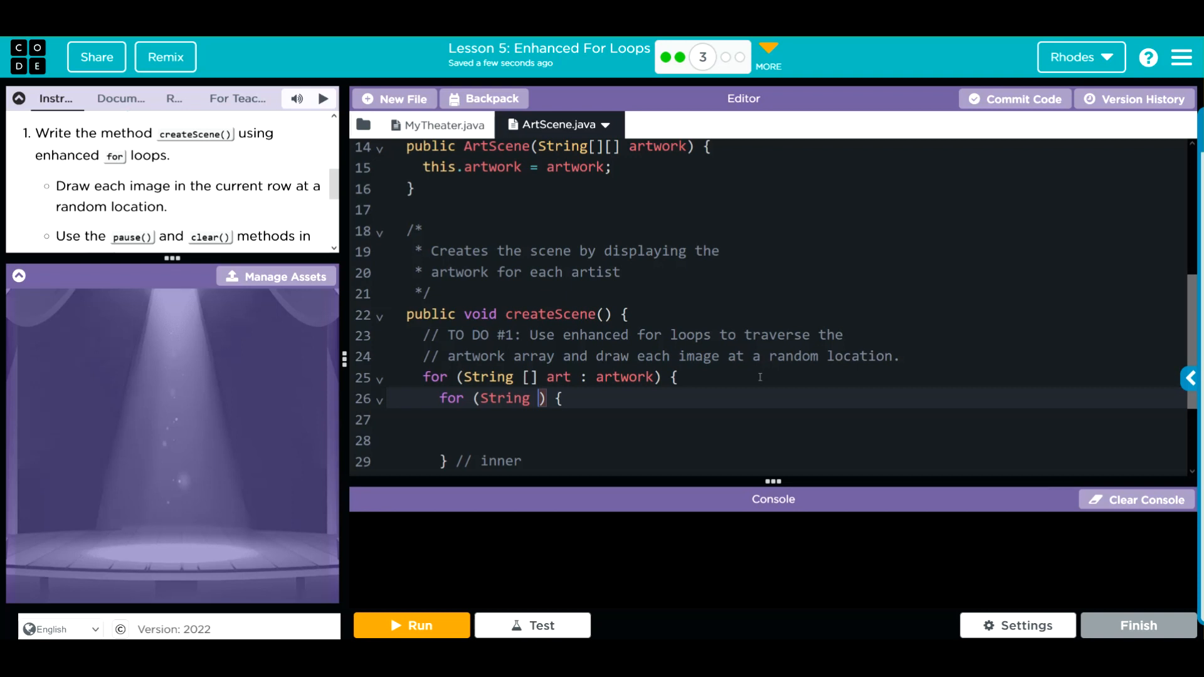
type("im")
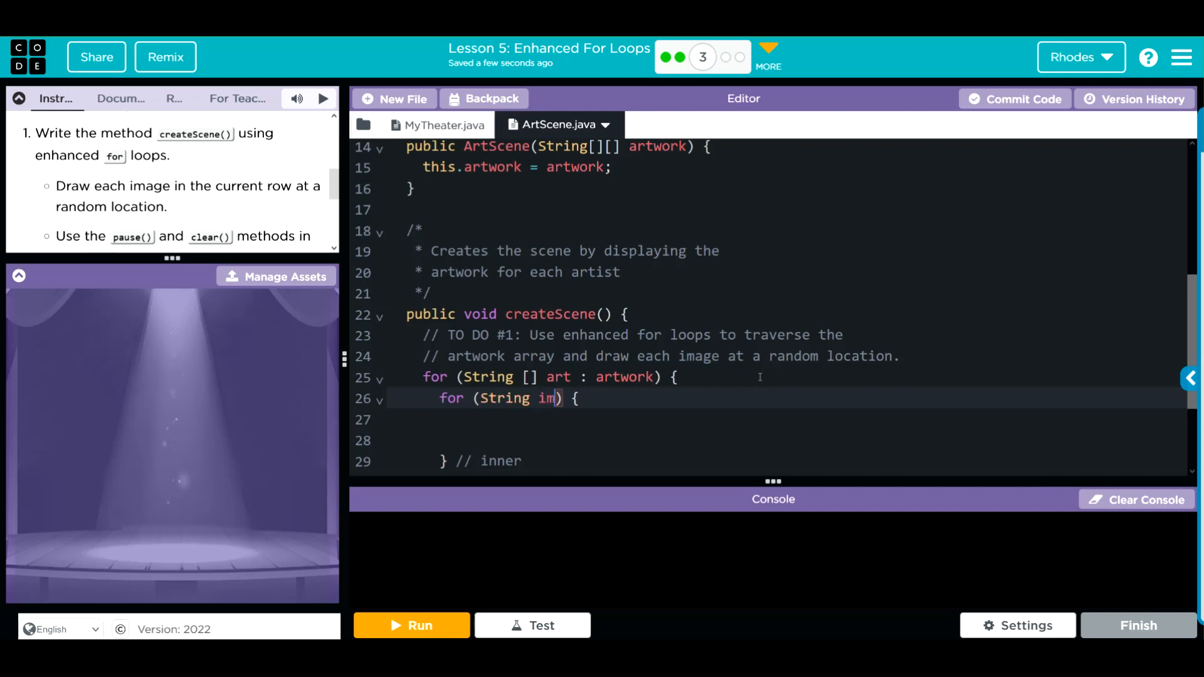
type("age")
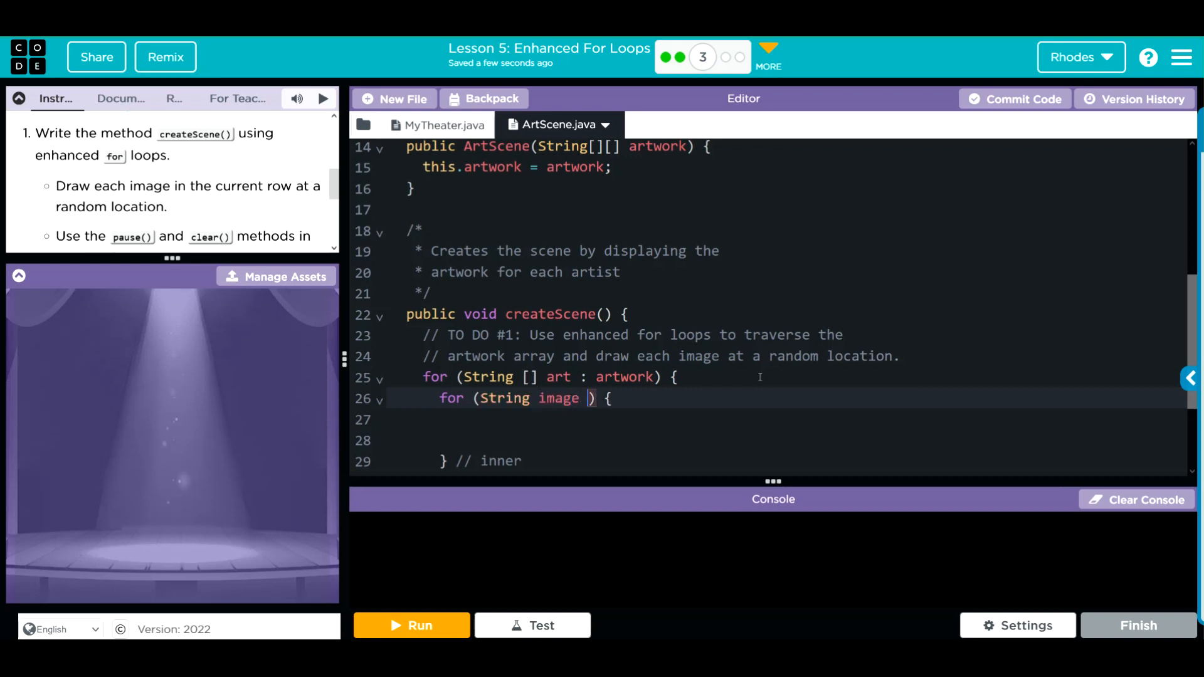
type(":")
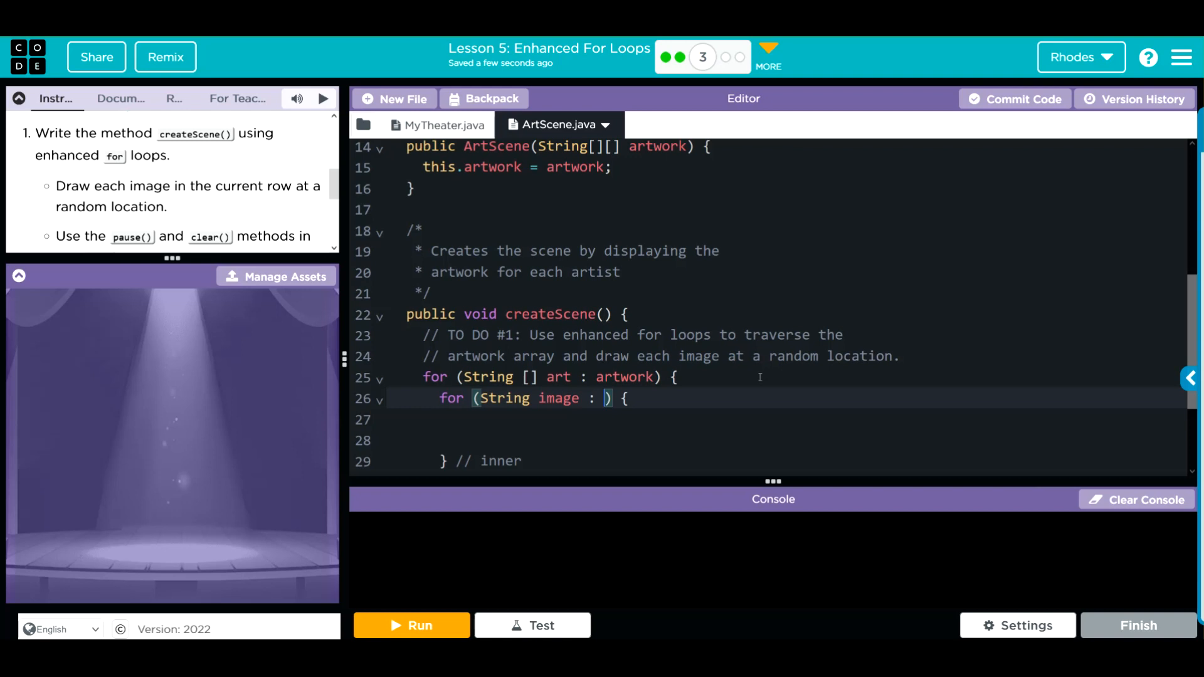
type("art")
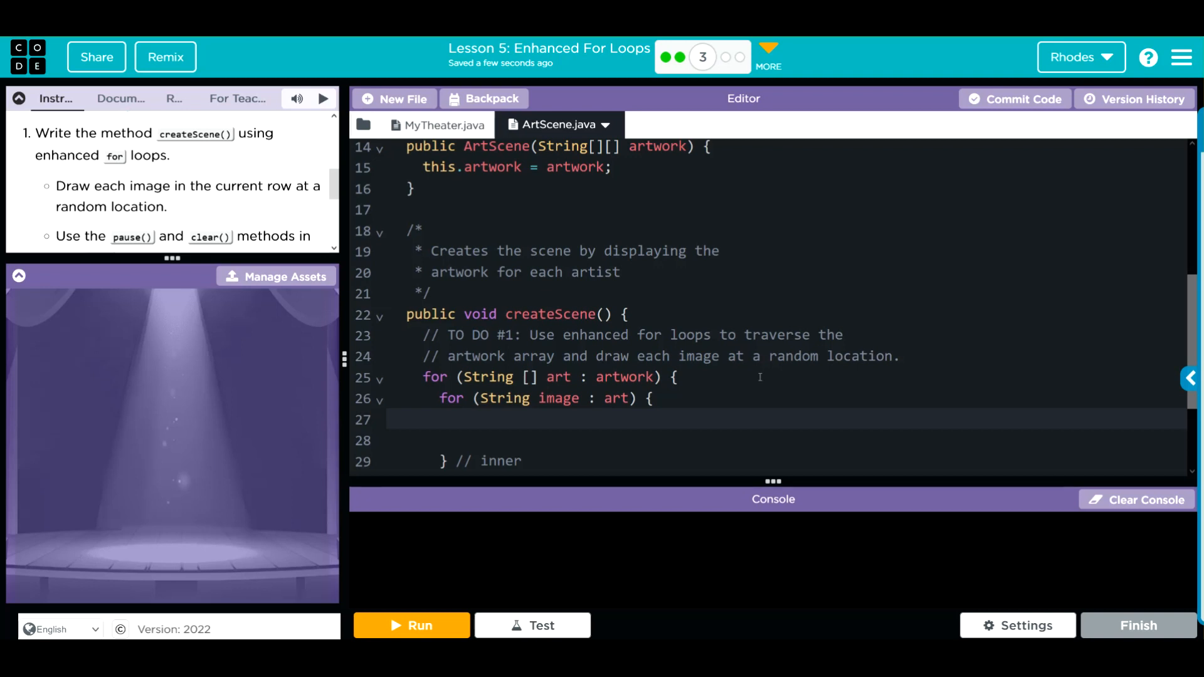
Declare int randX and randY as (int) (Math.random() * 200) in the inner loop.
type("in")
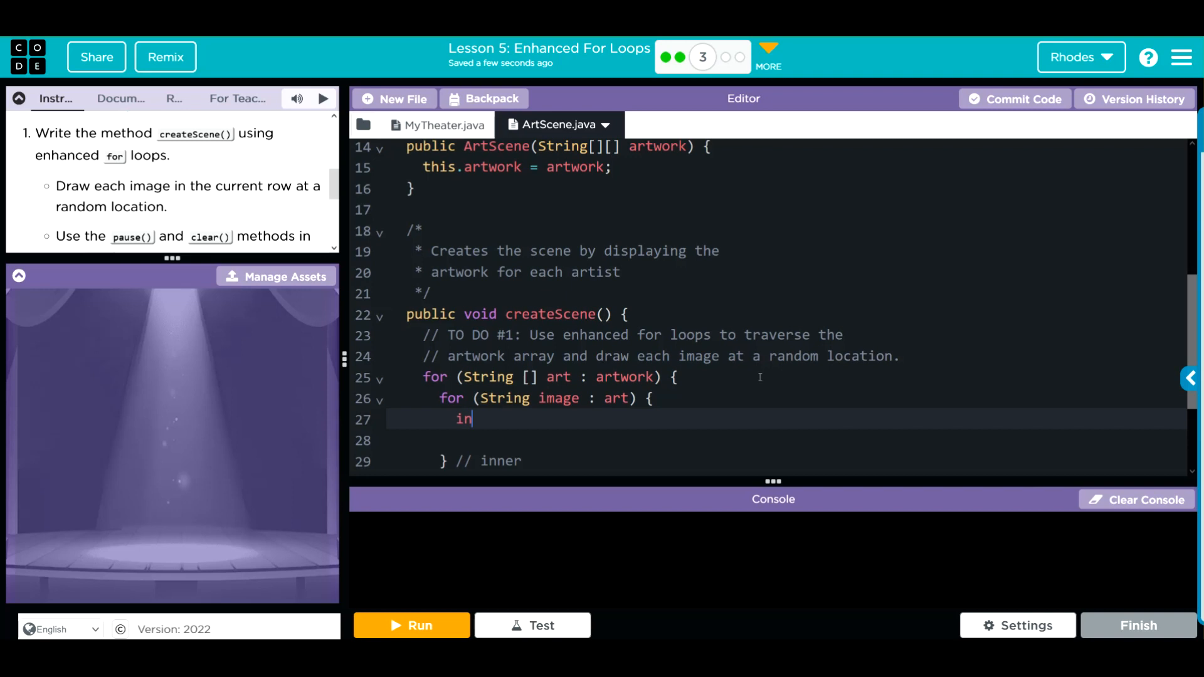
type("t")
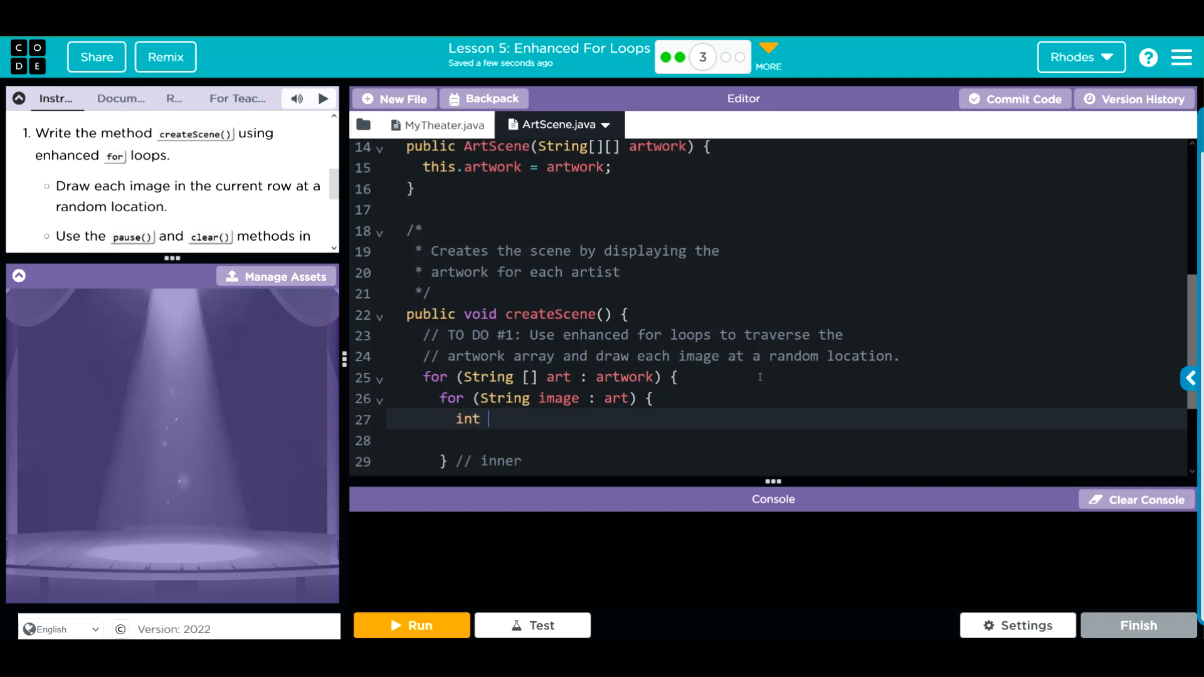
type("randX")
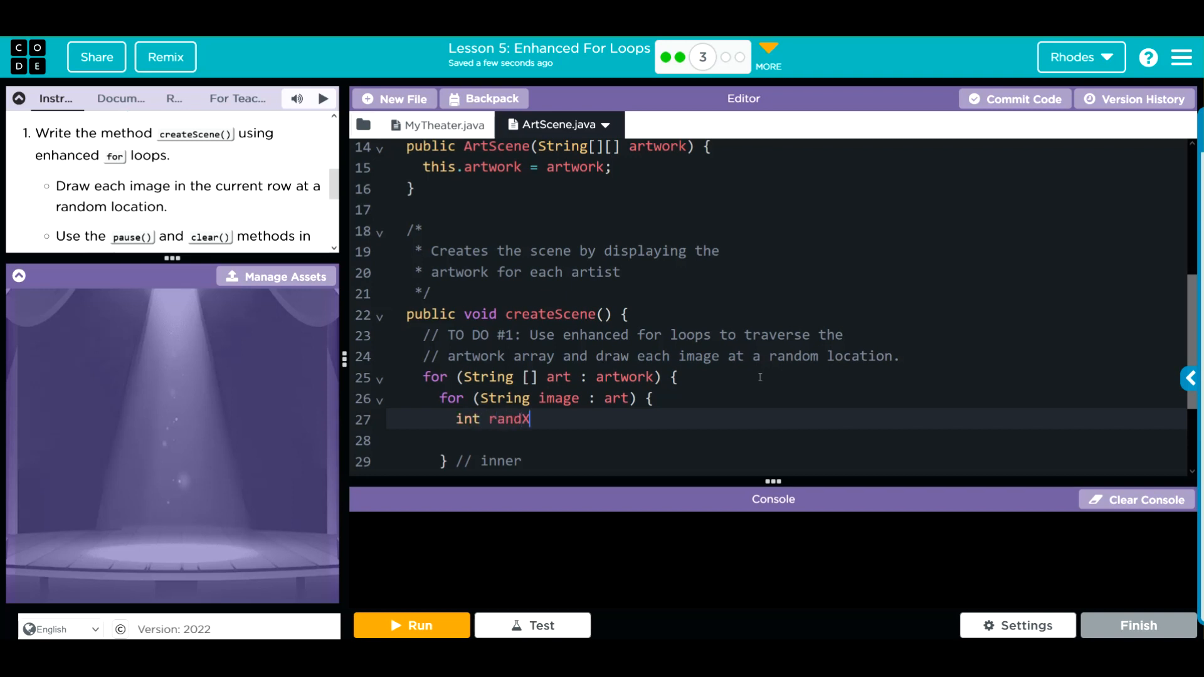
type("=")
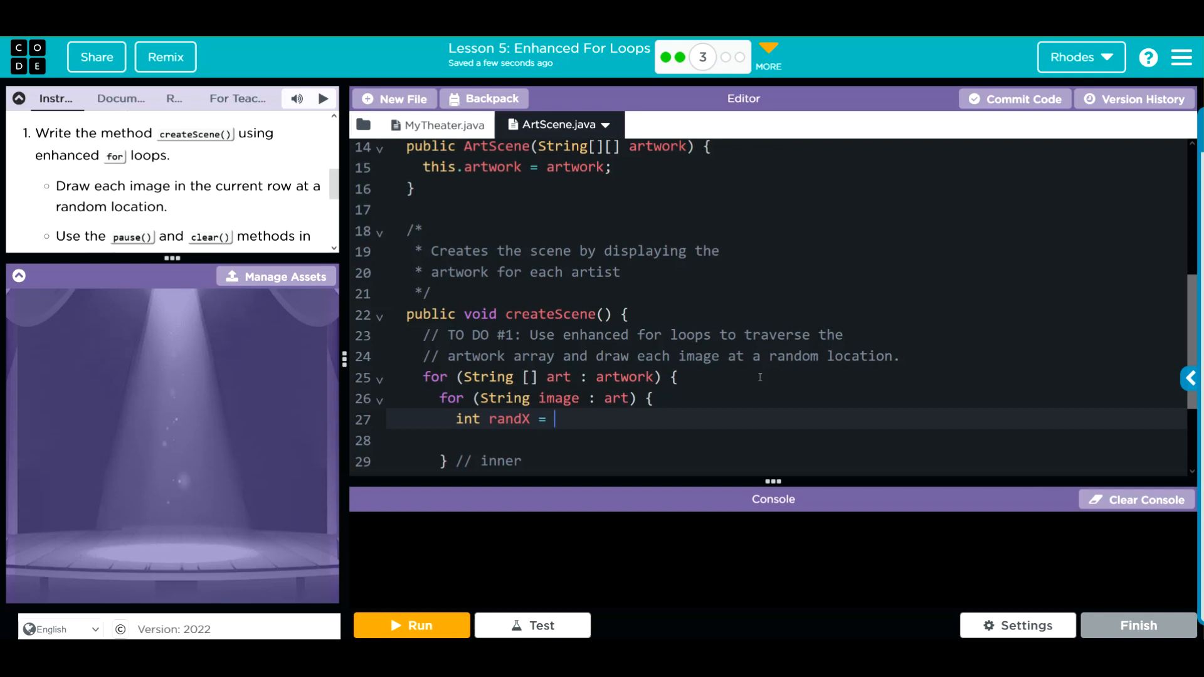
type("()")
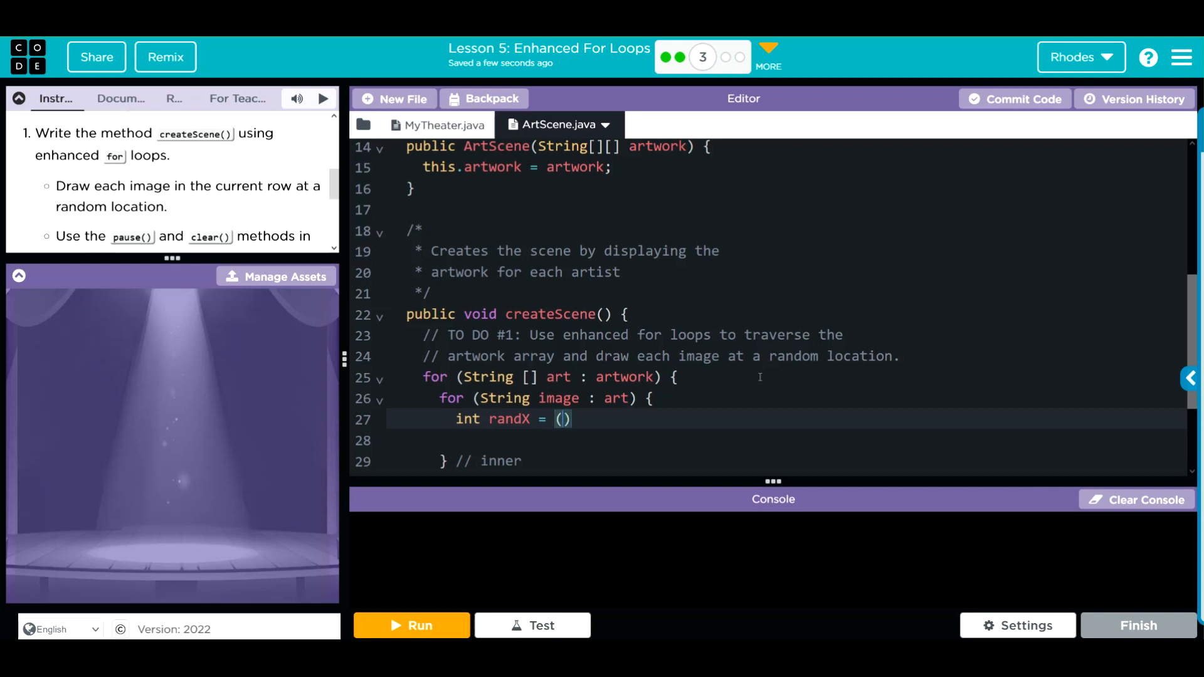
type("int")
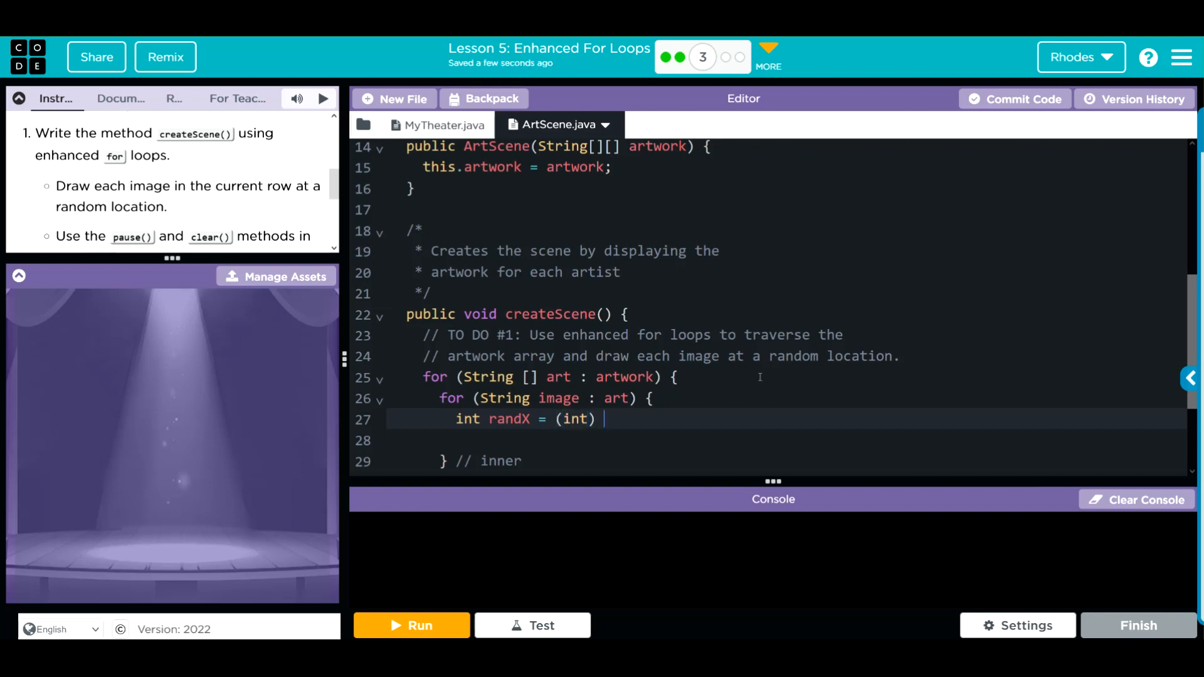
type("()")
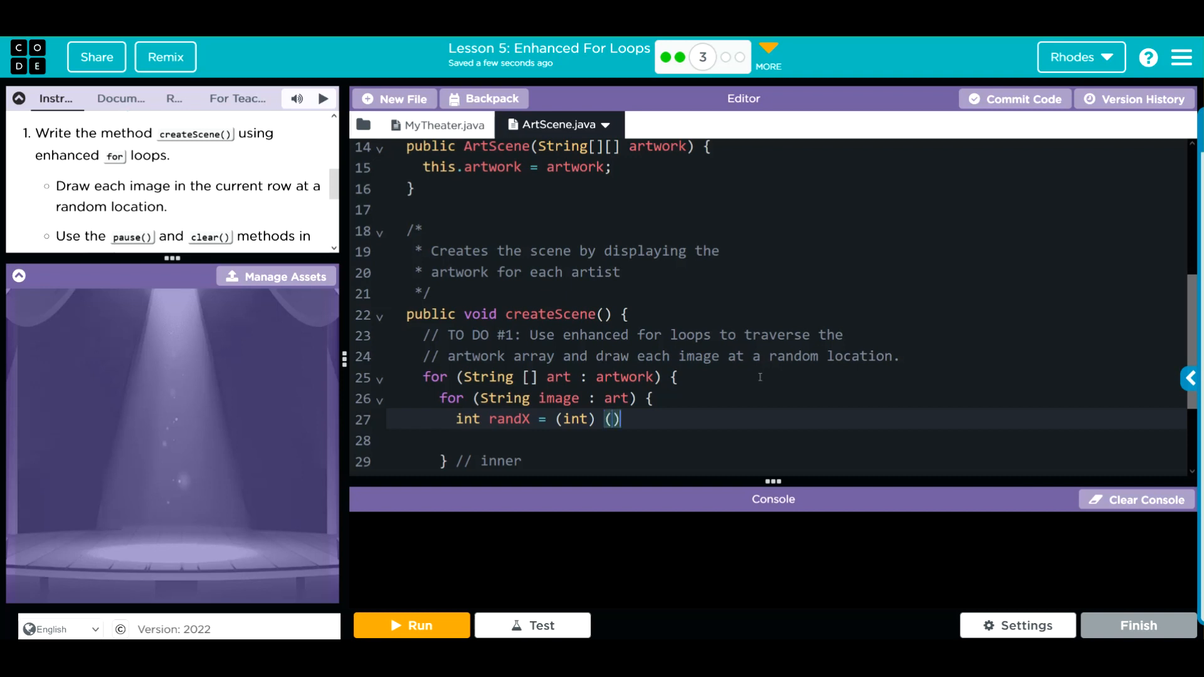
type("M")
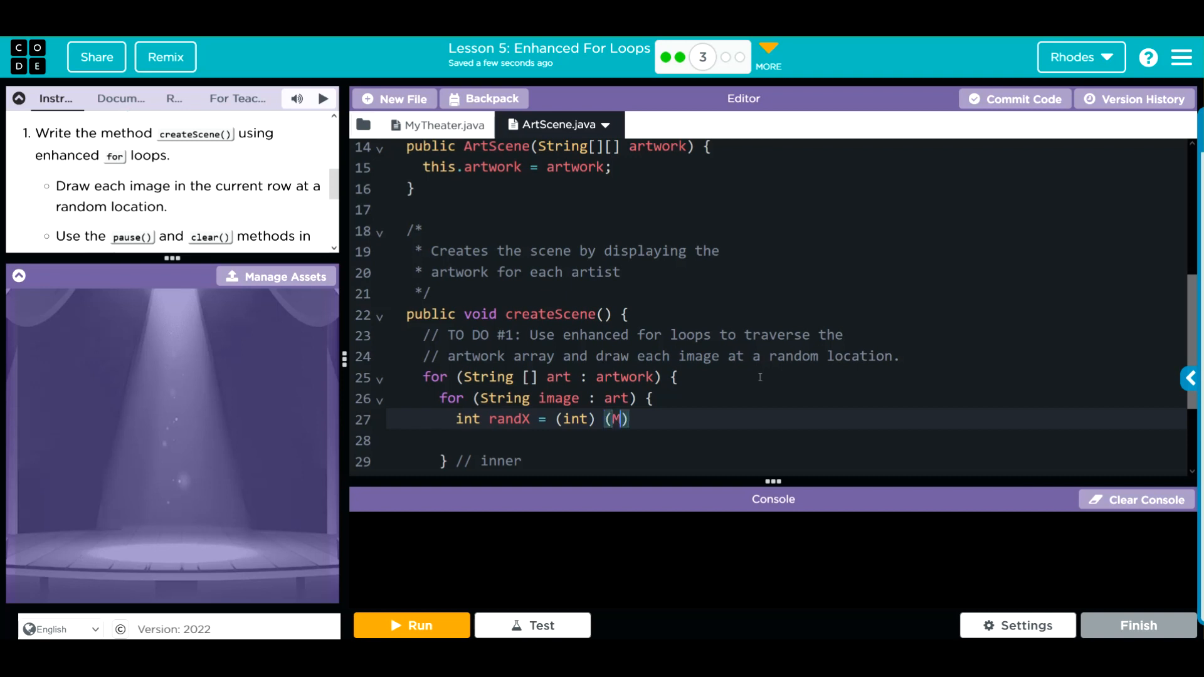
type("ath.r")
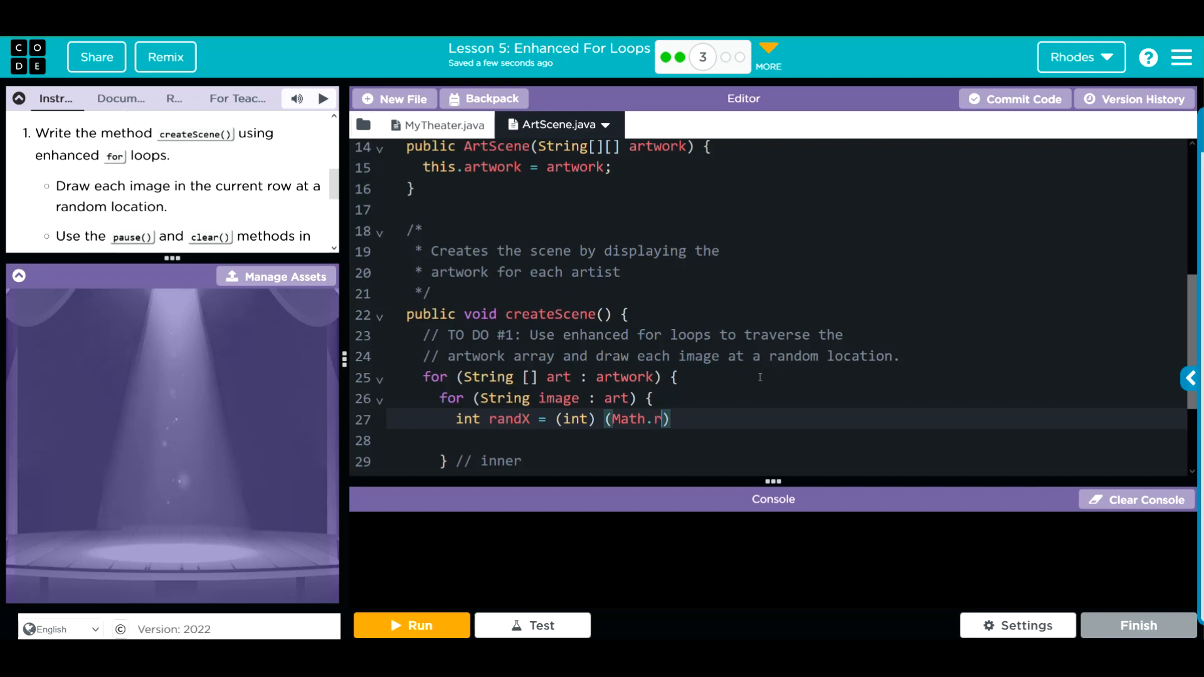
type("andom()")
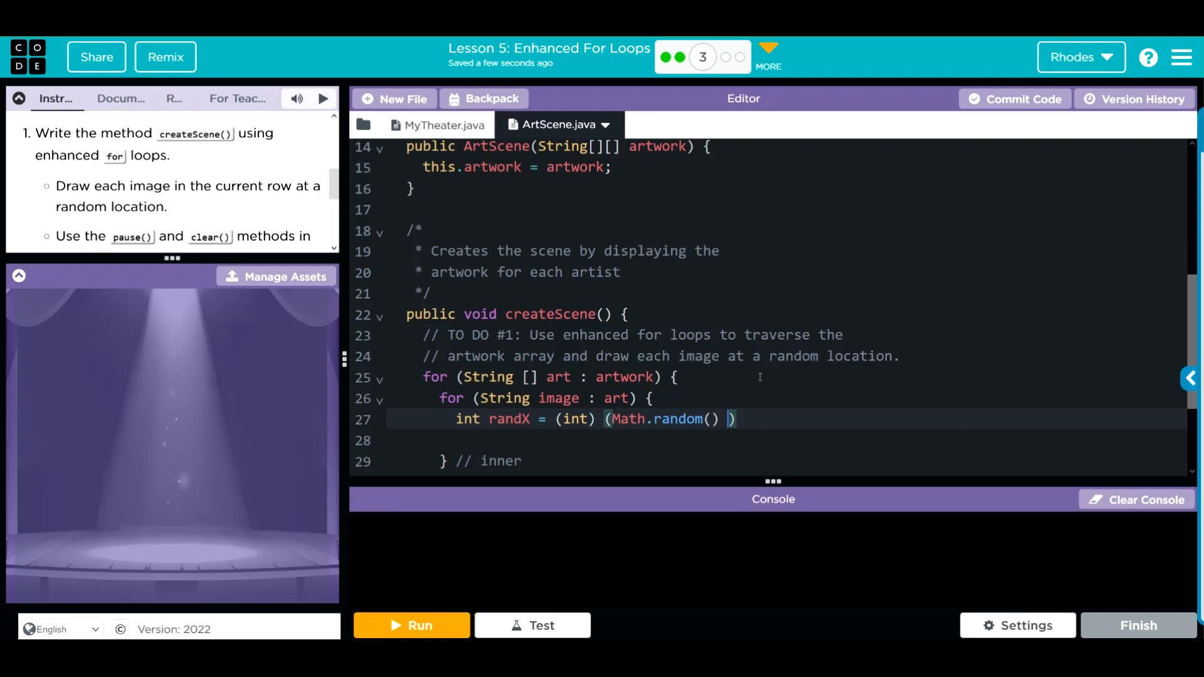
type("* 20")
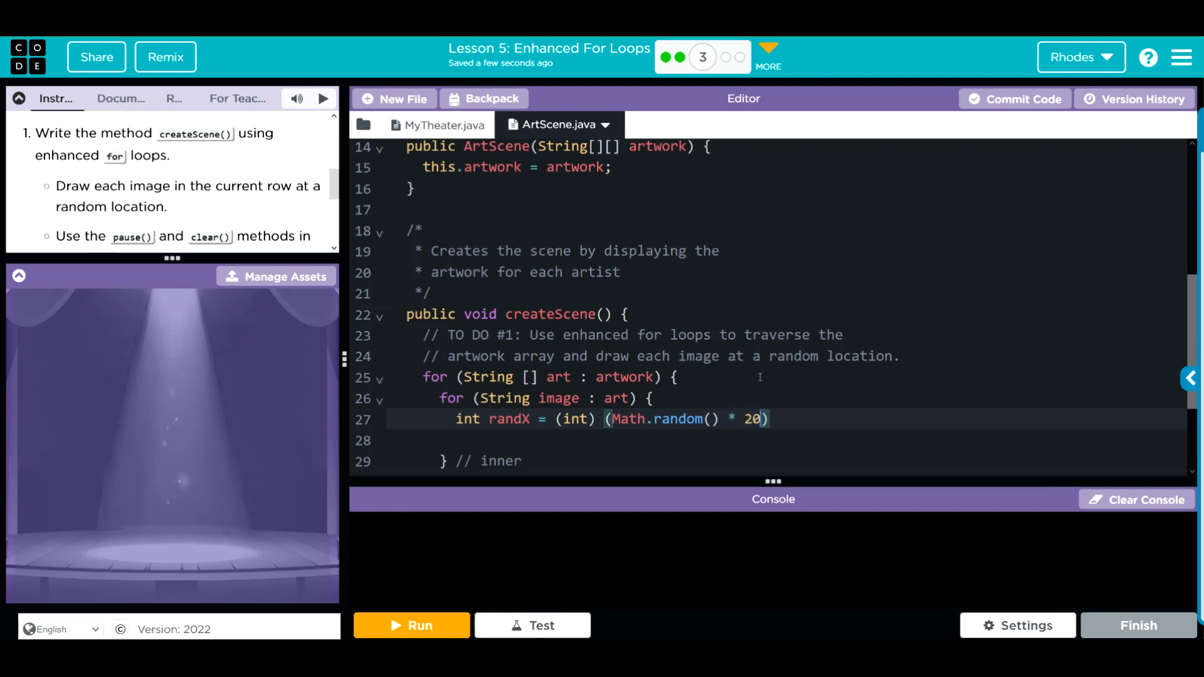
type("0")
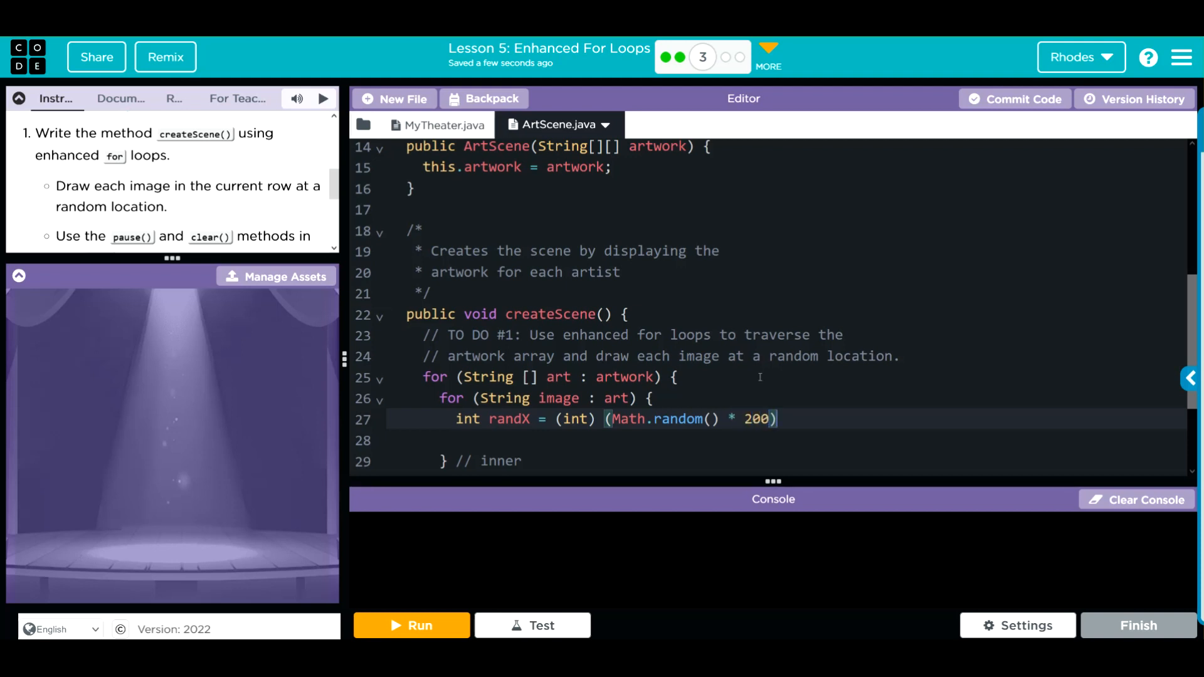
type(";")
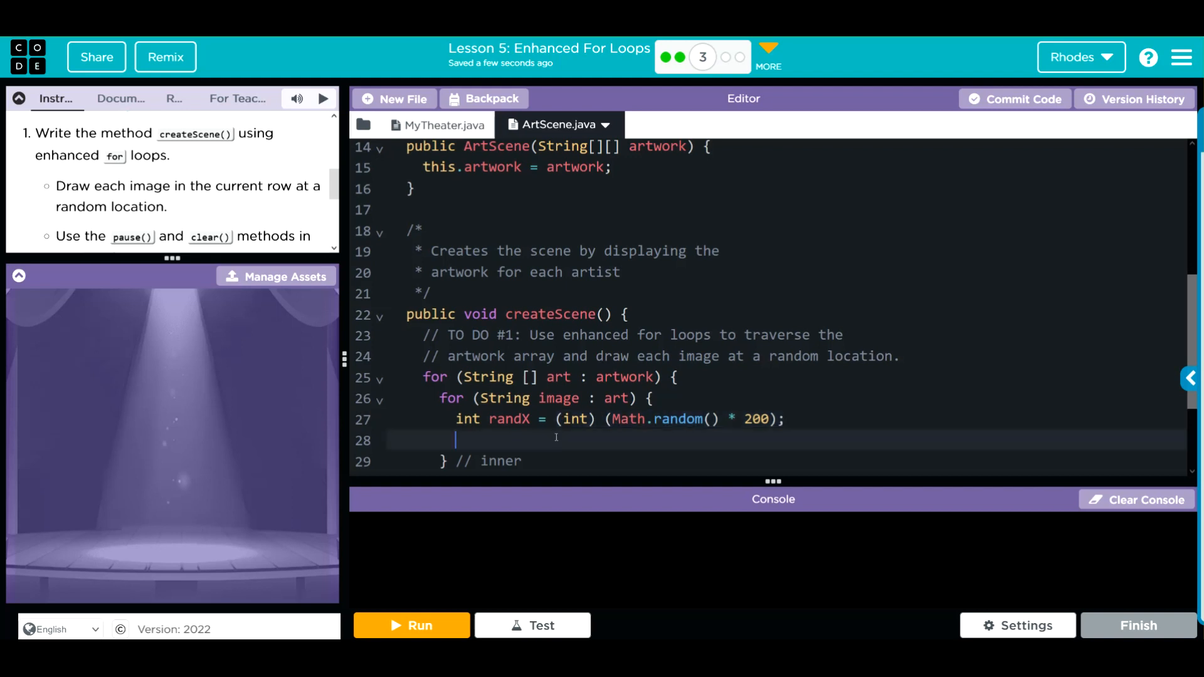
type("int randY =")
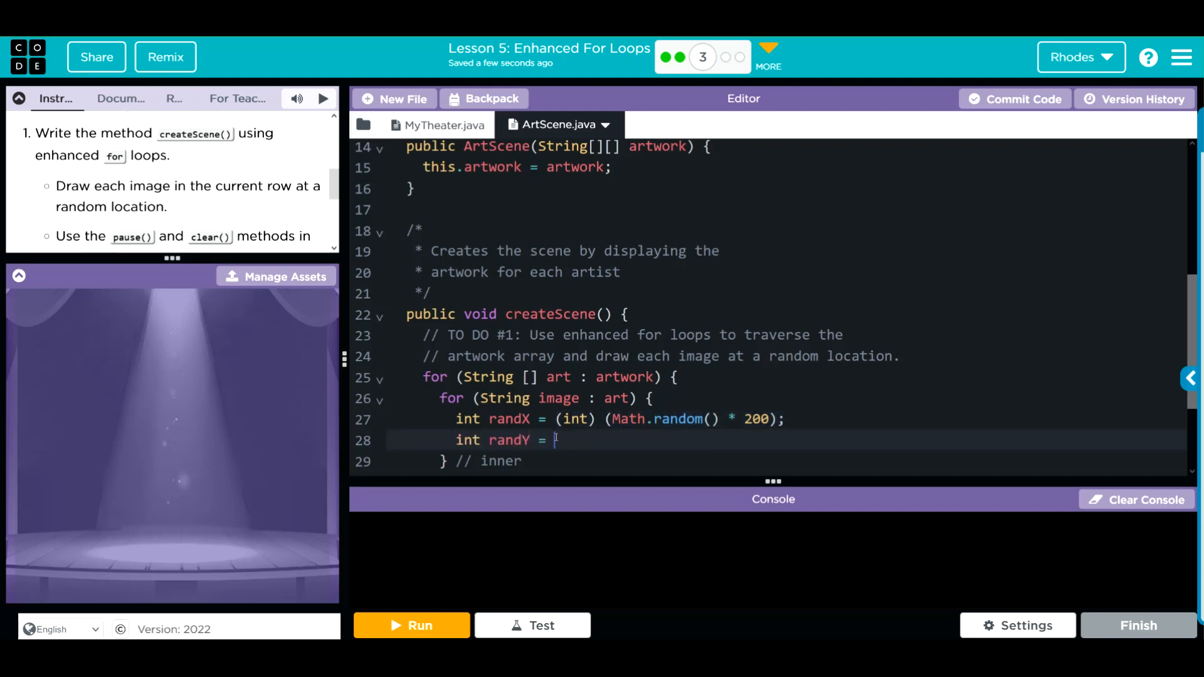
type("(int) (Math.random() * 200);")
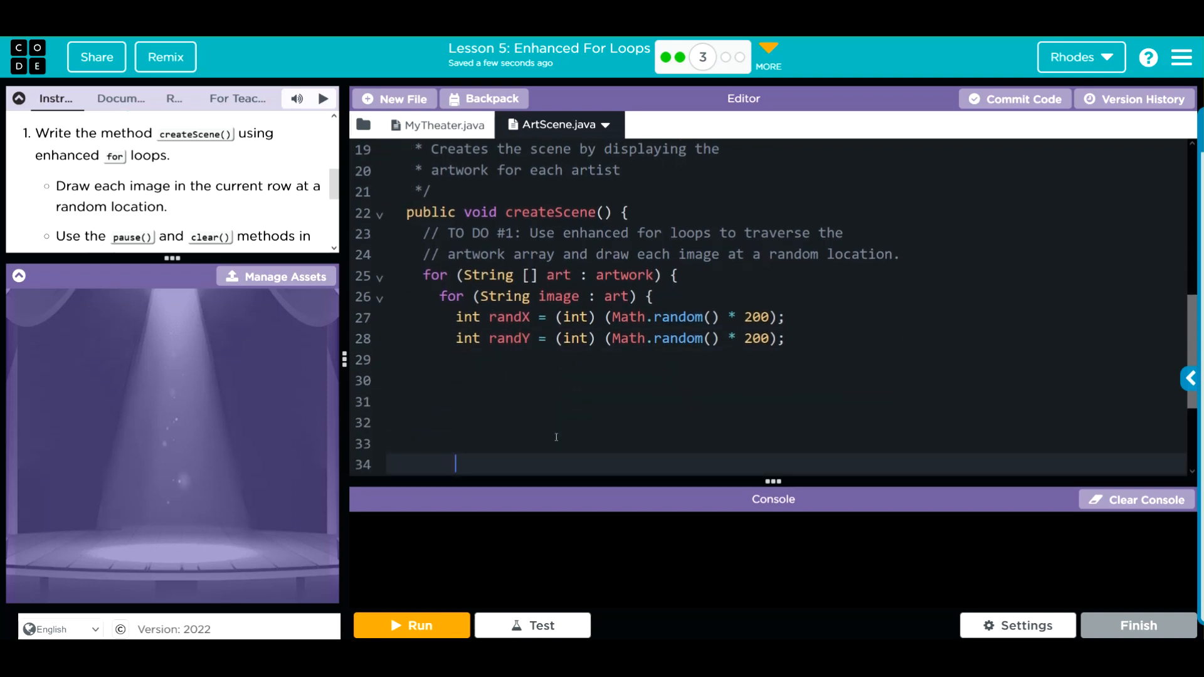
Add drawImage(image, randX, randY, 100); below the random coordinates.
left_click(546, 360)
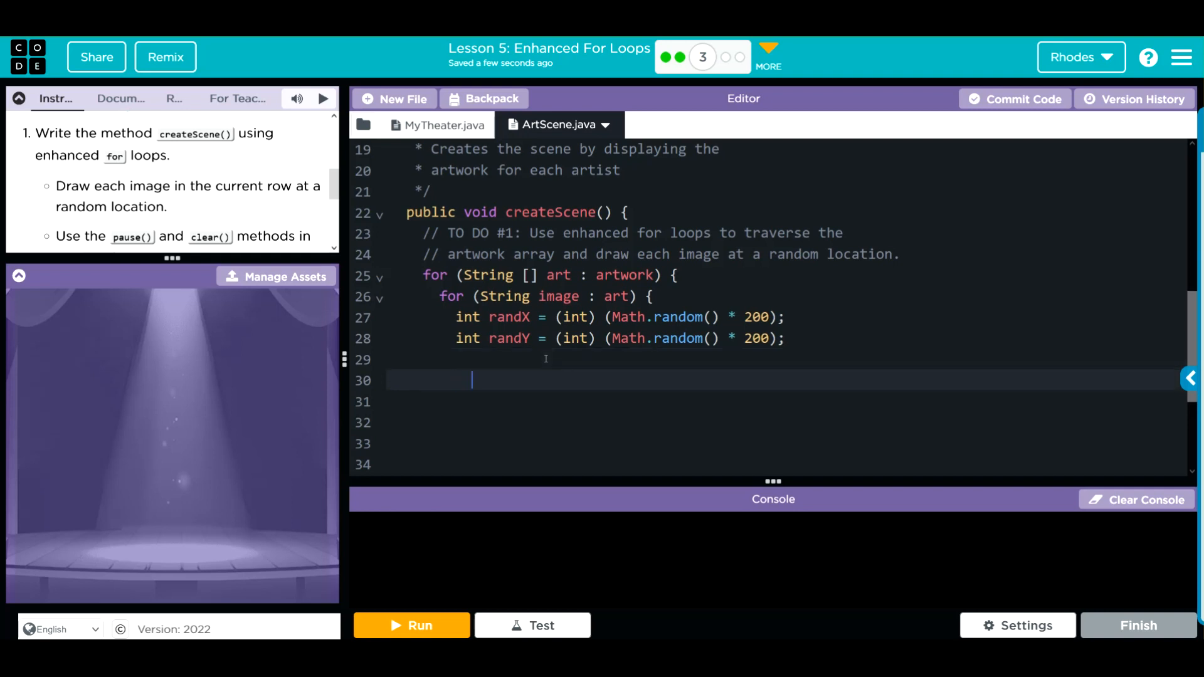
type("draw")
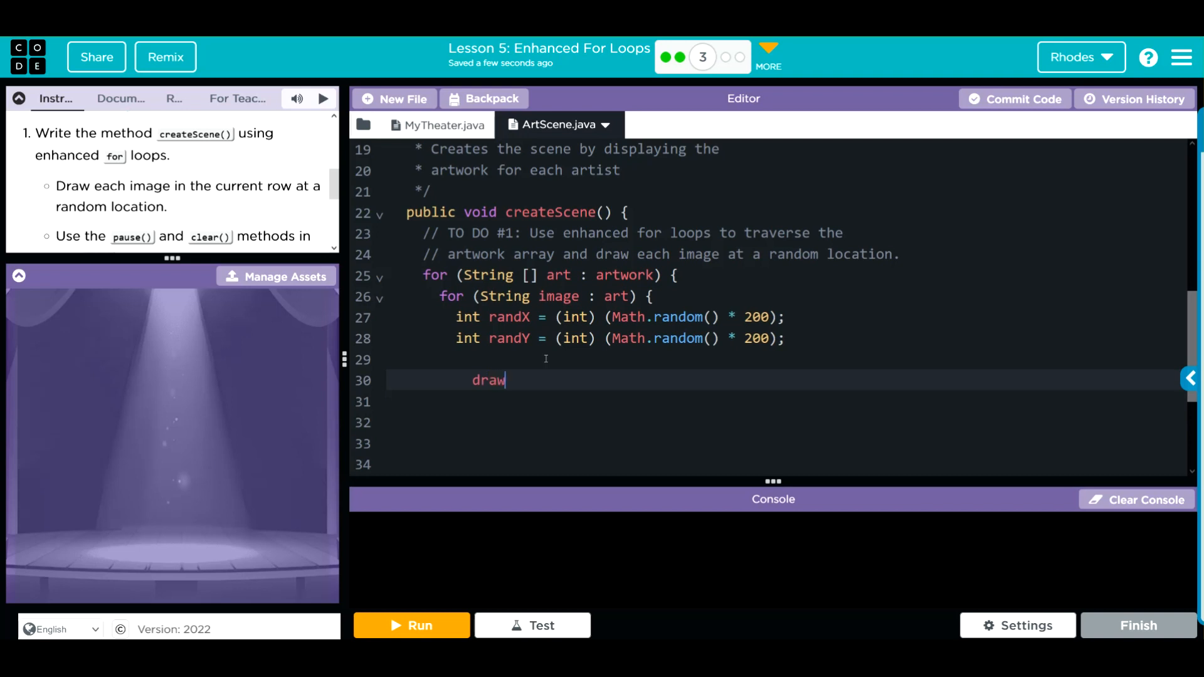
type("Image()")
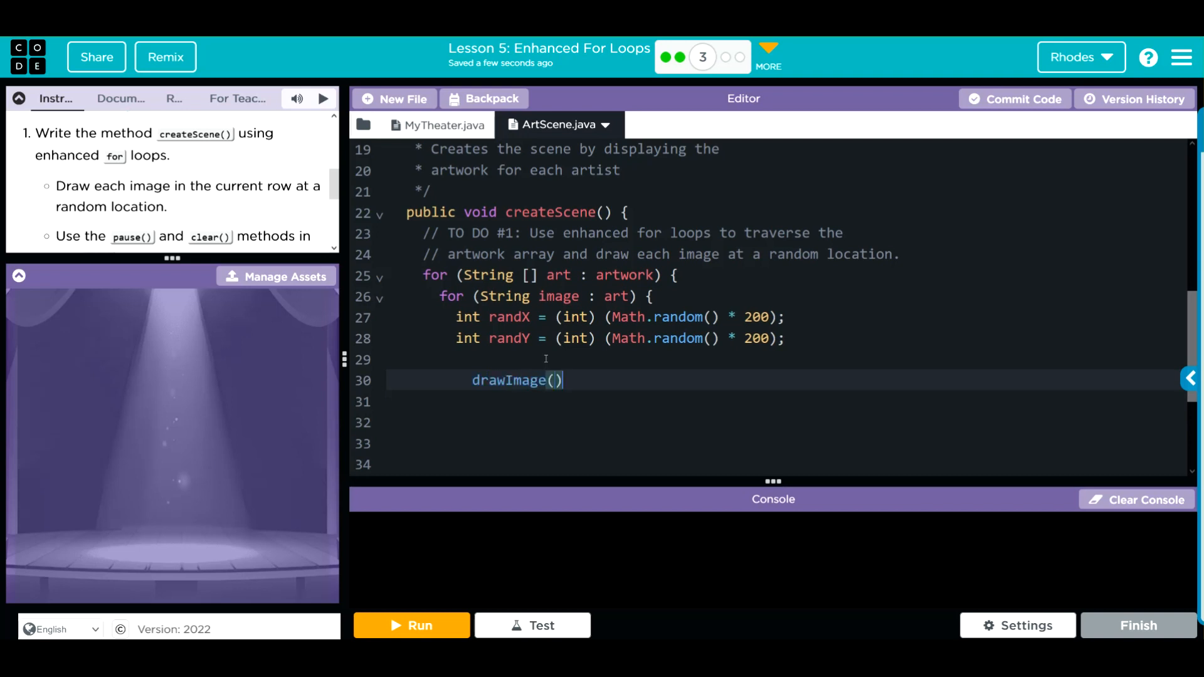
type(";")
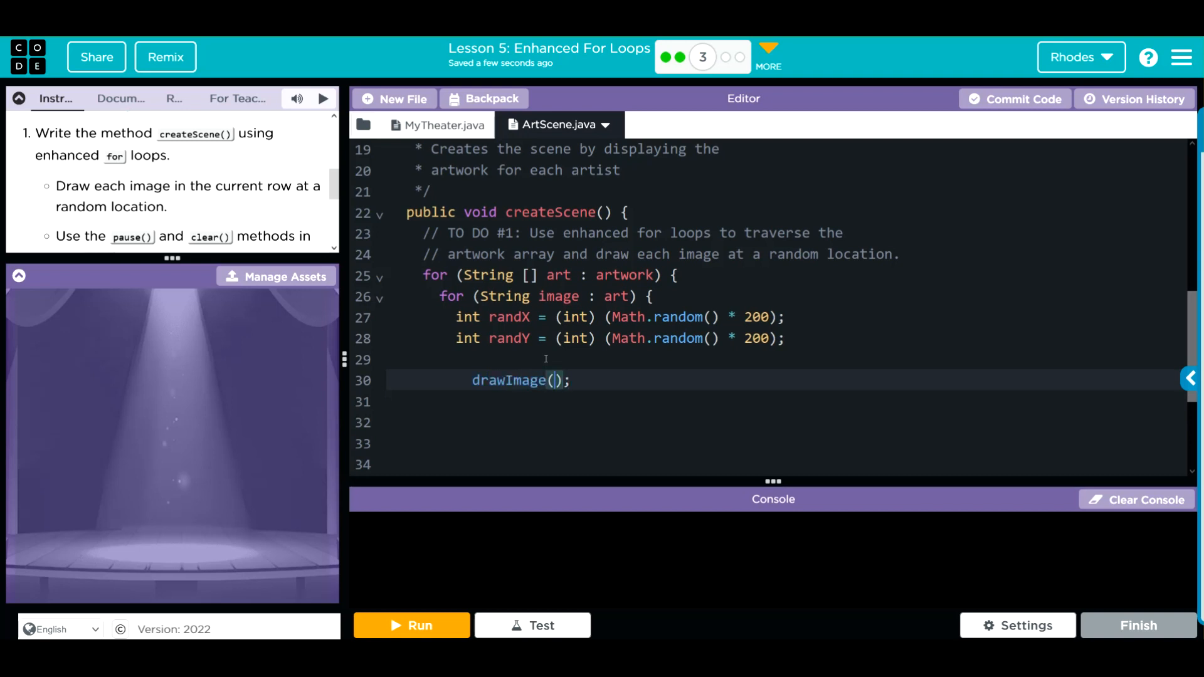
type("image")
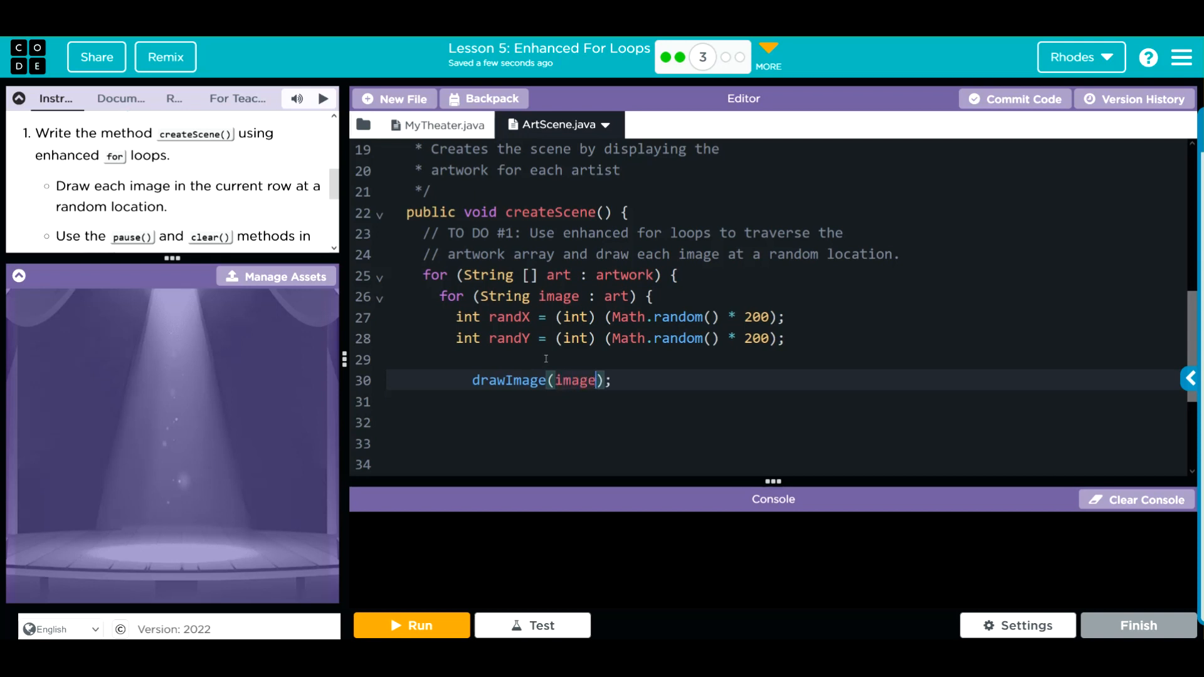
type("\", \"")
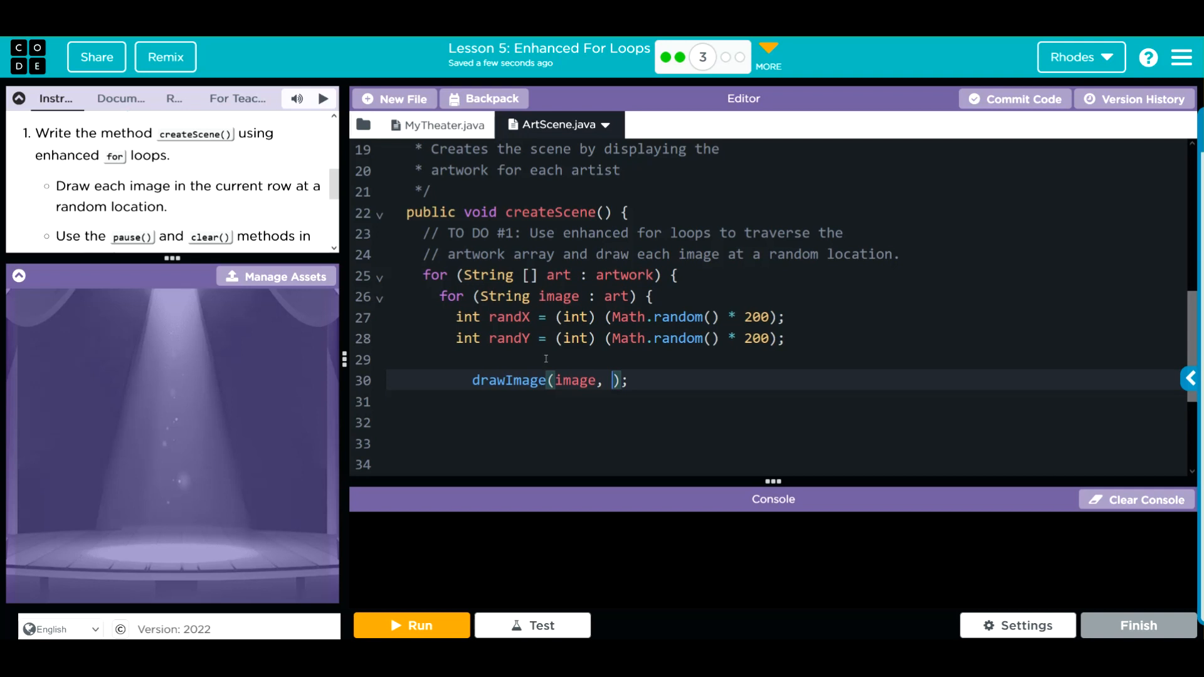
type("randX,")
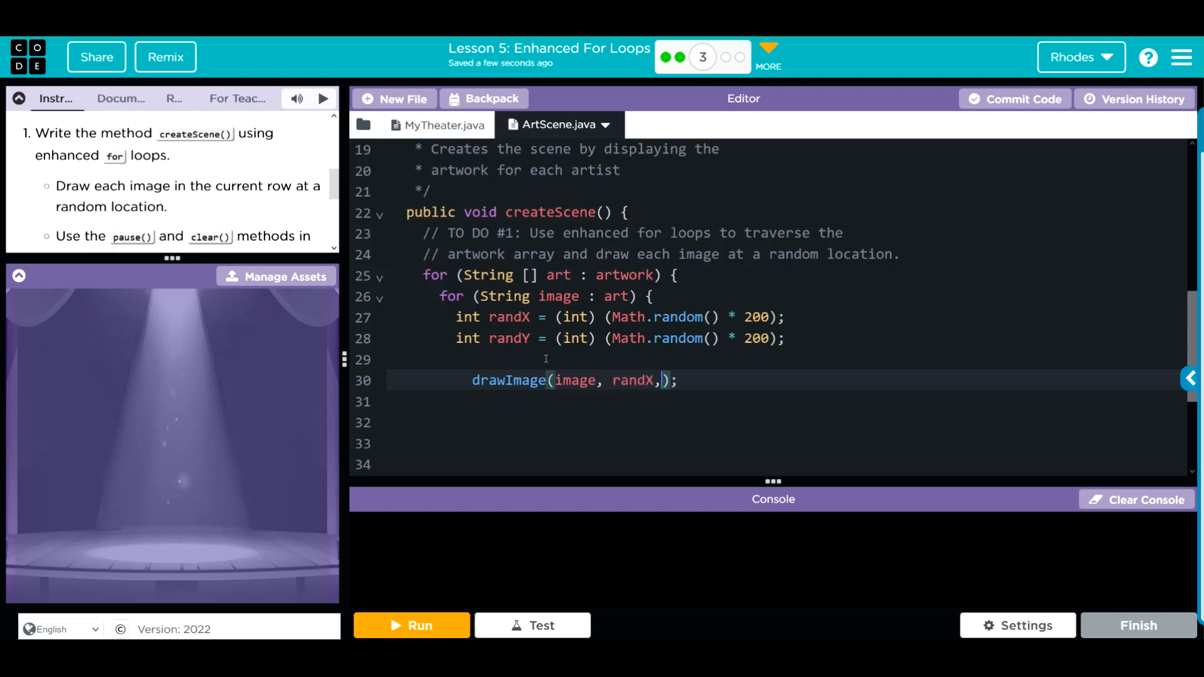
type("randY,")
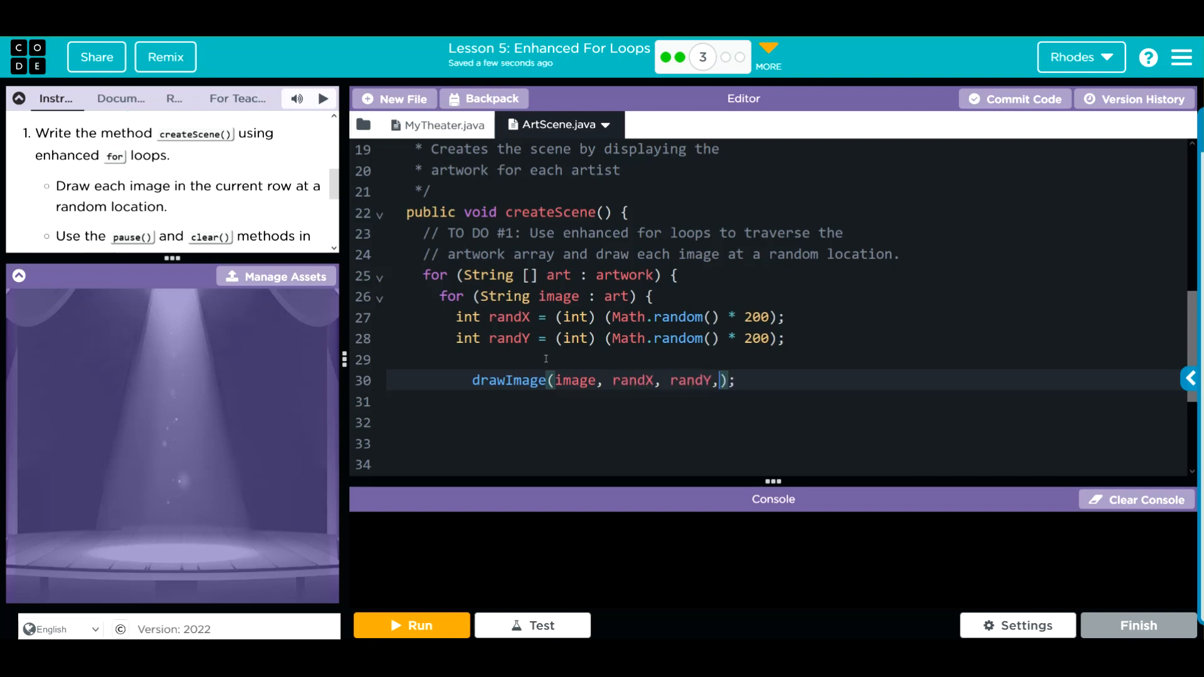
type("100")
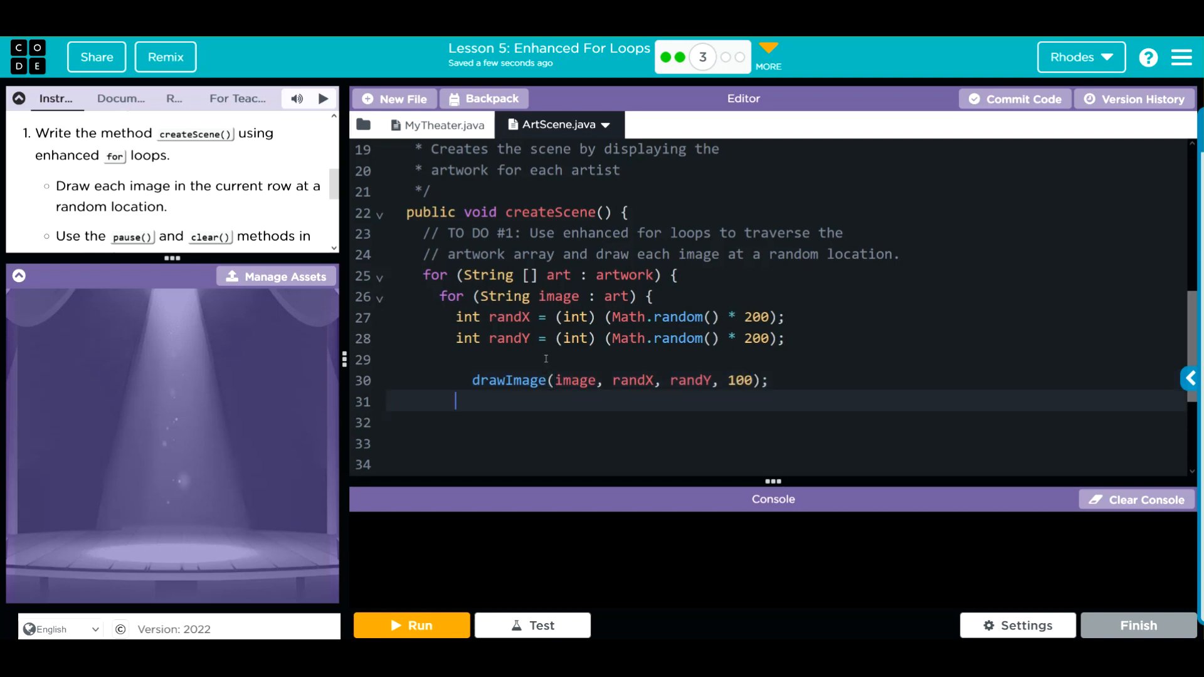
Follow the drawImage call with pause(0.5);.
type("p")
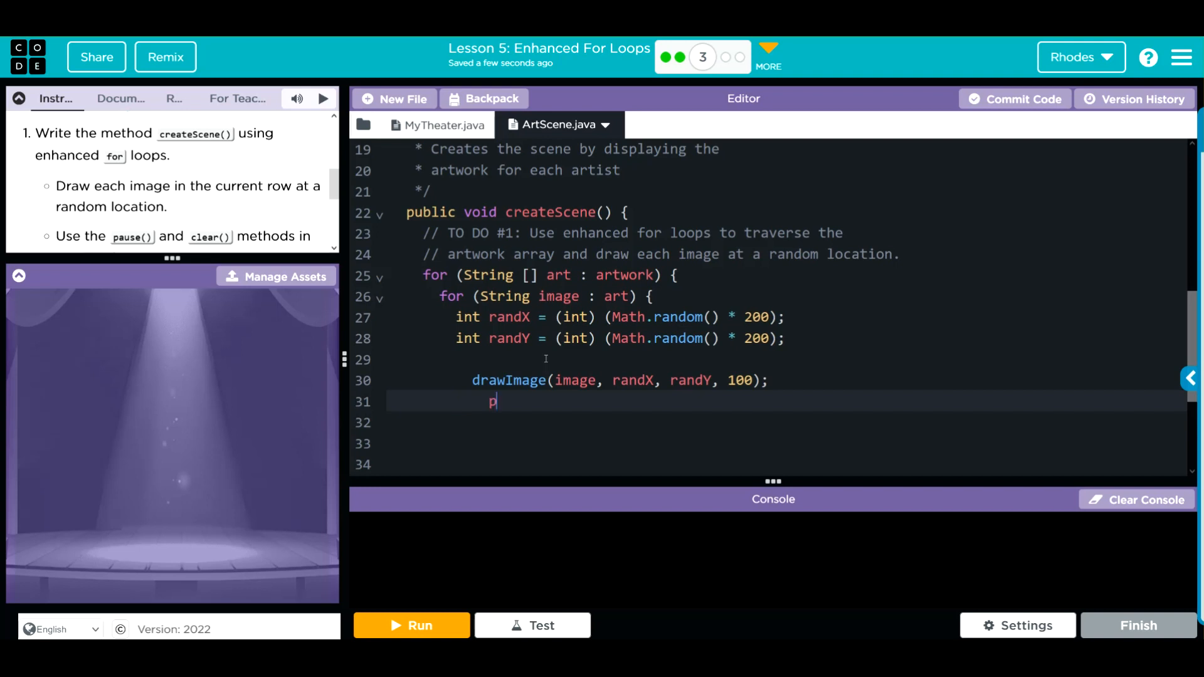
type("ause()")
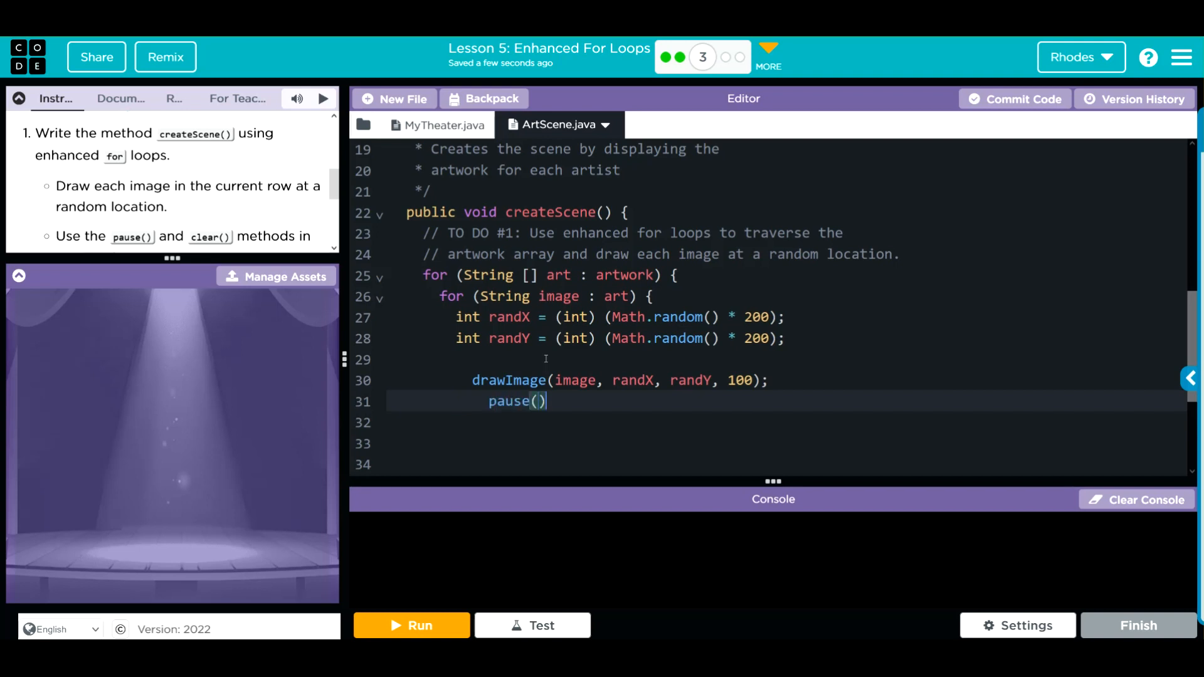
type(";")
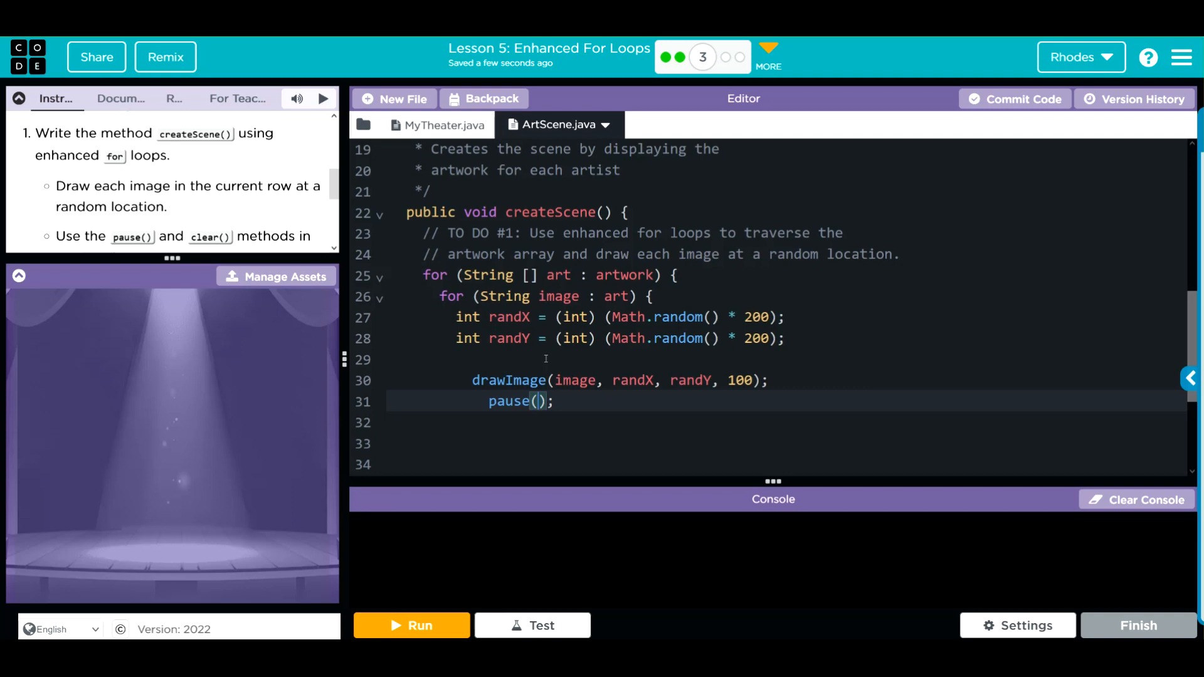
type("0.5")
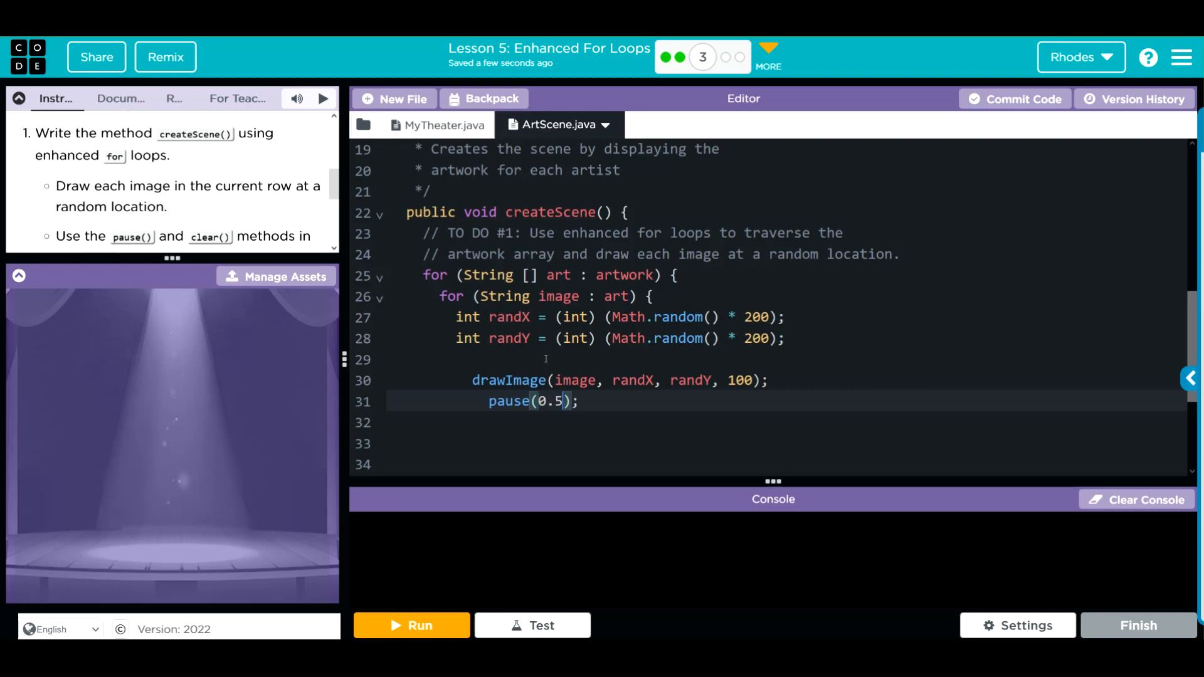
left_click(582, 401)
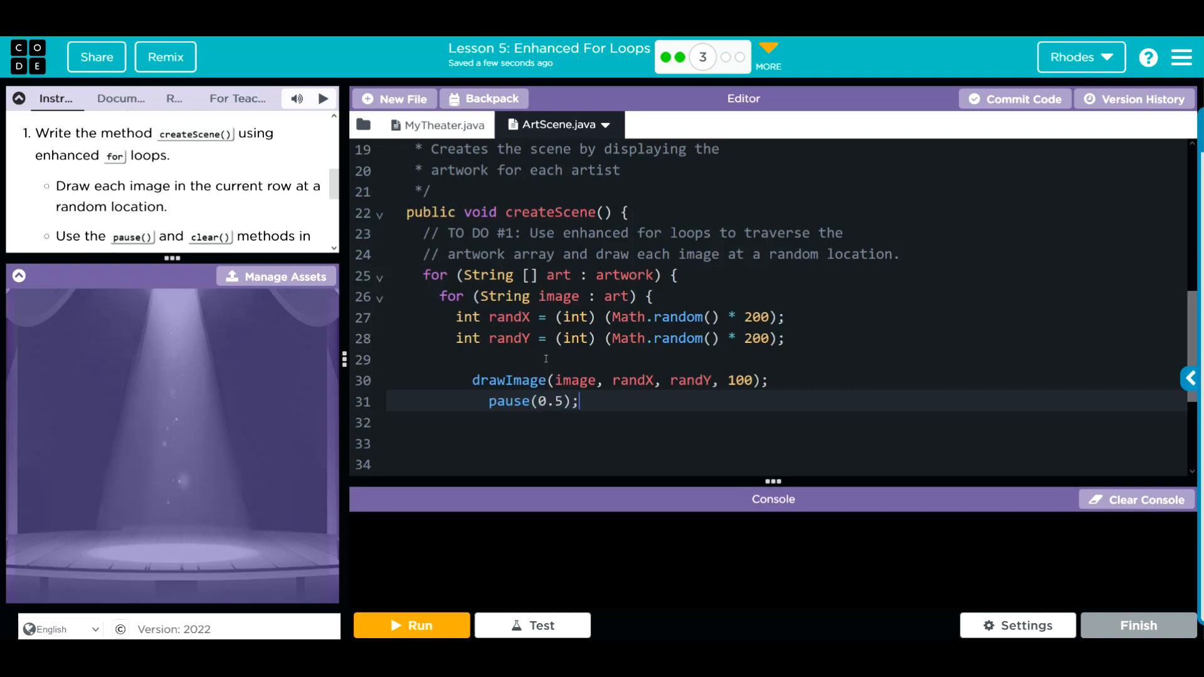
After the inner loop add pause(0.5); and clear("white"); and remove the extra blank lines.
scroll("down", 3)
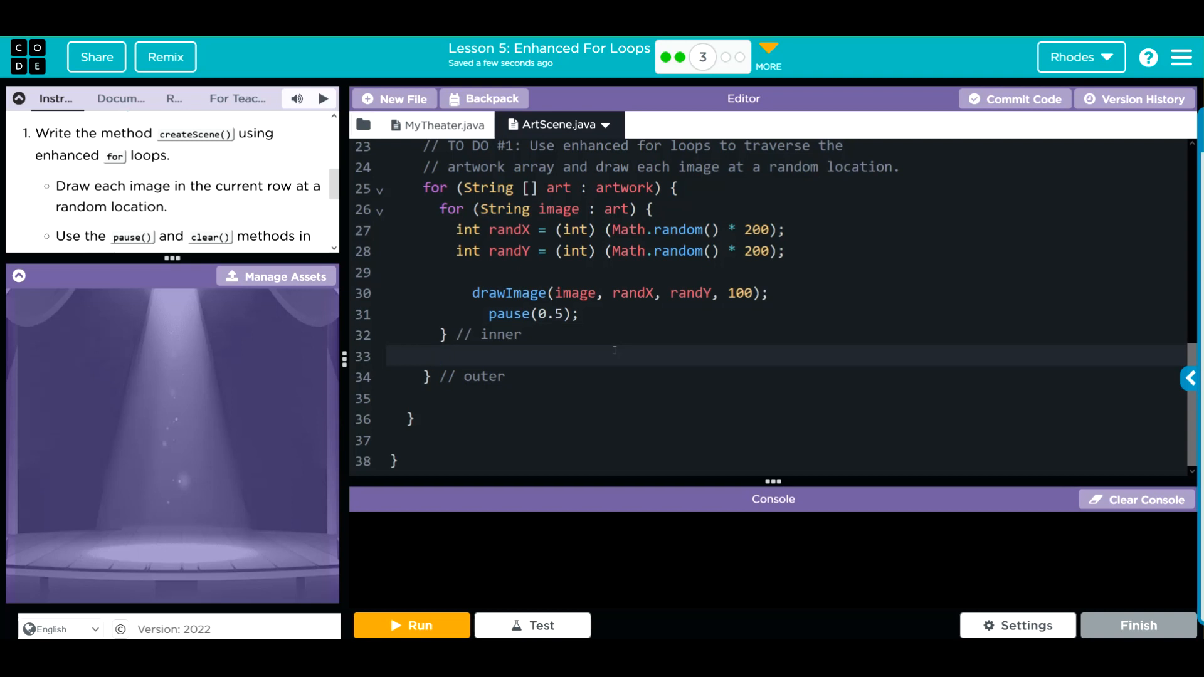
type("pause()")
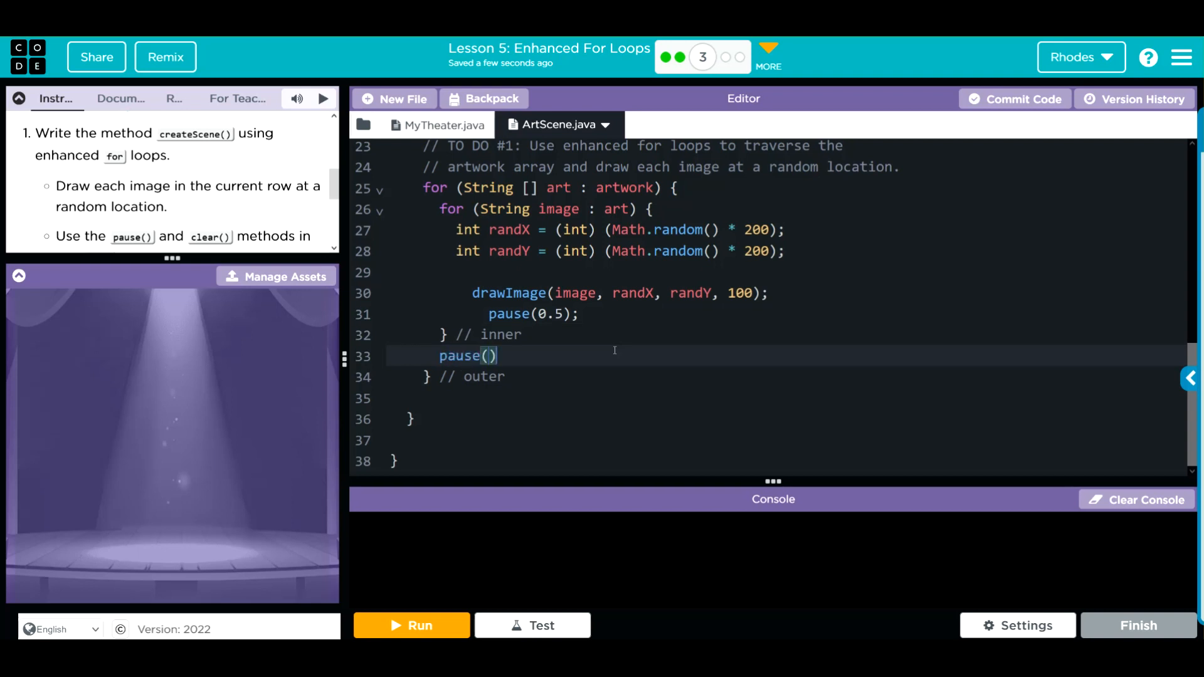
type(";")
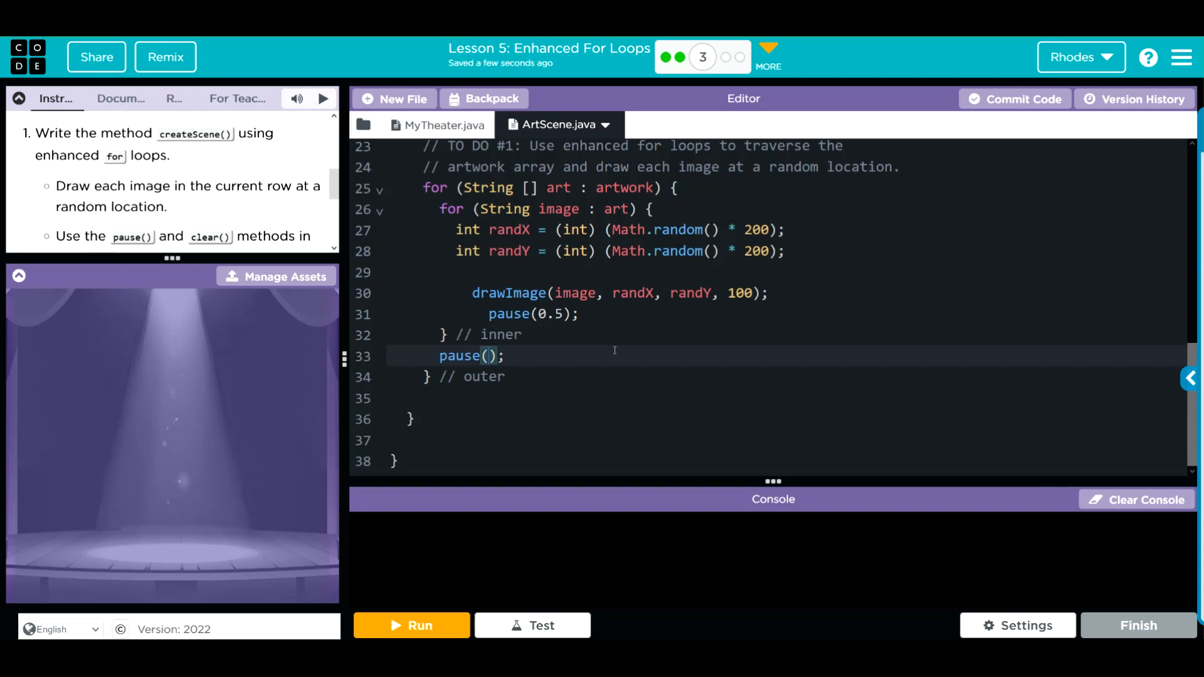
type("0.5")
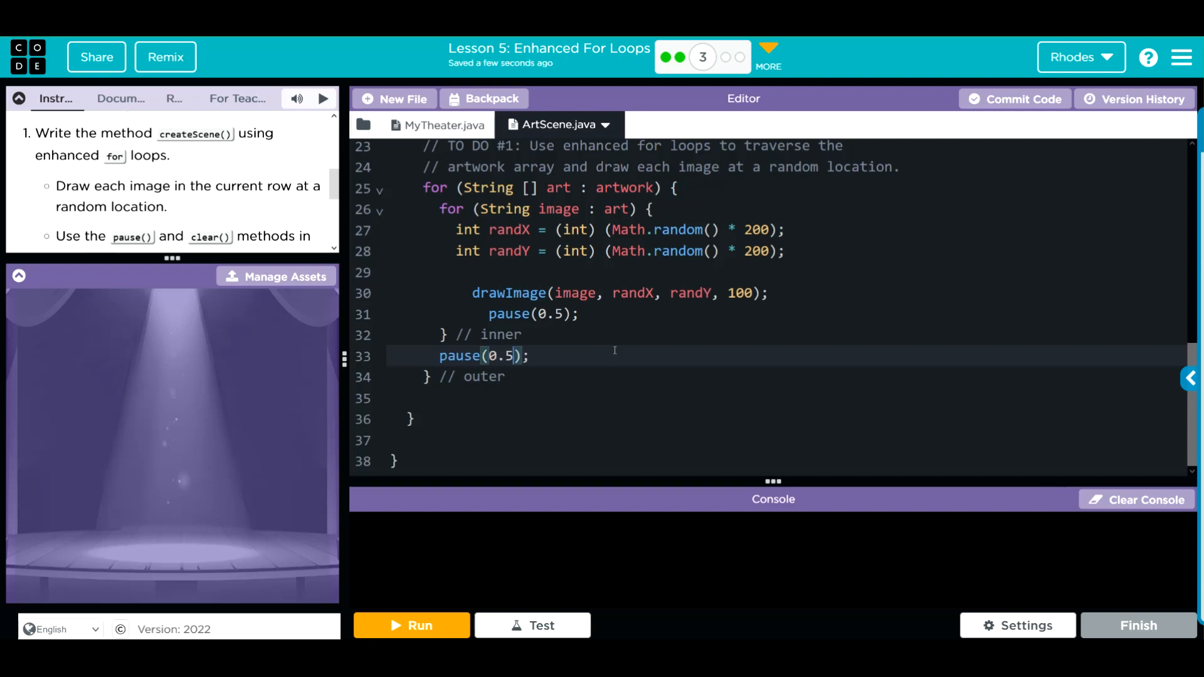
type("cle")
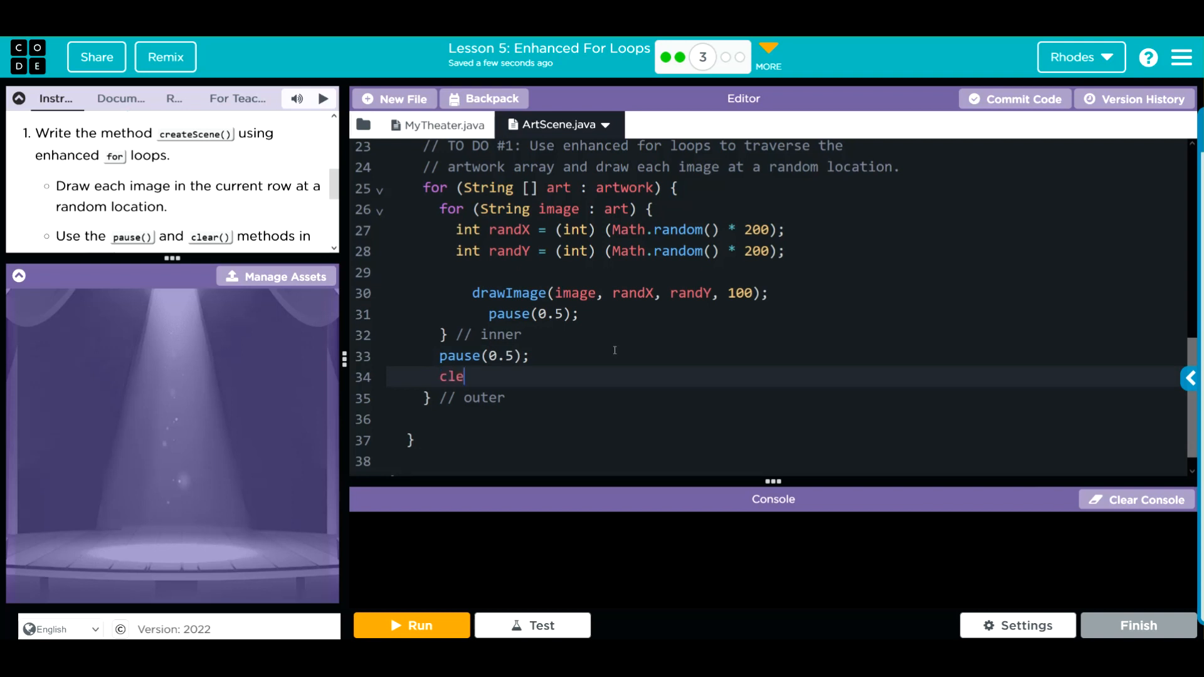
type("ar()")
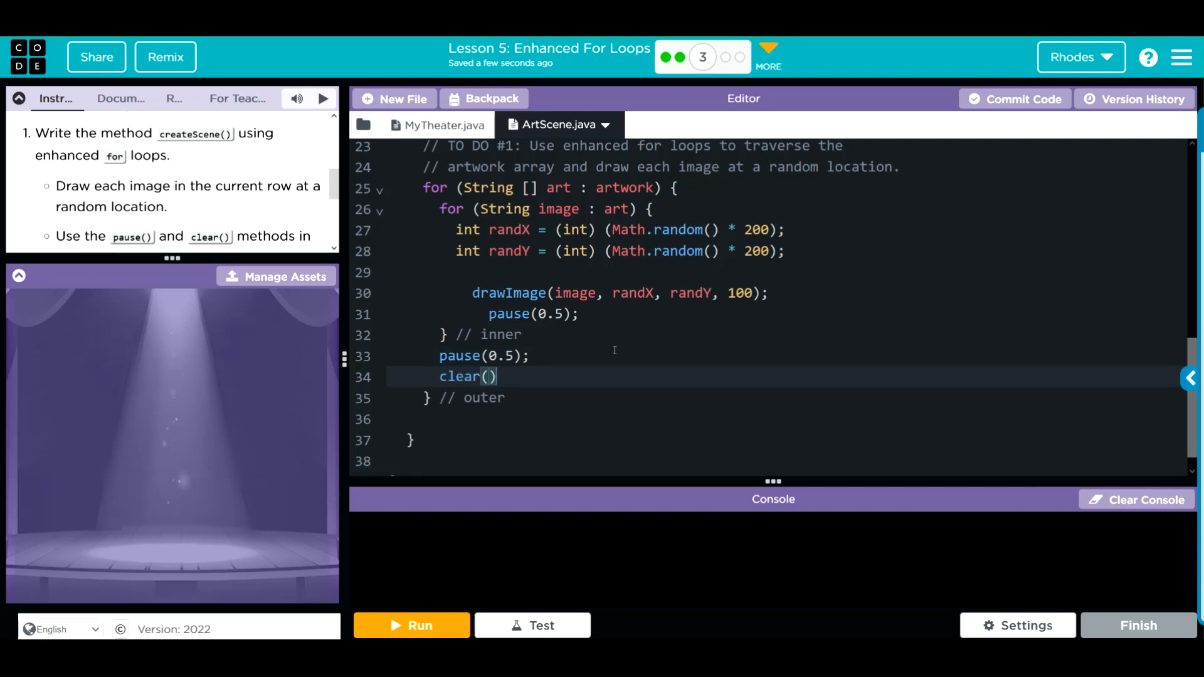
type(";")
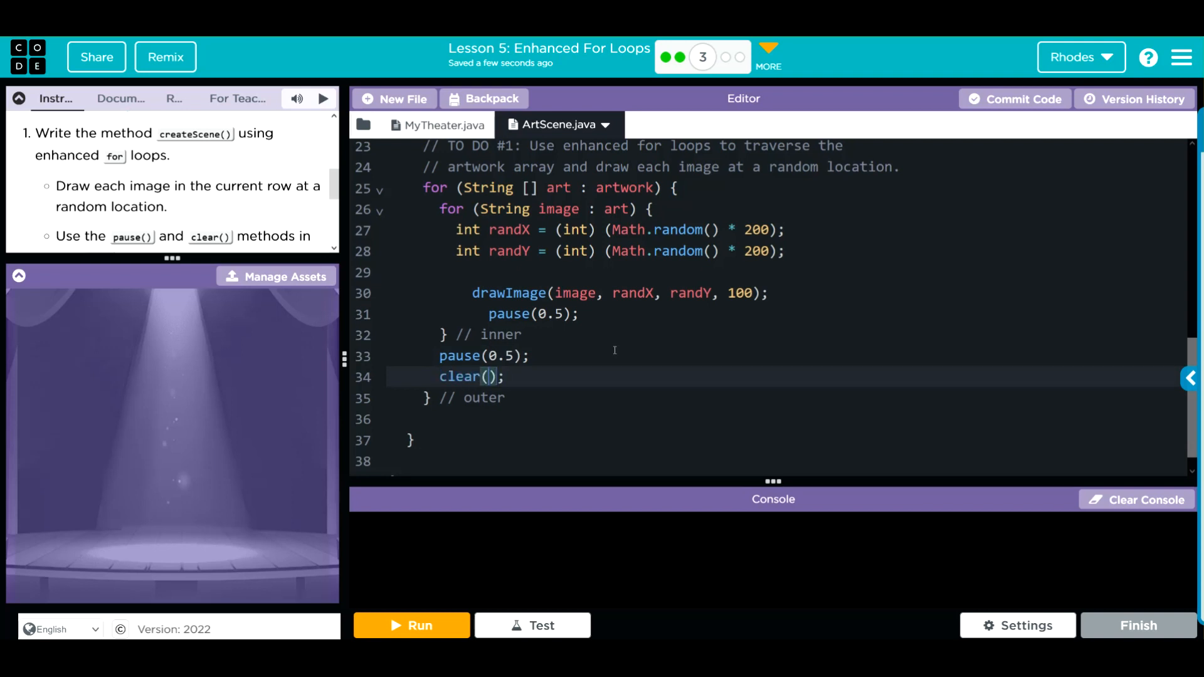
type("\"white\"")
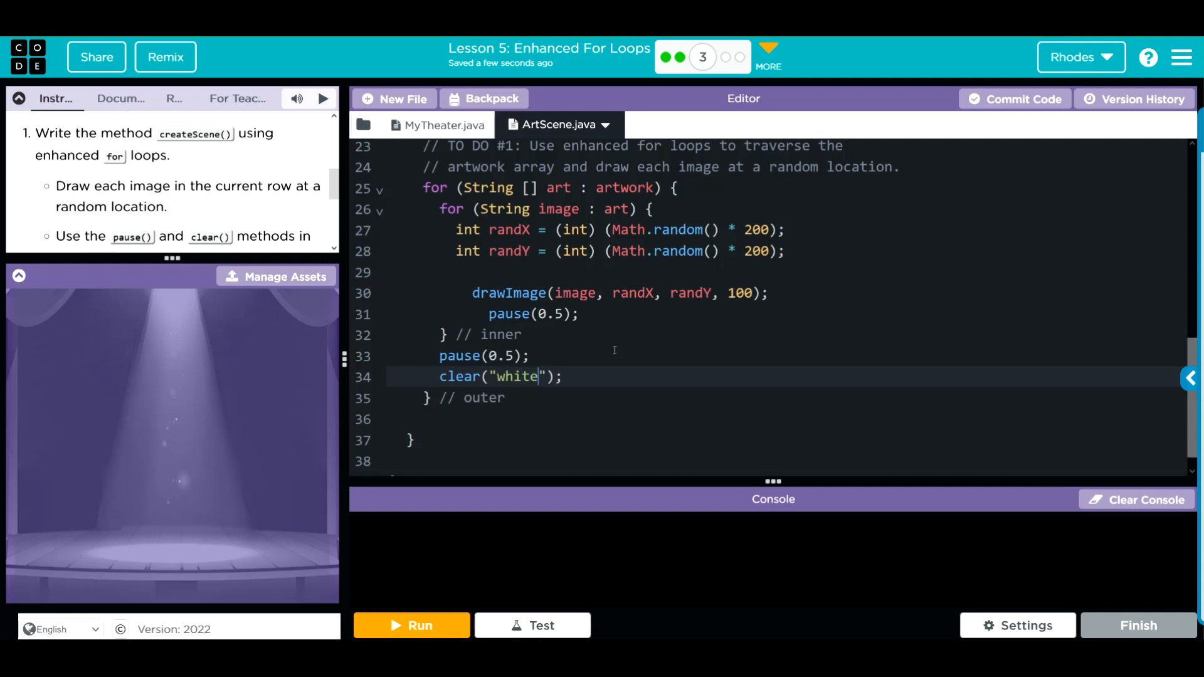
key("enter")
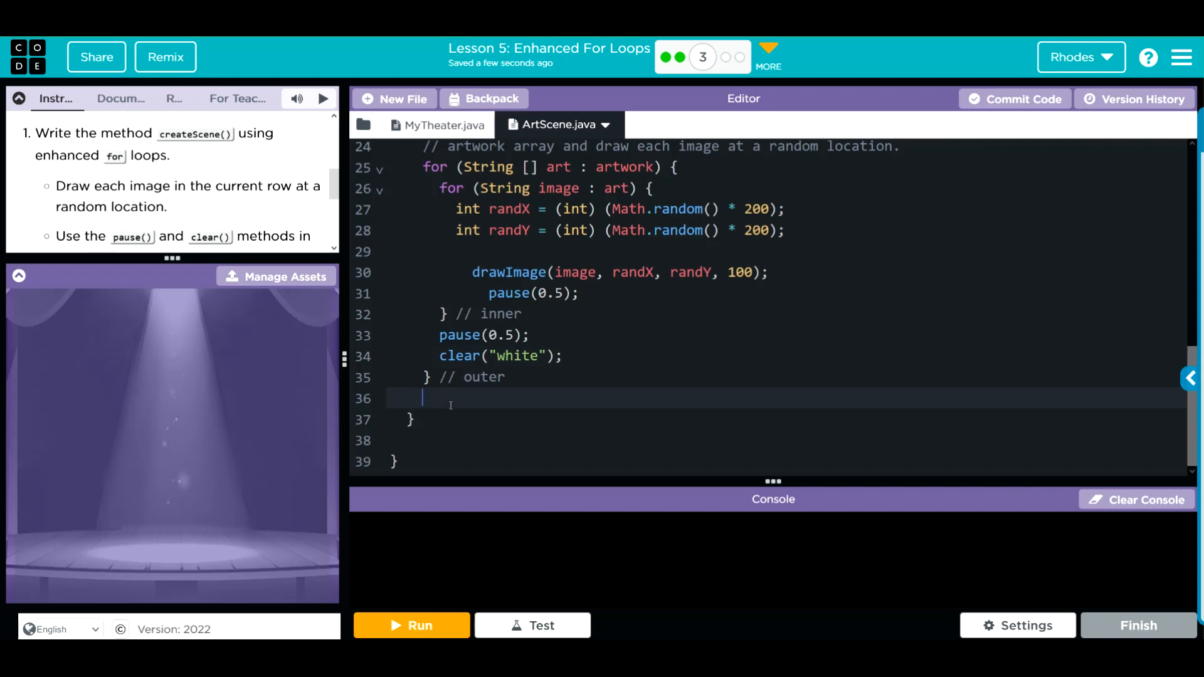
key("Backspace")
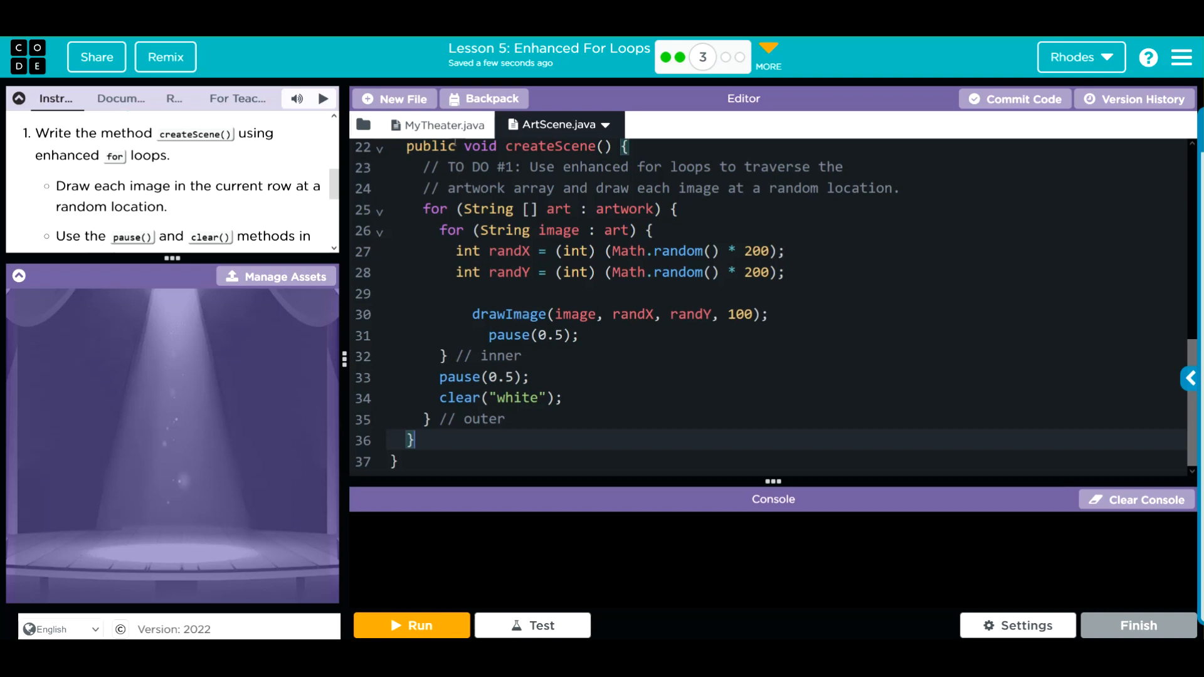
In MyTheater.java main, call myScene.createScene(); then Theater.playScenes(myScene);.
left_click(443, 126)
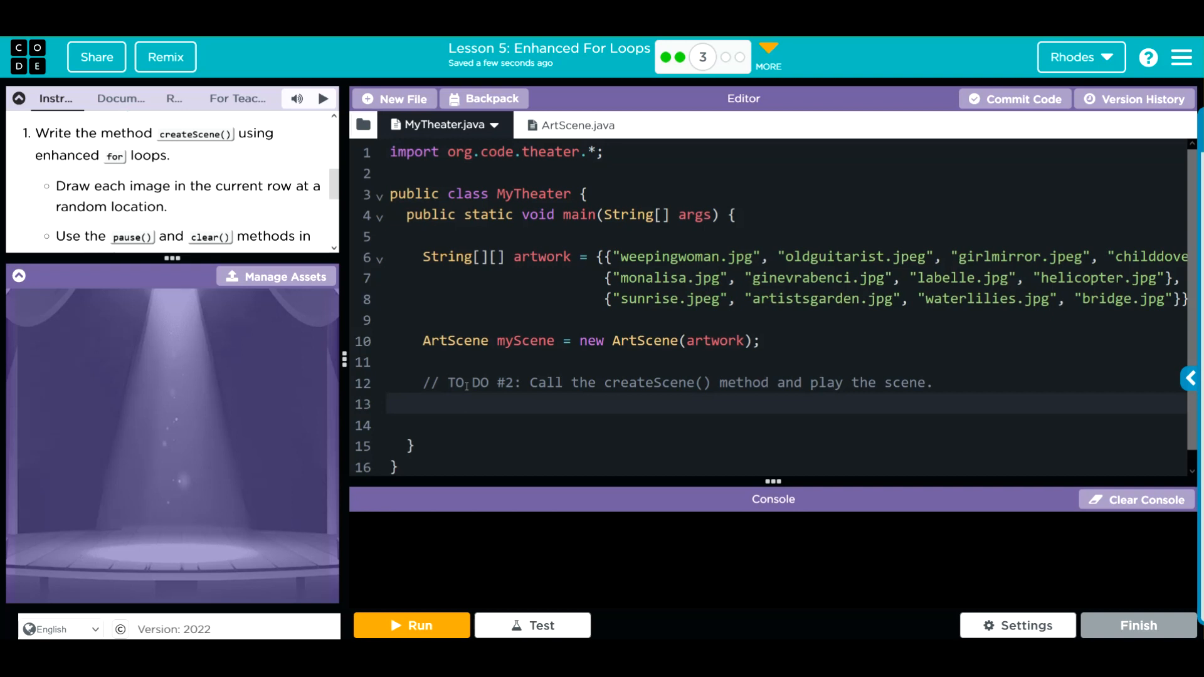
type("mySc")
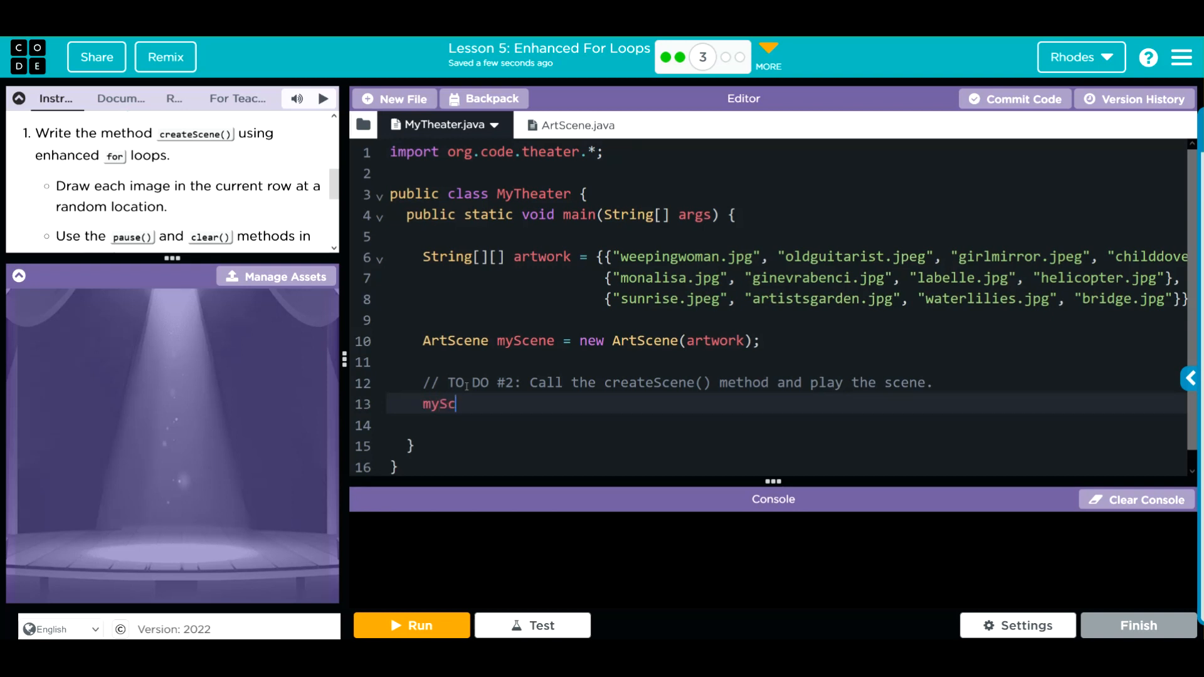
type("ene.create")
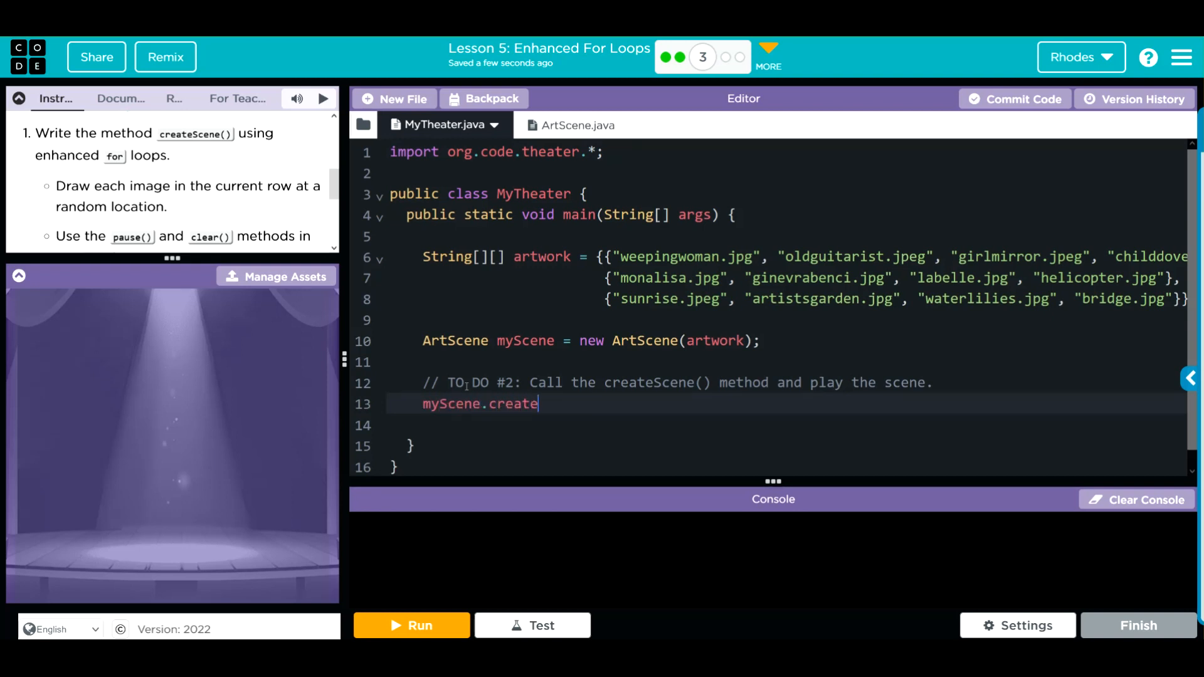
type("Scene();")
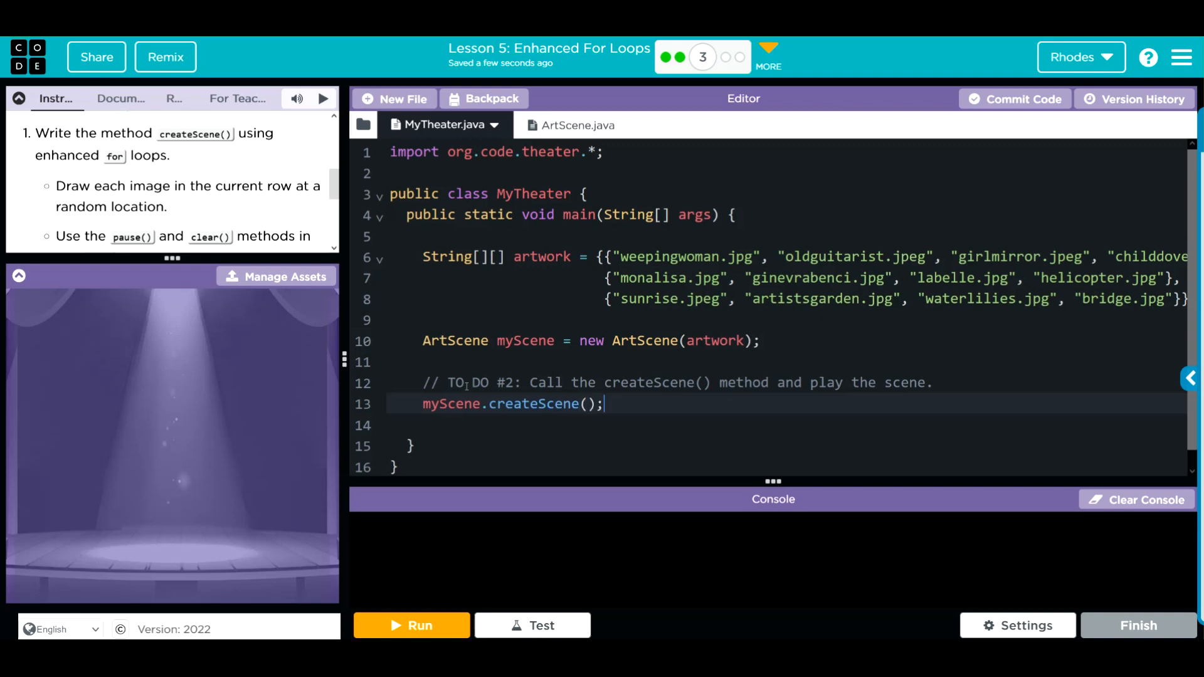
key("enter")
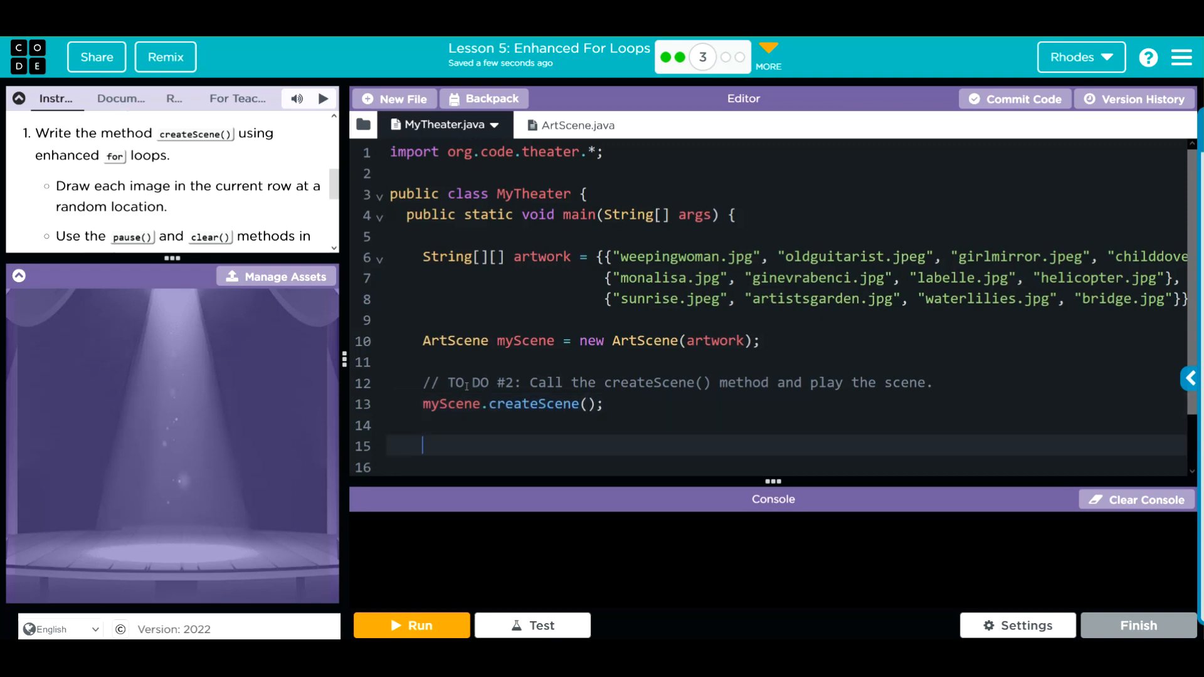
type("Theater.pla")
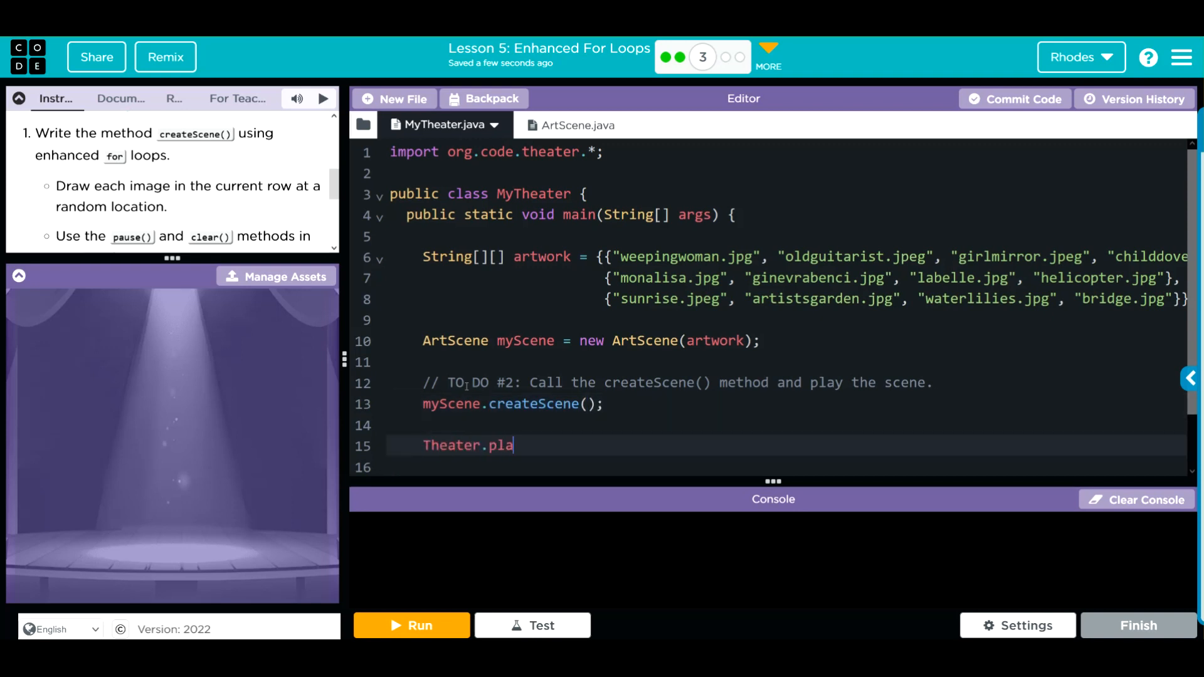
type("yScen")
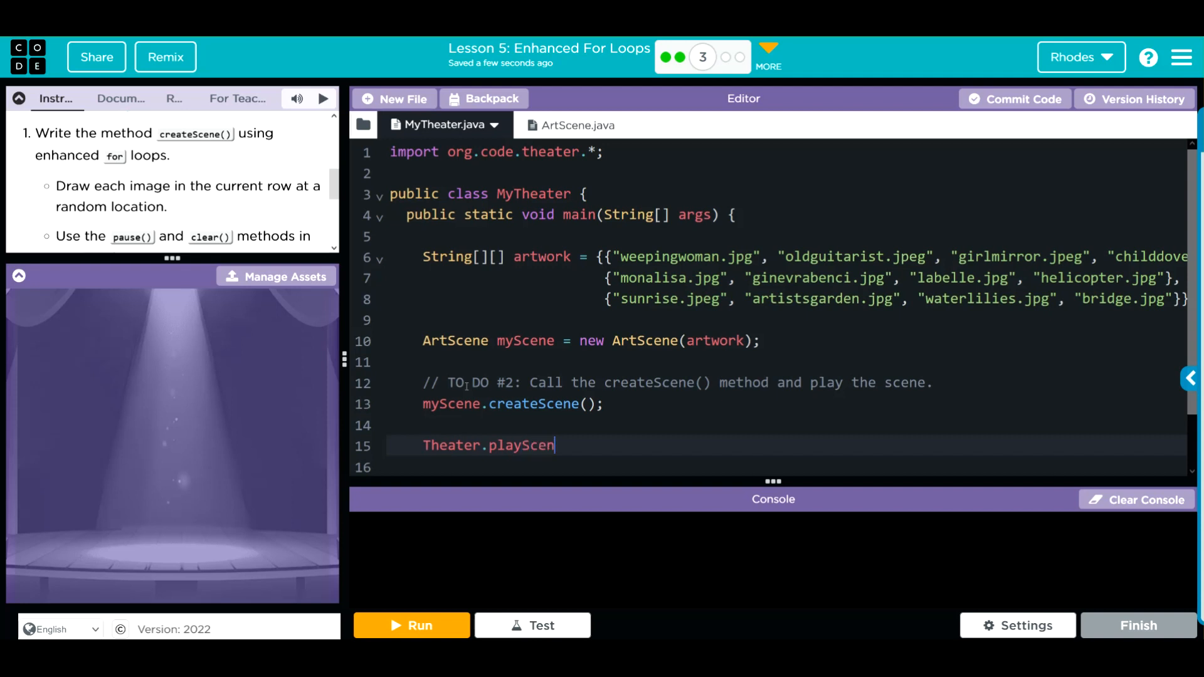
type("es()")
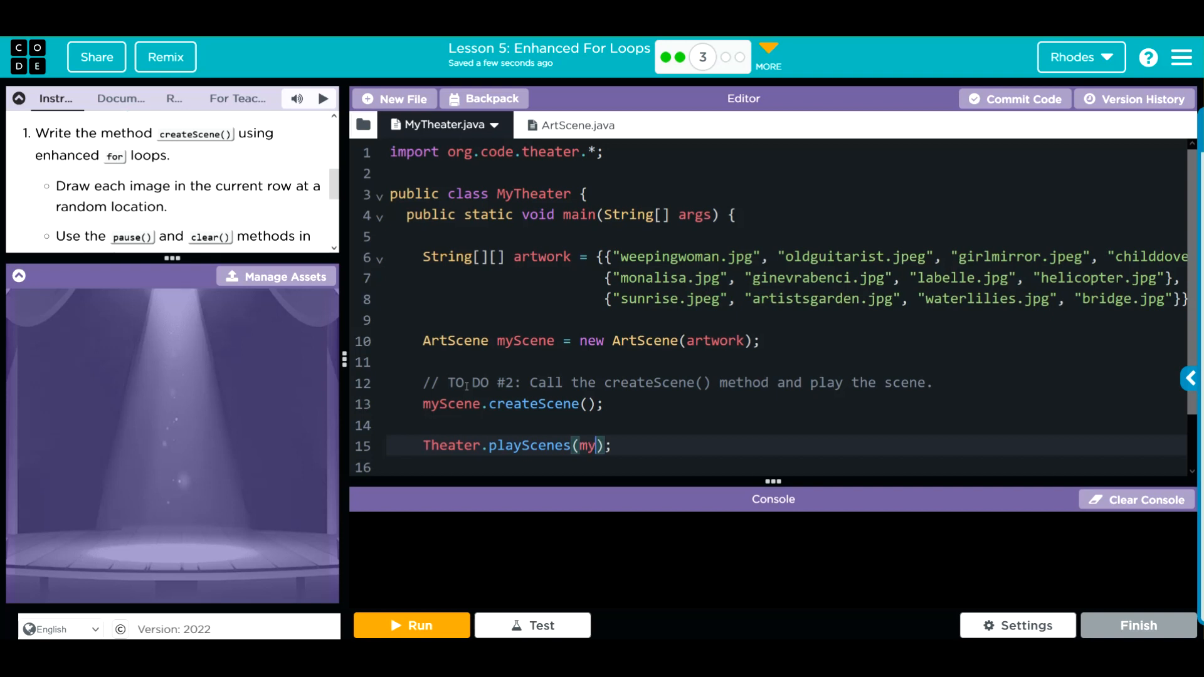
type("Scene")
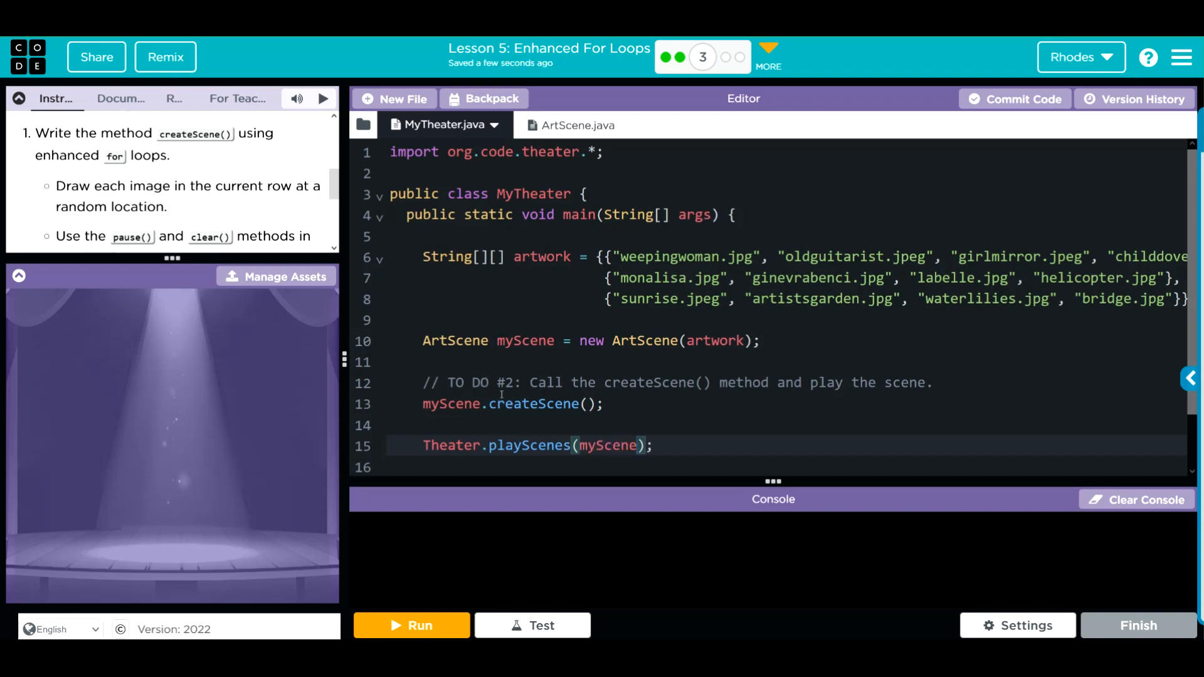
double_click(451, 404)
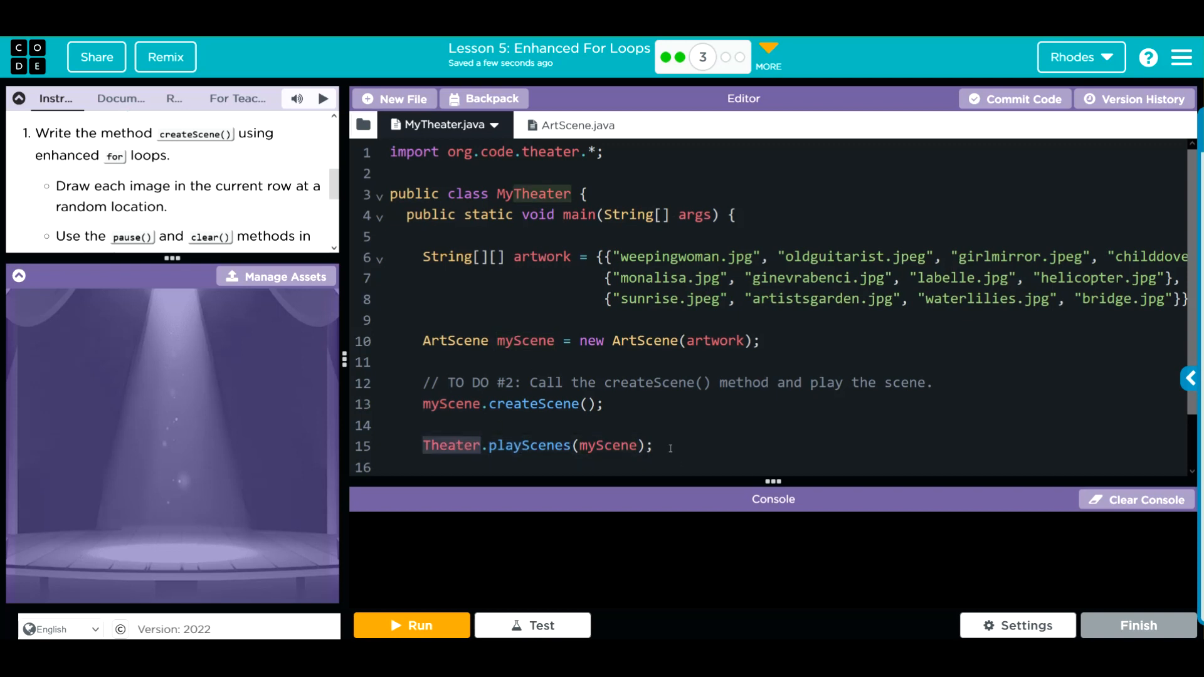
mouse_move(39, 399)
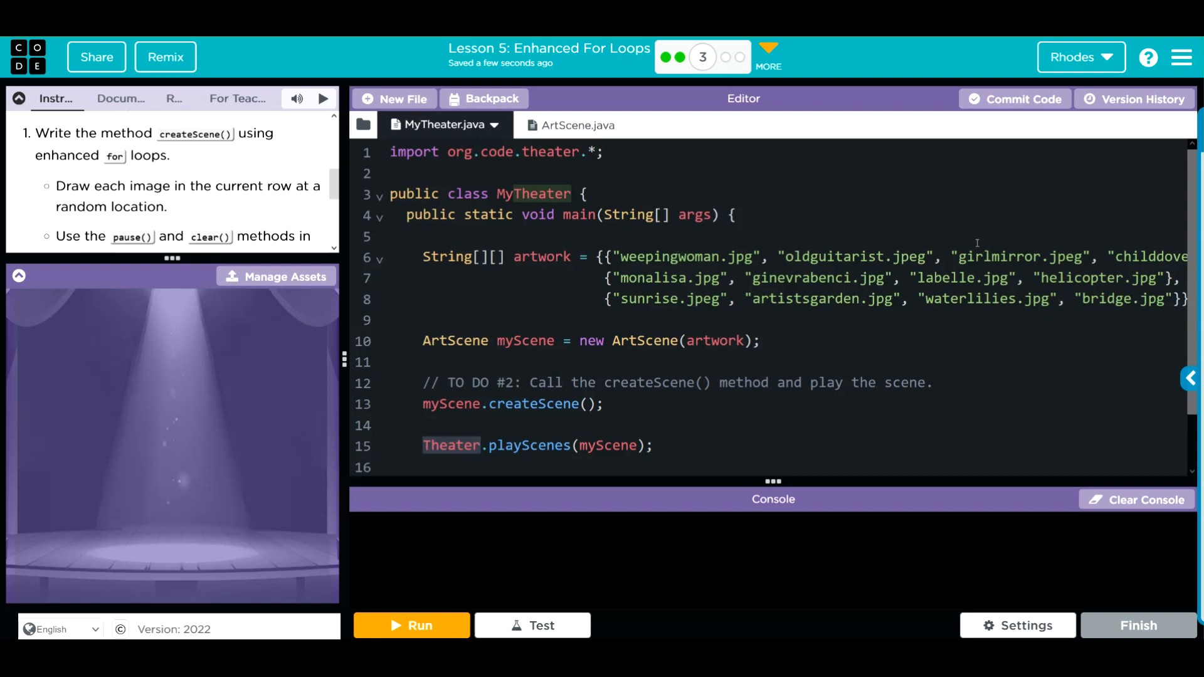
mouse_move(141, 440)
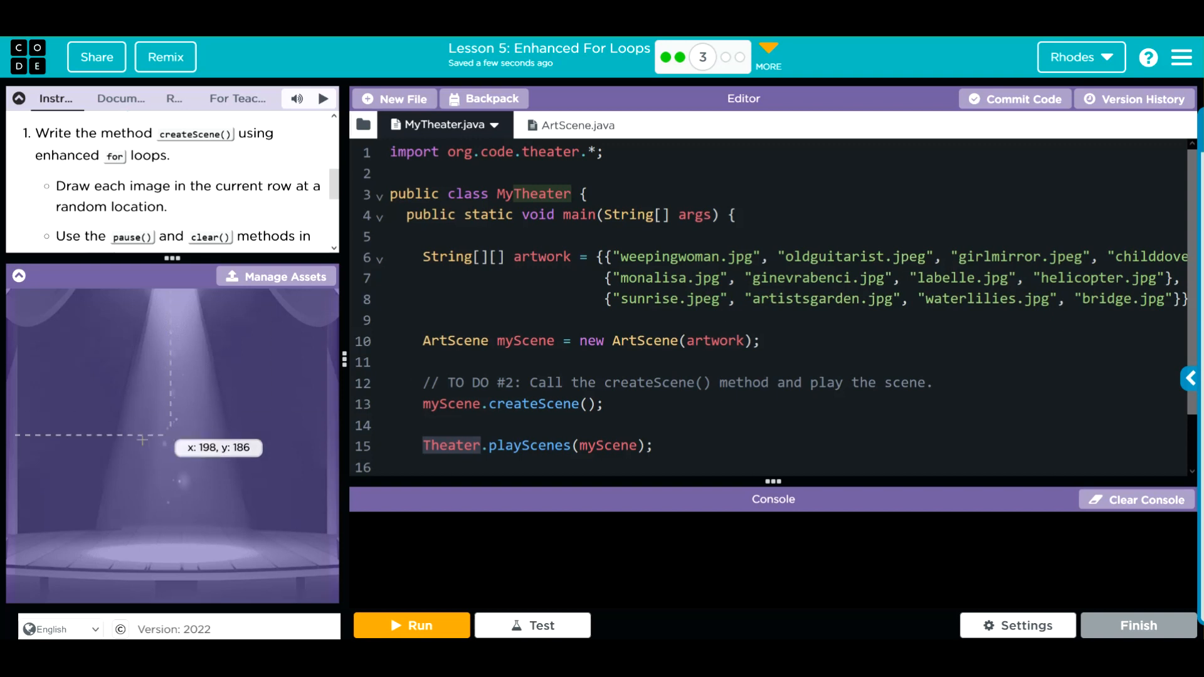
mouse_move(216, 405)
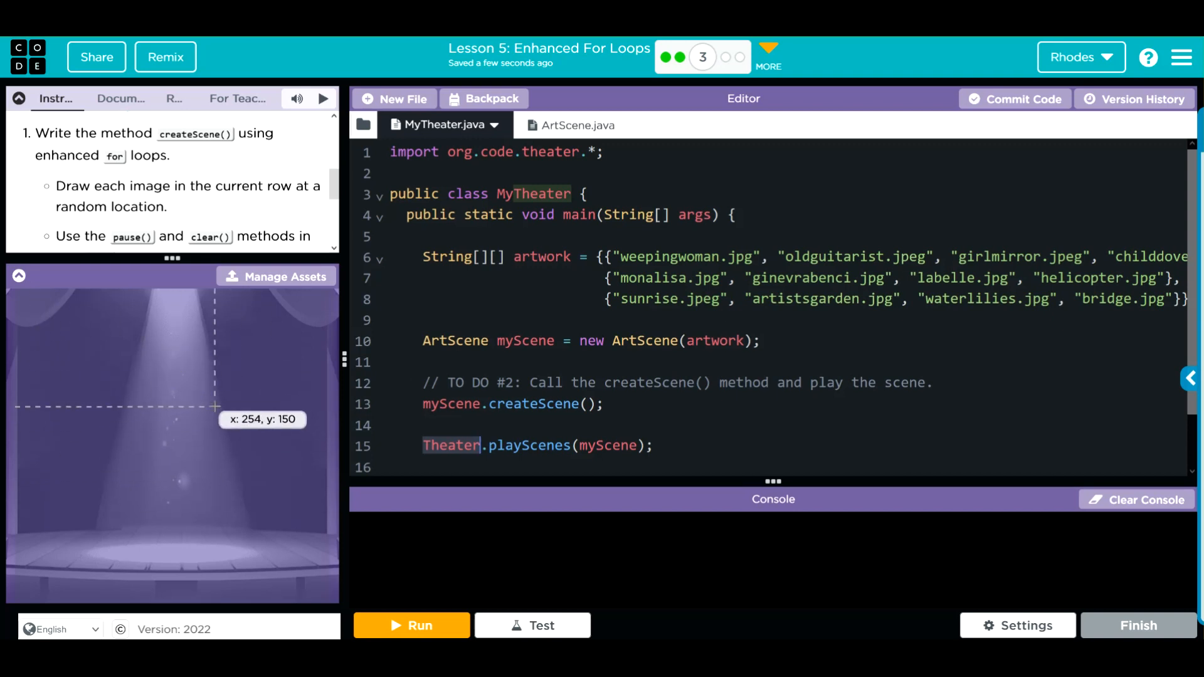
mouse_move(300, 419)
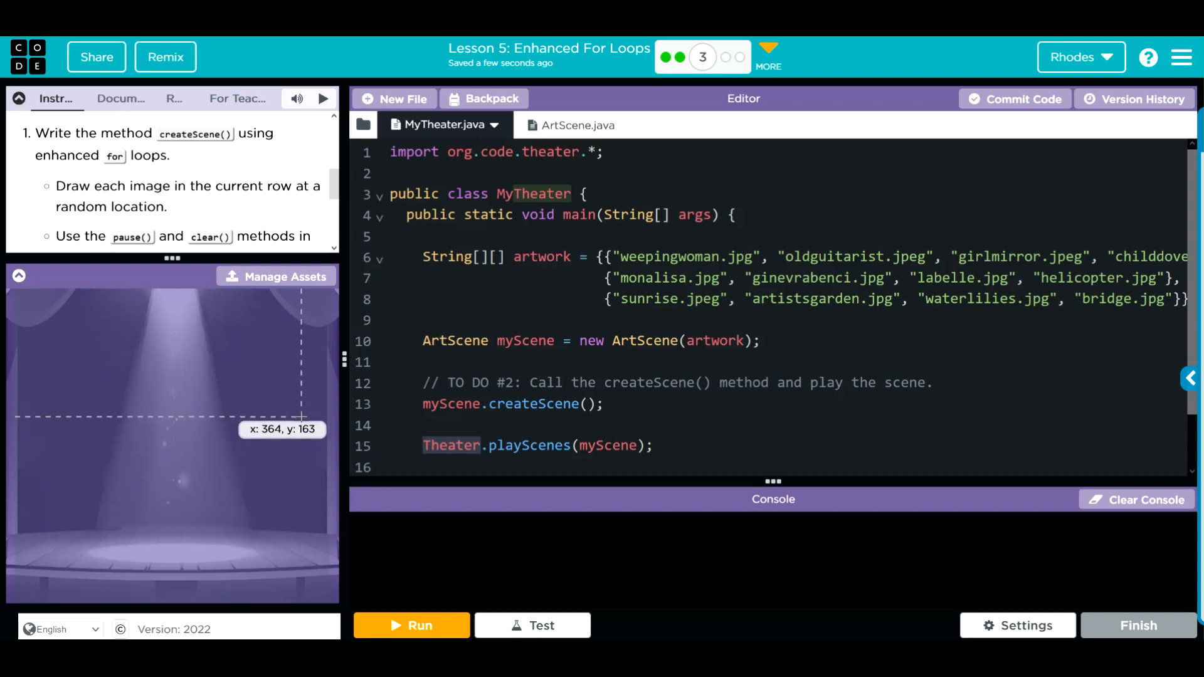
mouse_move(138, 486)
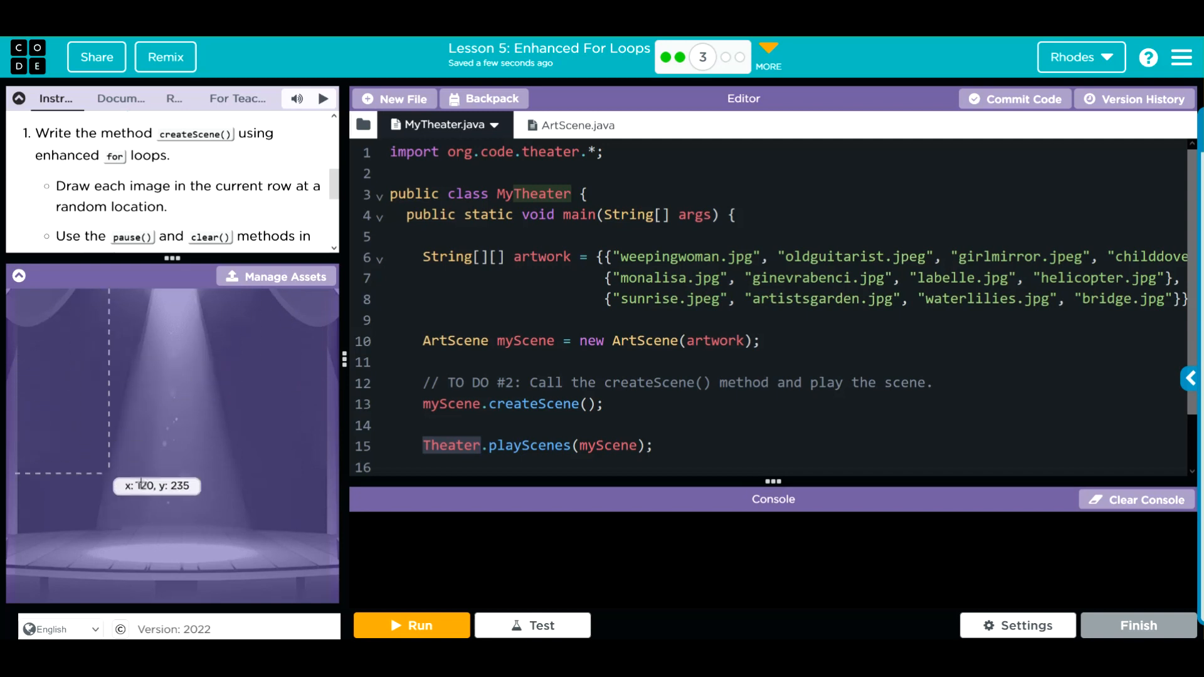
mouse_move(265, 382)
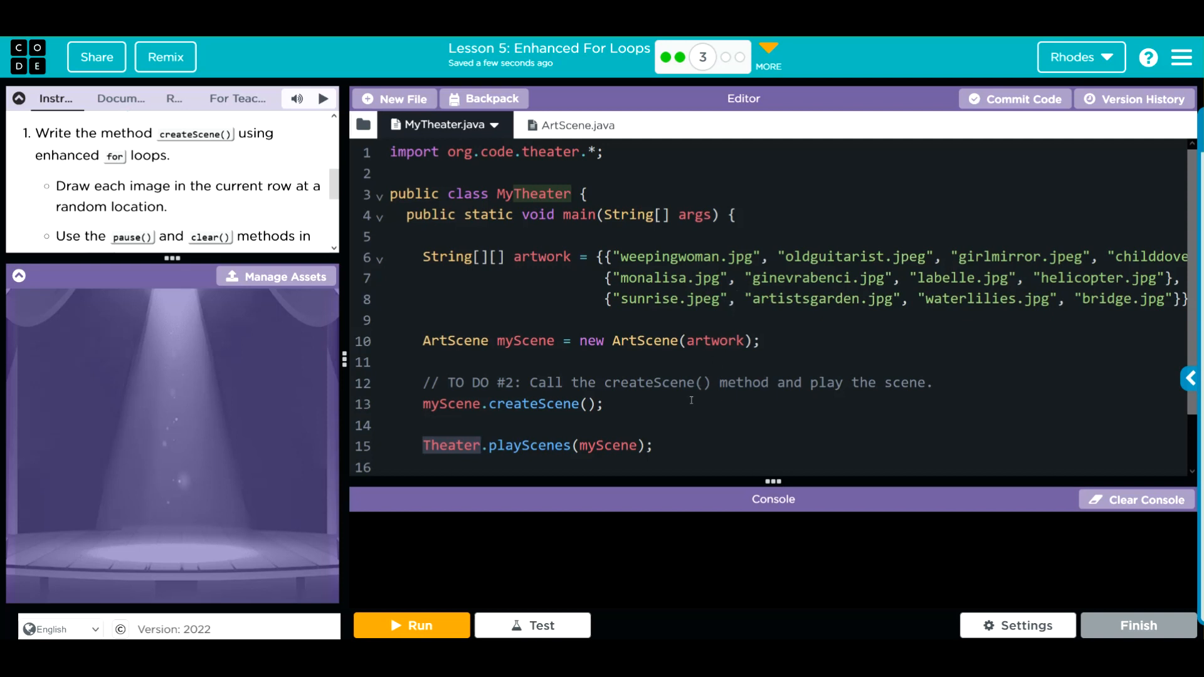
Run the program until the artworks draw and it completes, then return to ArtScene.java.
left_click(411, 625)
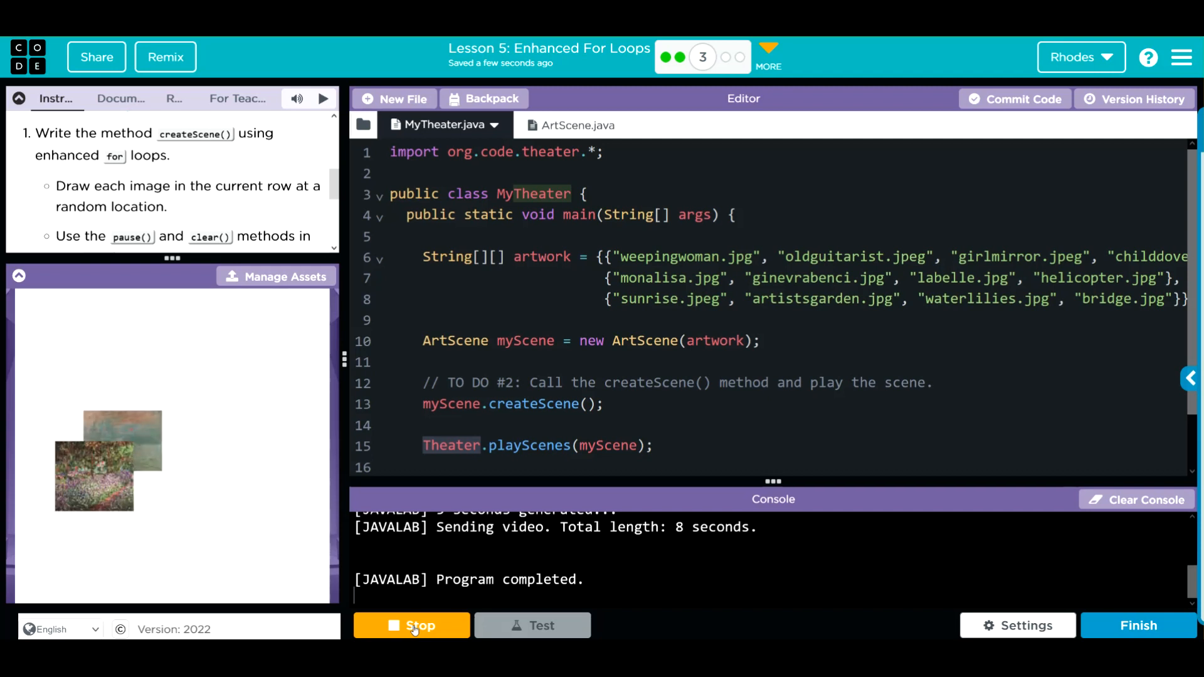
left_click(411, 624)
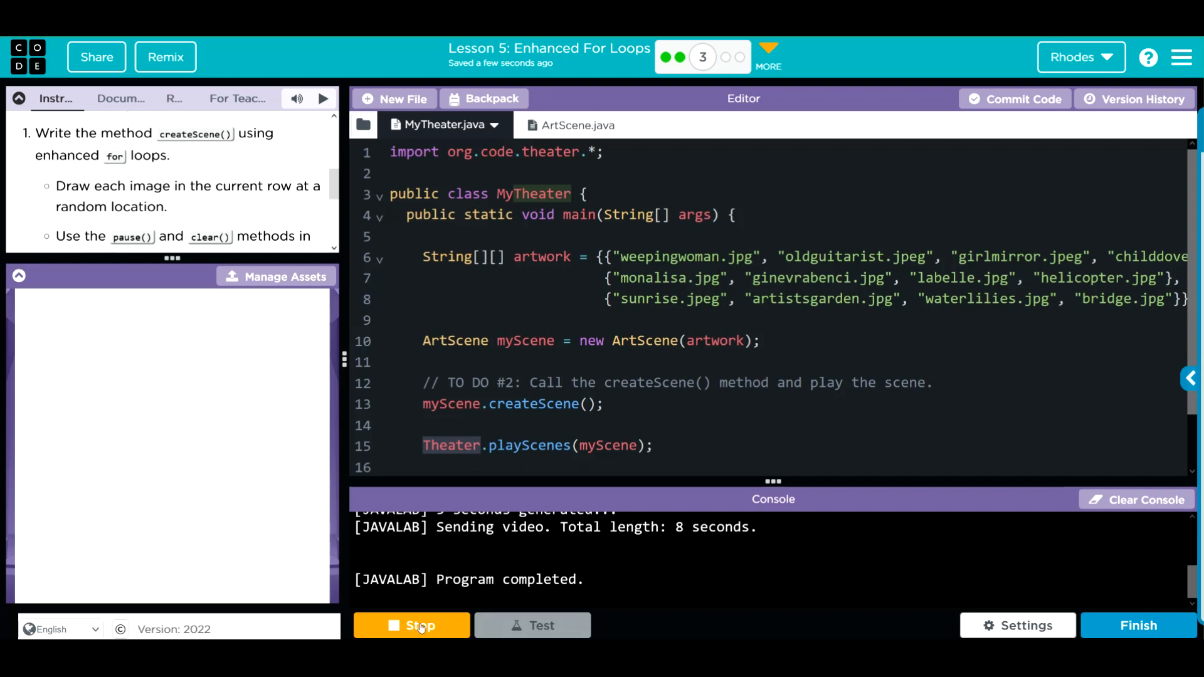
left_click(573, 126)
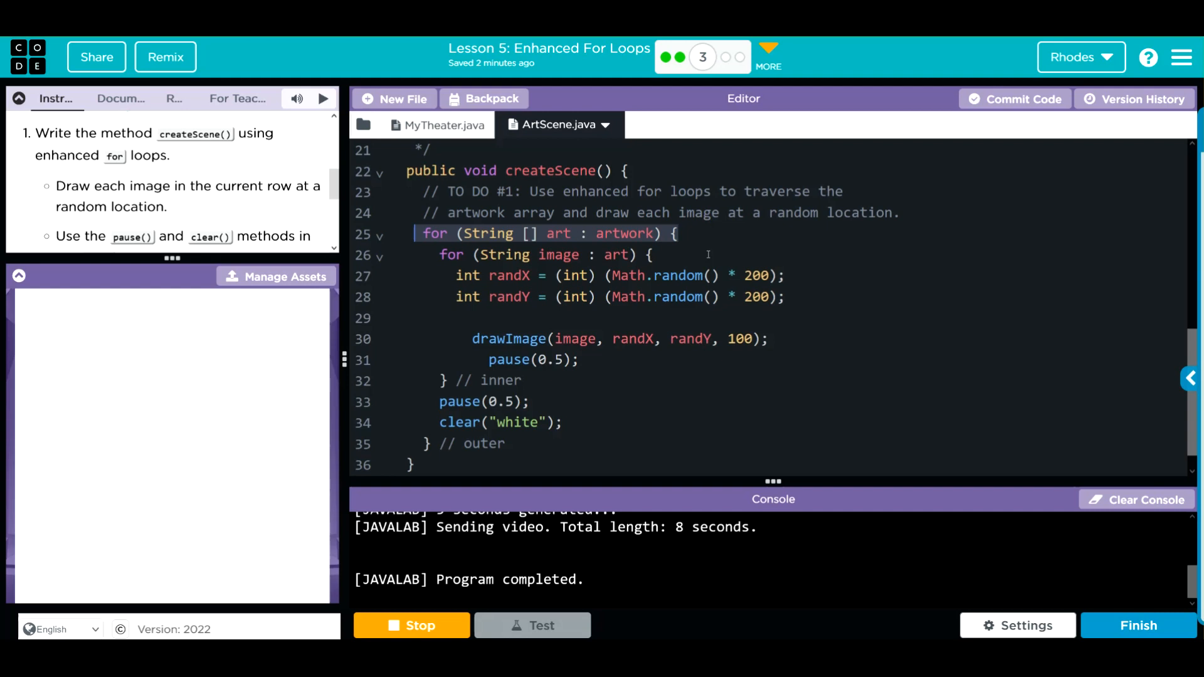
mouse_move(163, 357)
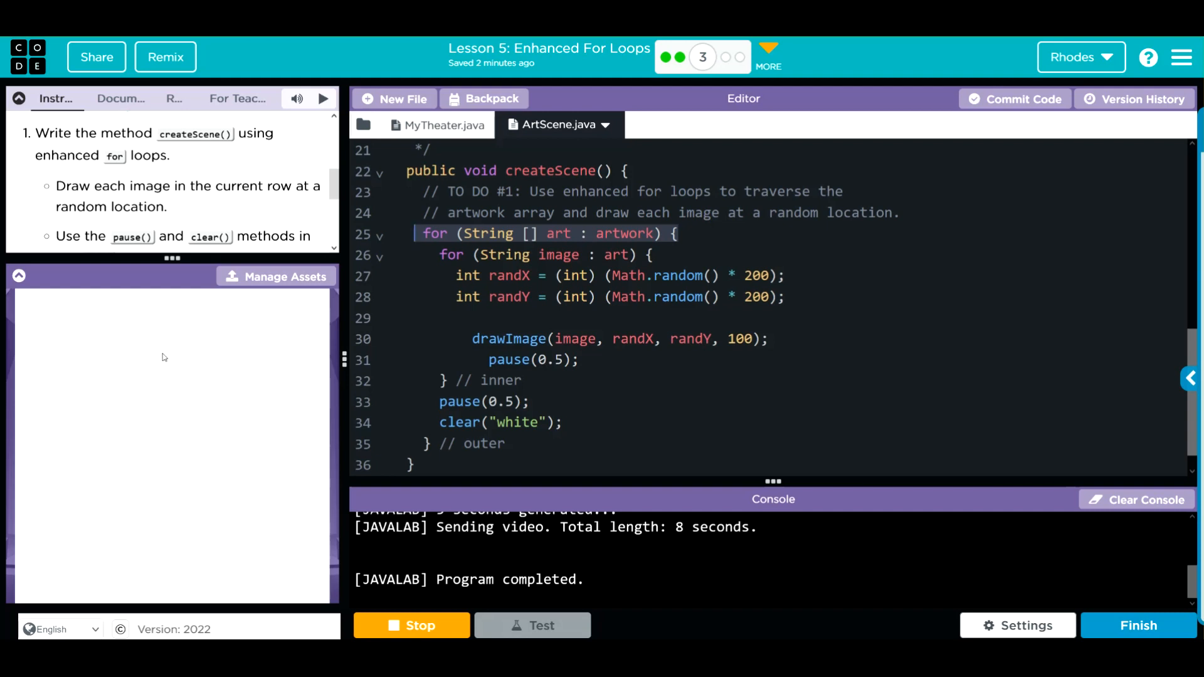
mouse_move(146, 365)
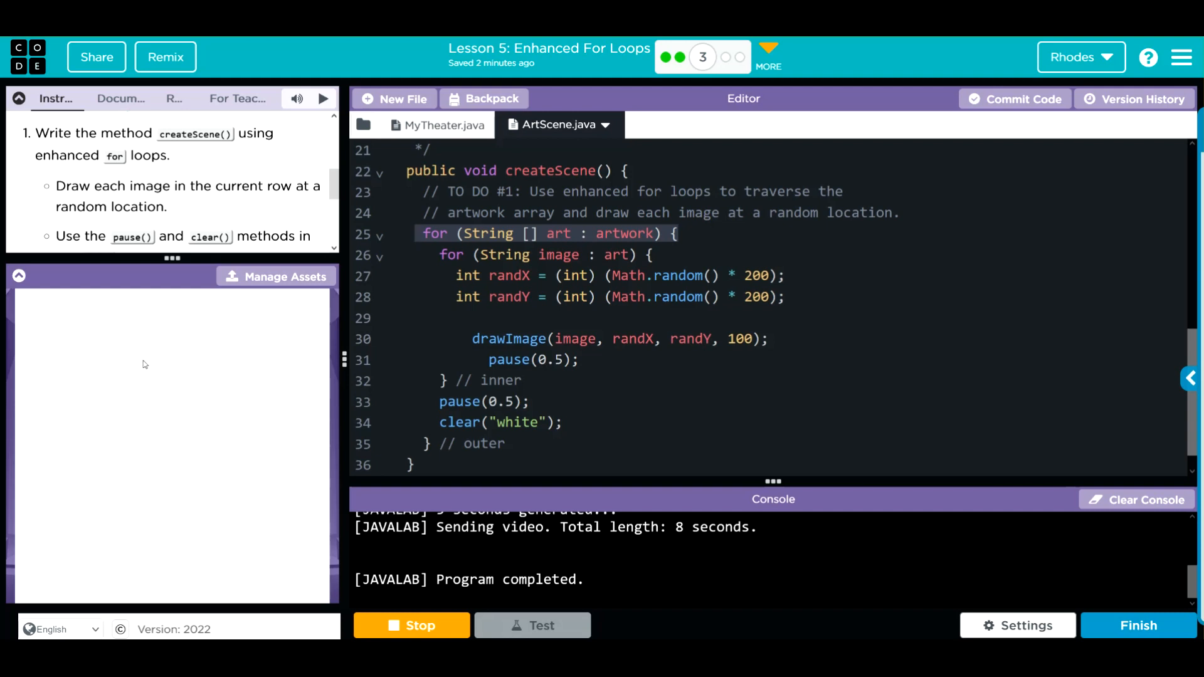